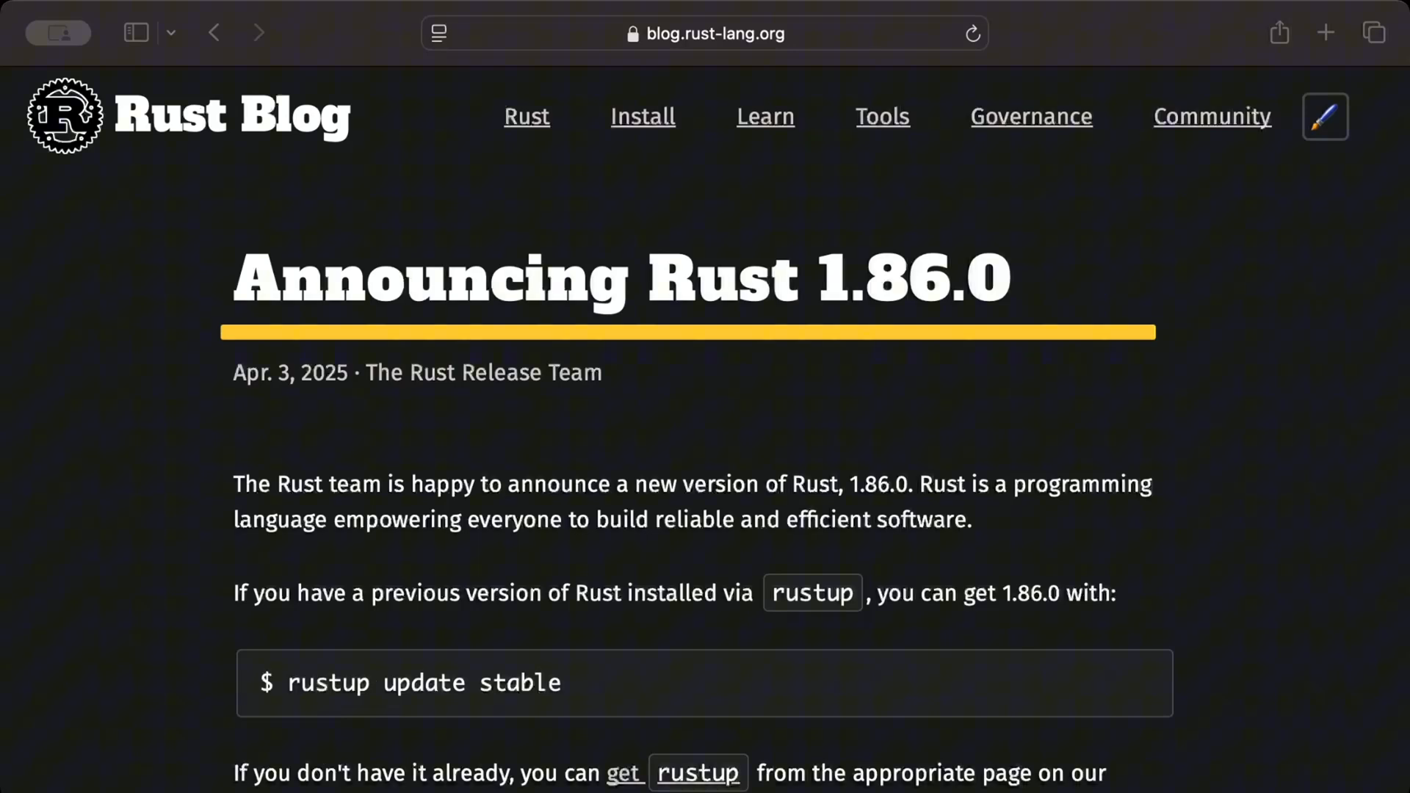
mouse_move(674, 539)
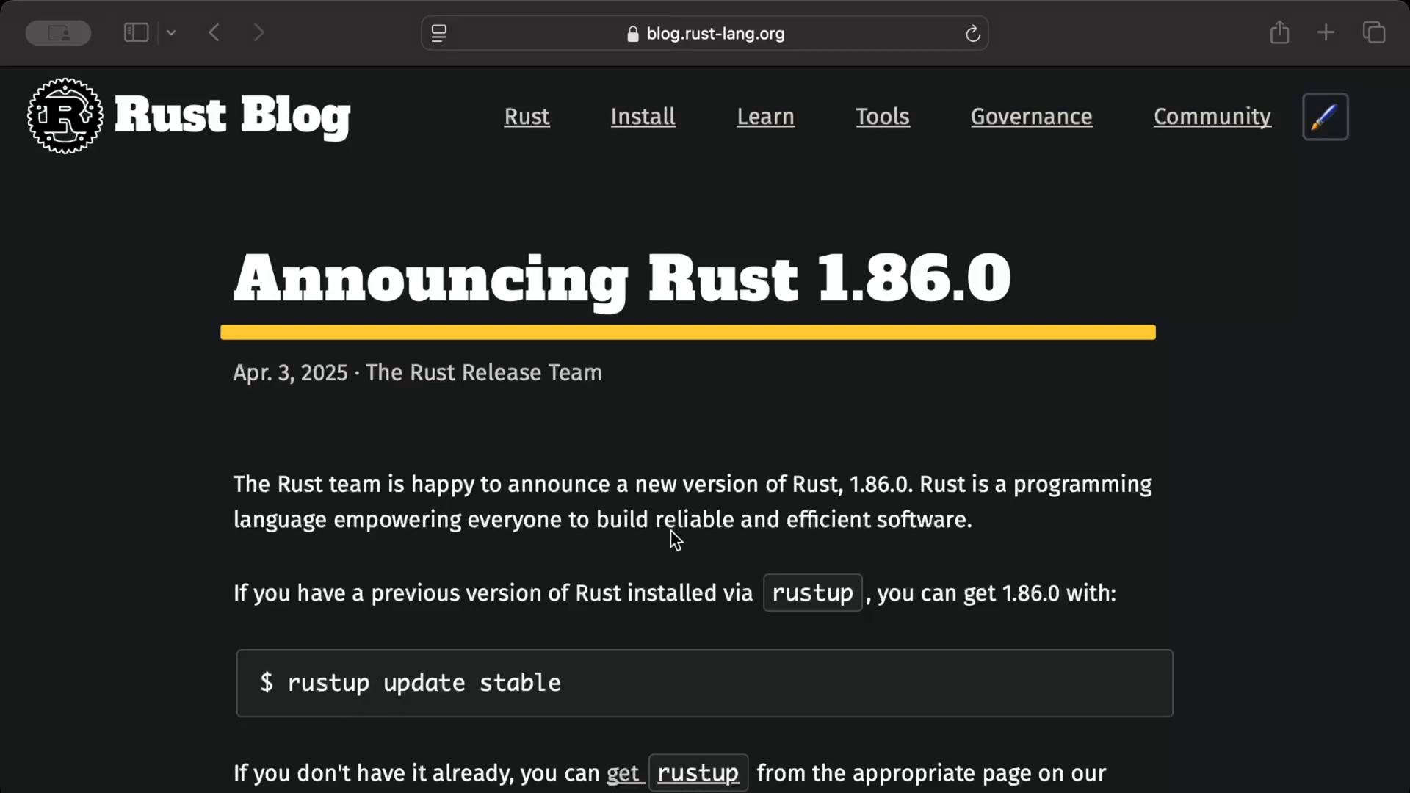
Scroll the Rust 1.86.0 announcement until the Trait upcasting heading is in view.
scroll(down, 3)
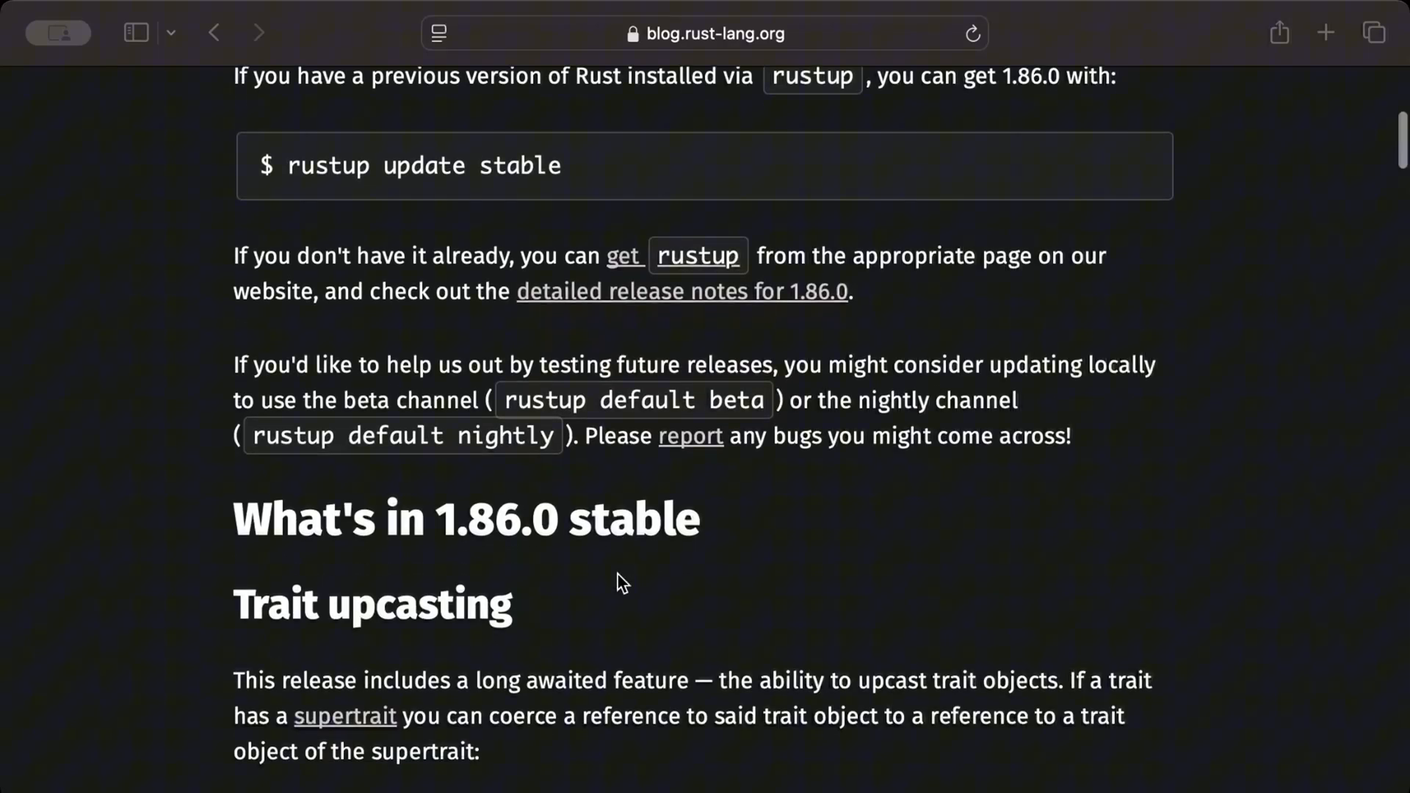
scroll(down, 3)
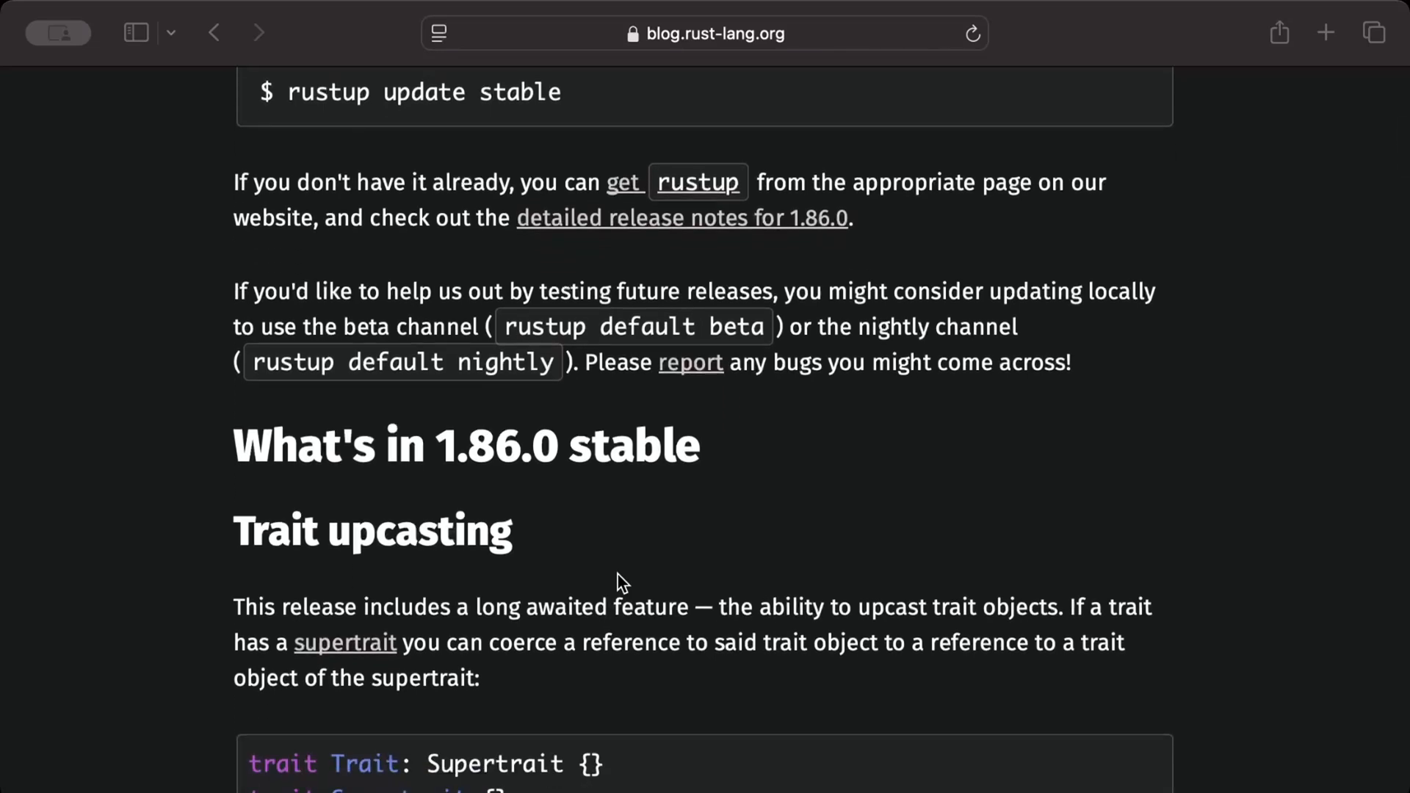
scroll(up, 3)
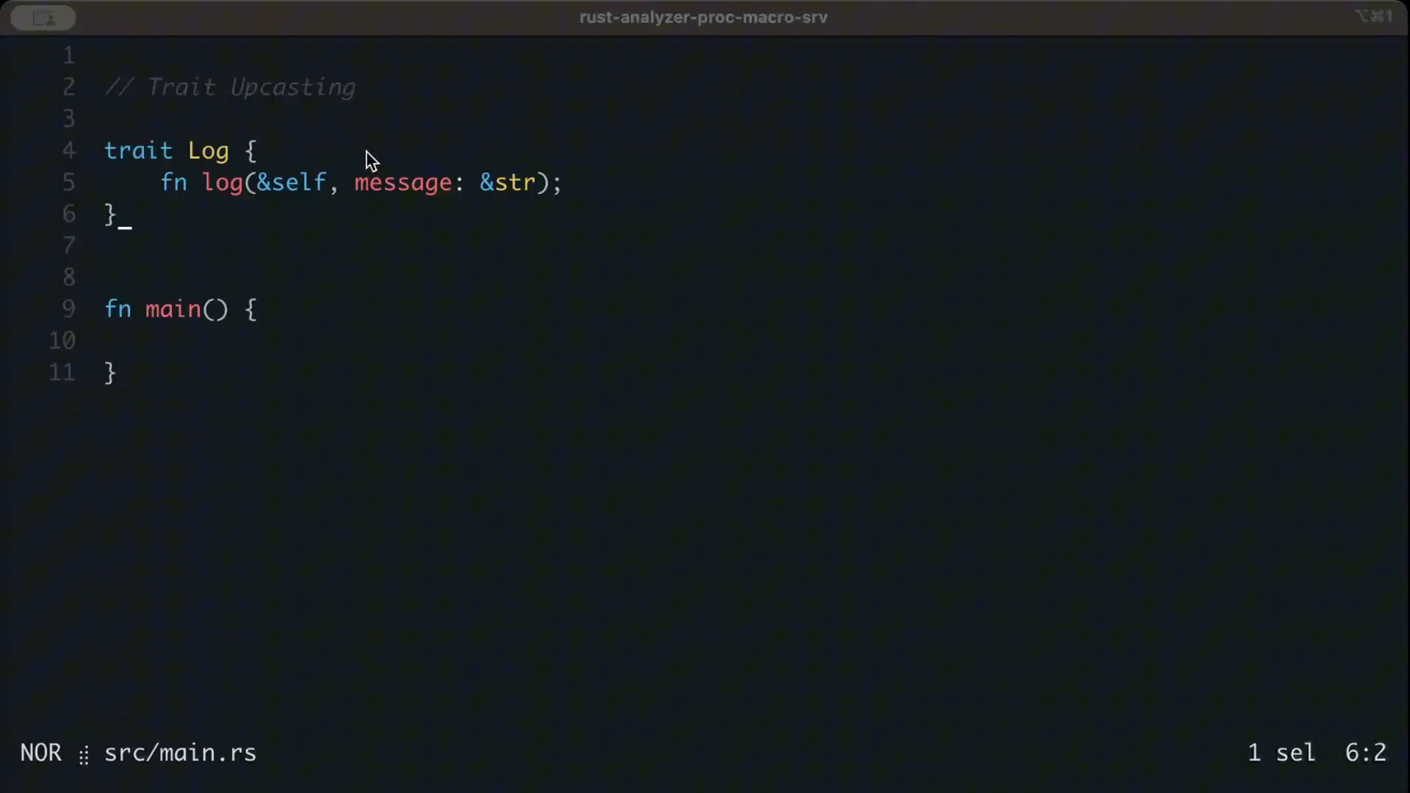
Write trait FancyLog: Log declaring fn fancy_log(&self, message: &str) below the Log trait.
key(y)
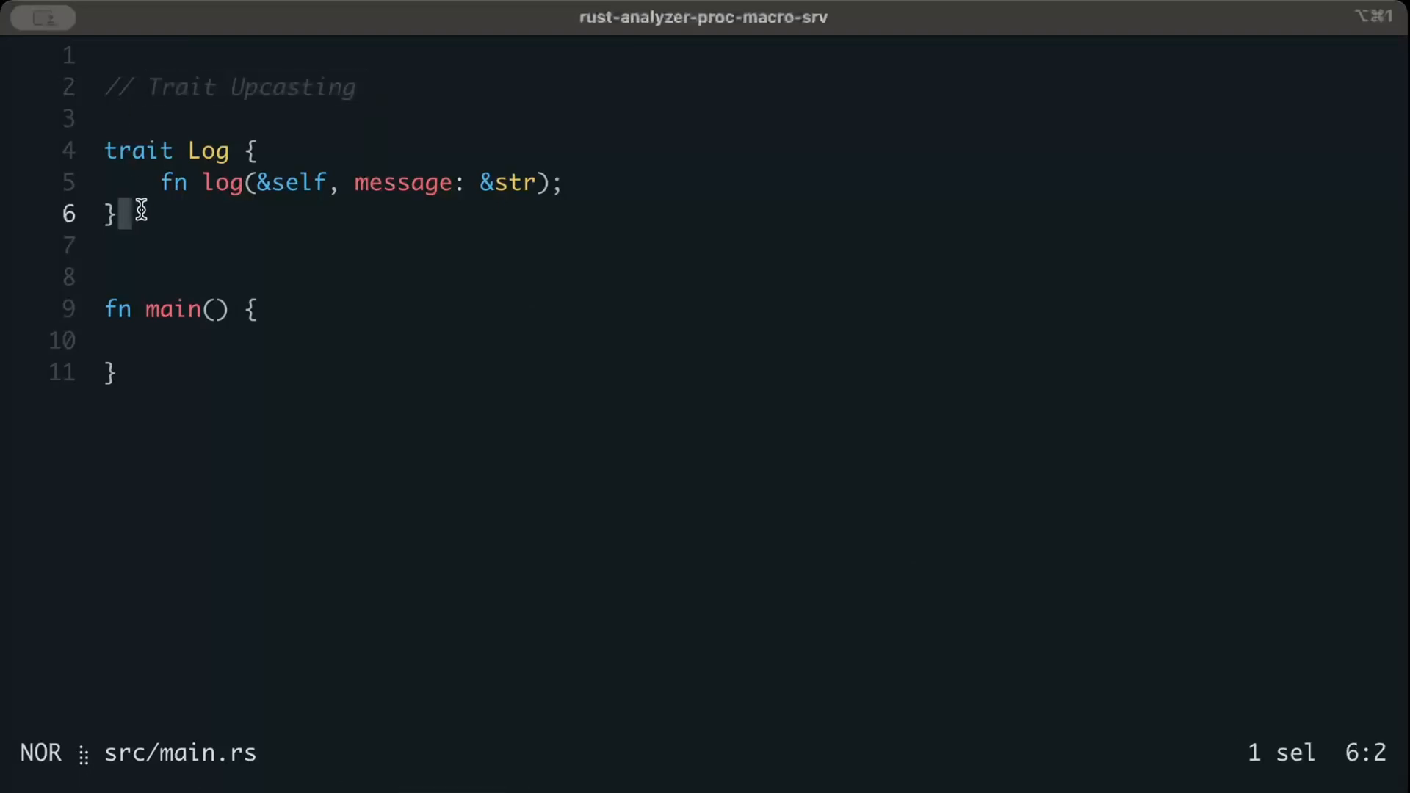
mouse_move(158, 182)
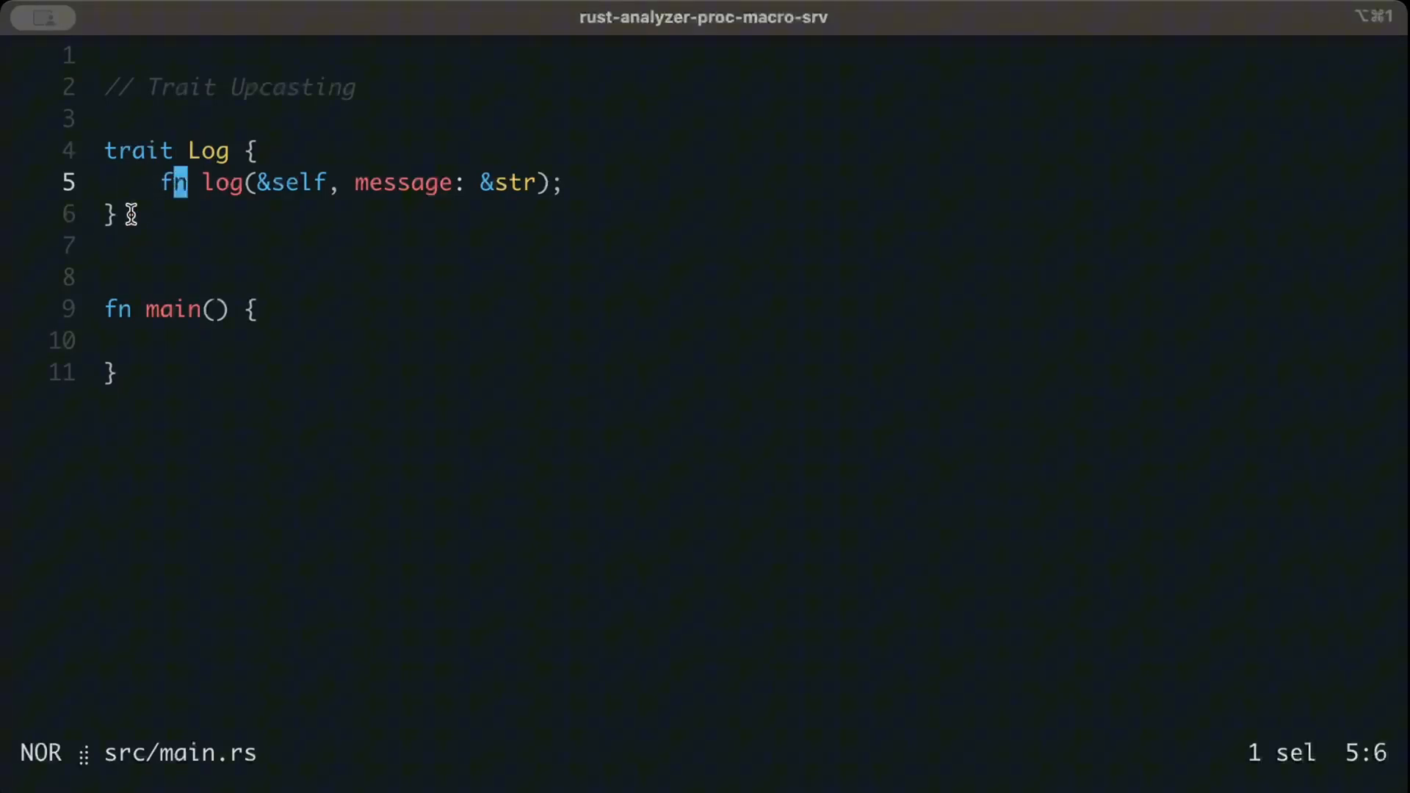
key(j)
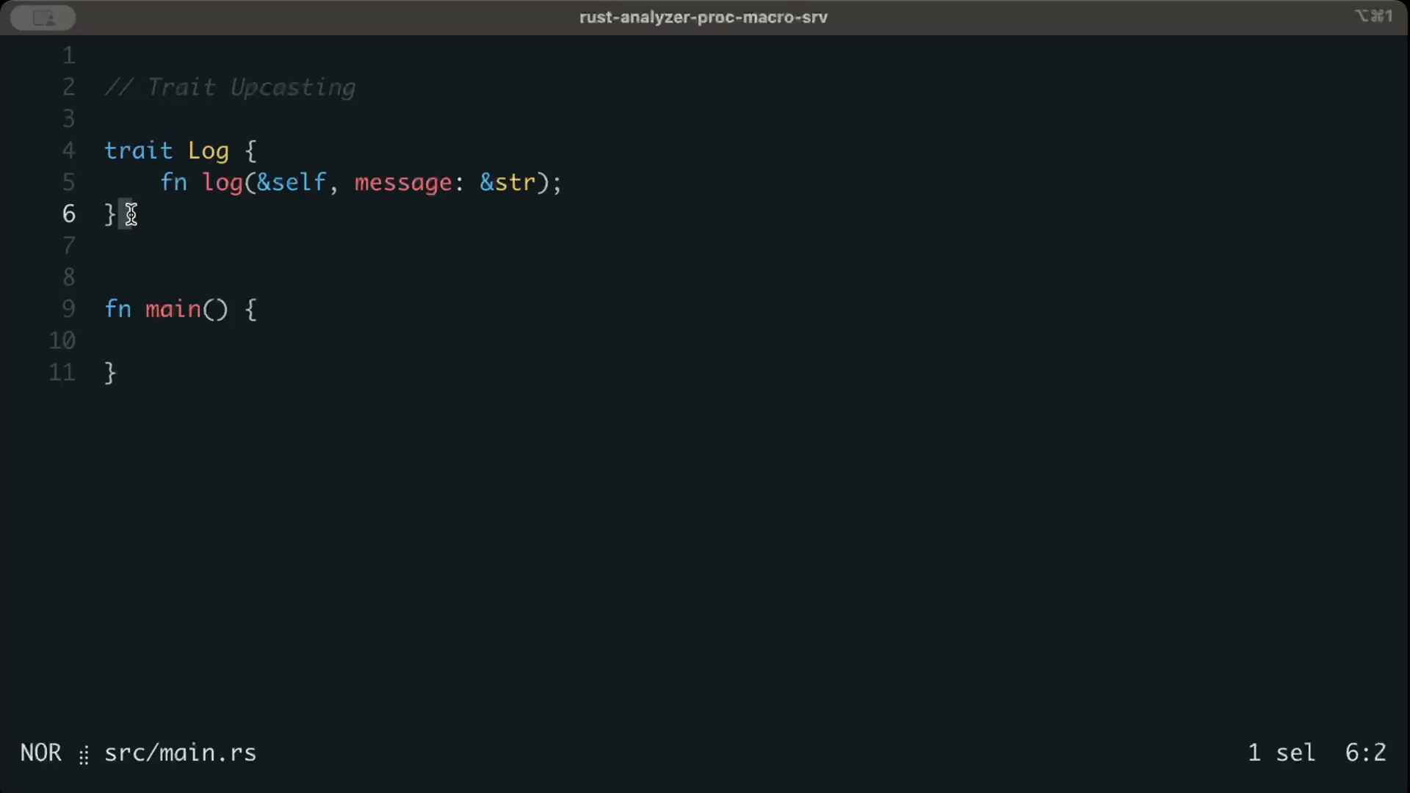
text(trait FancyLog: Log {)
text(fn fancy_log(&self, message: &str);)
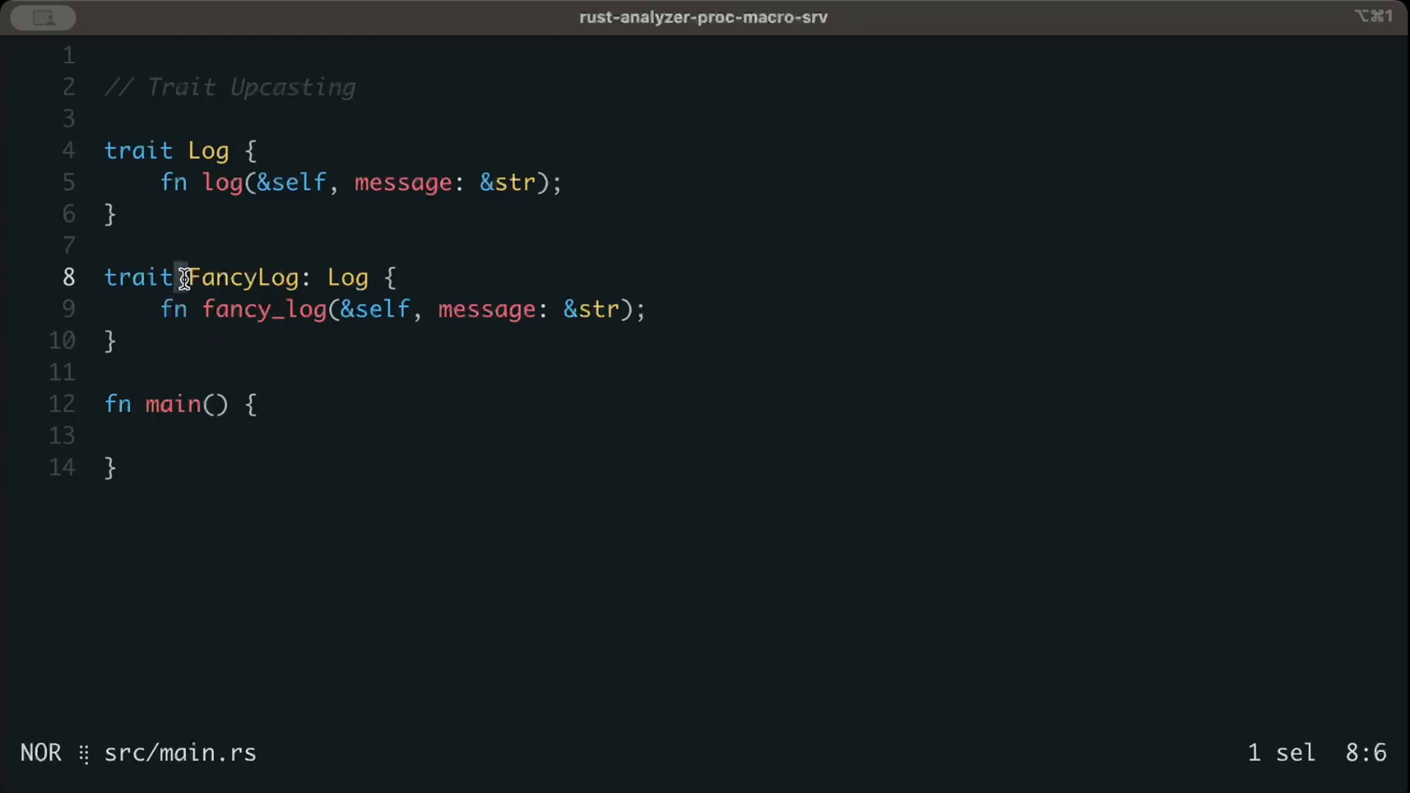
key(y)
text(struct ConsoleLogger;)
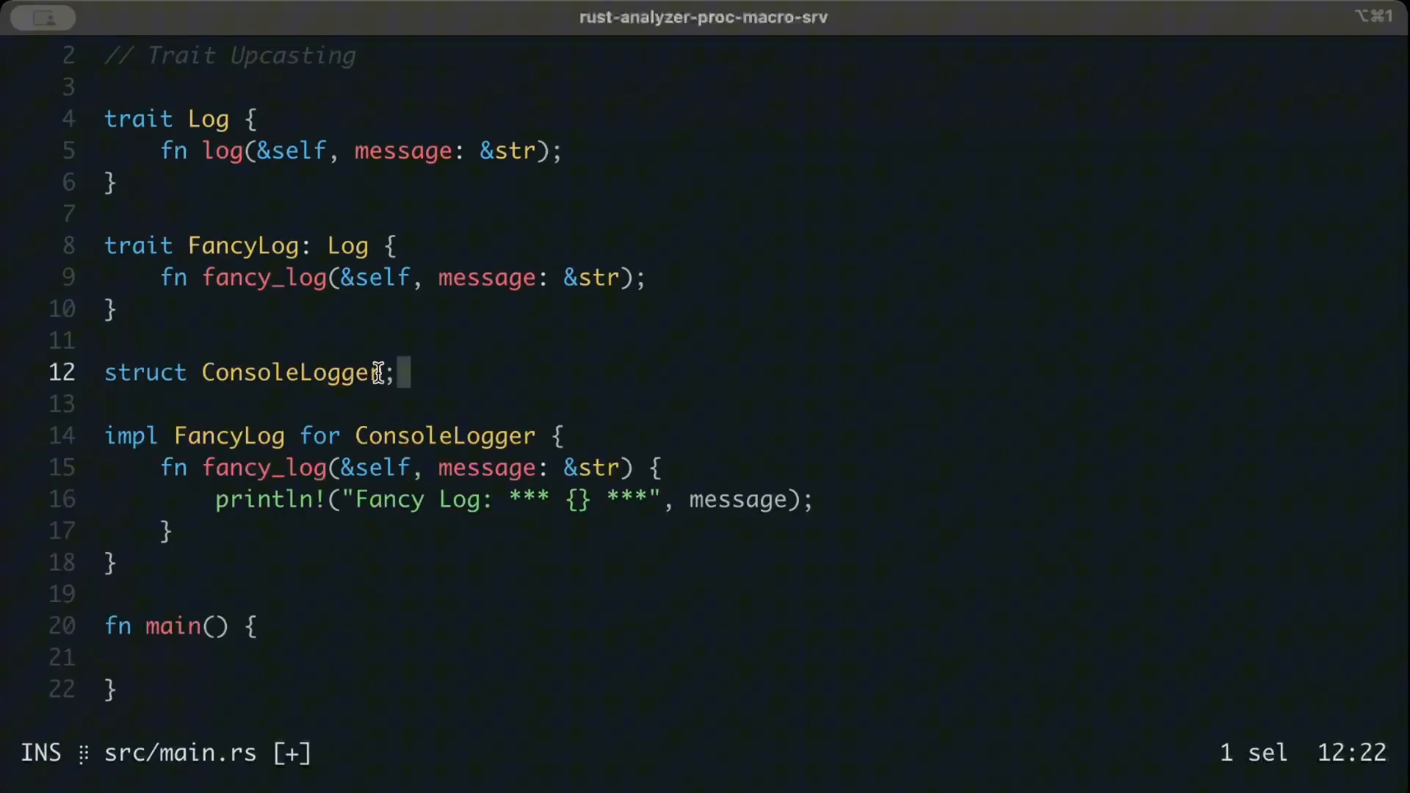
mouse_move(207, 446)
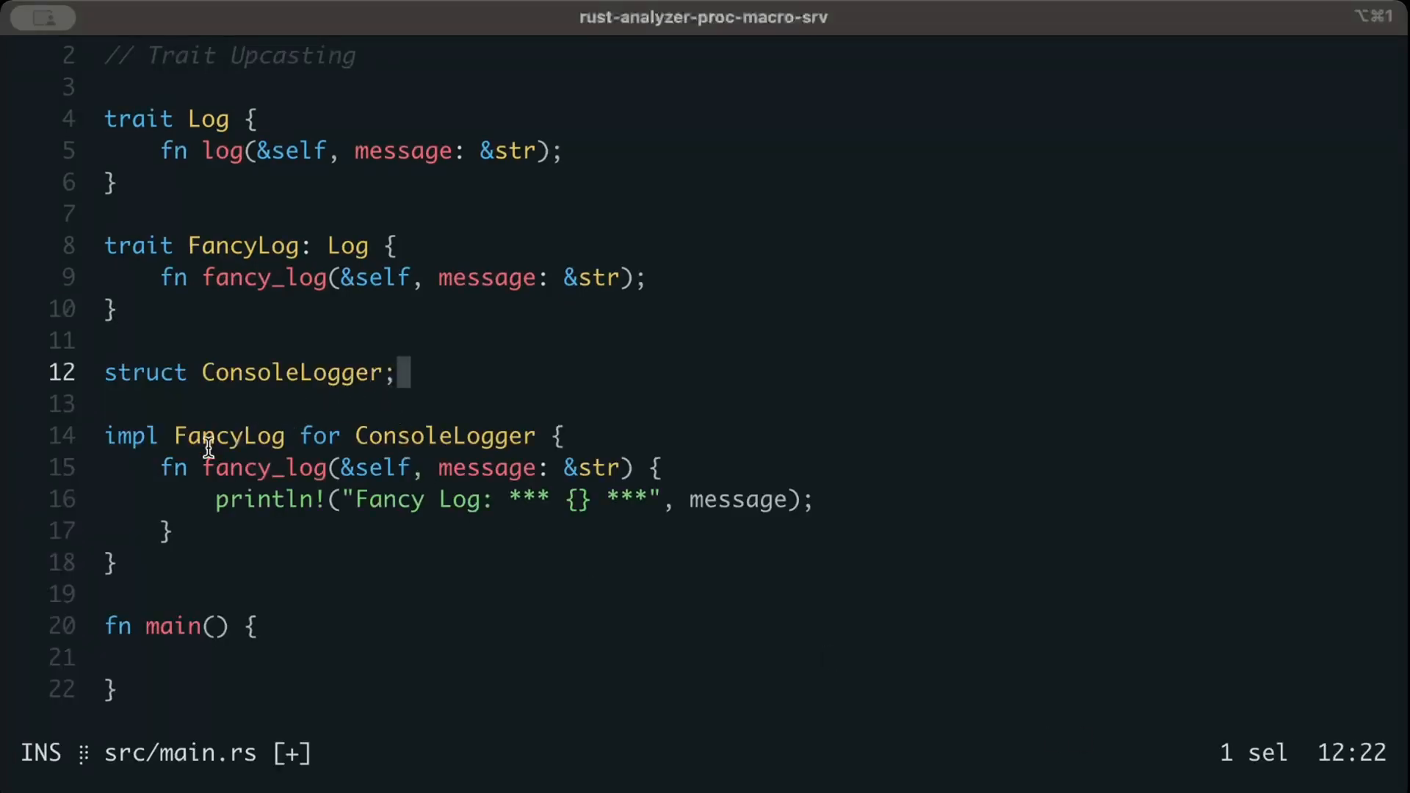
Save main.rs with :write and inspect the unsatisfied Log bound on the FancyLog impl.
click(265, 530)
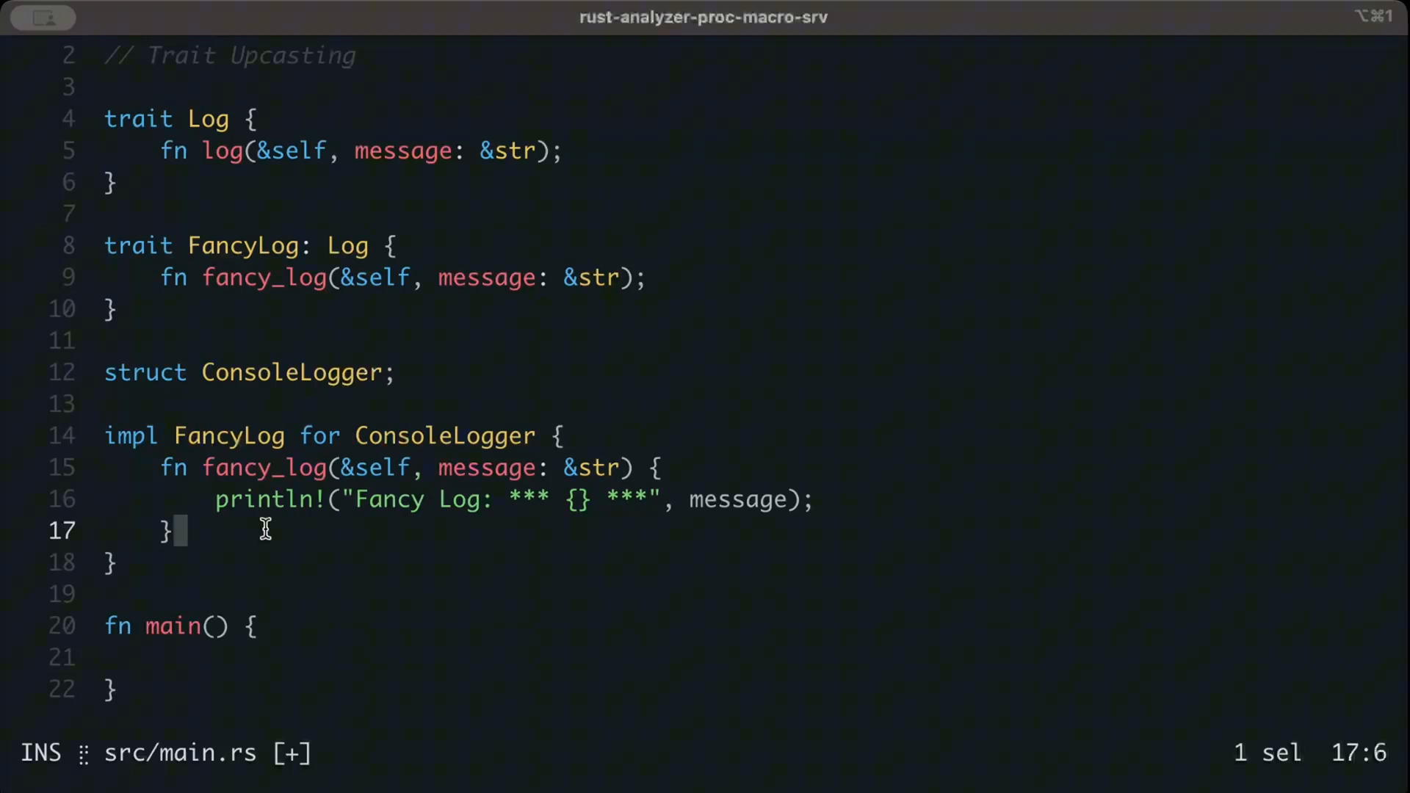
text(:writ)
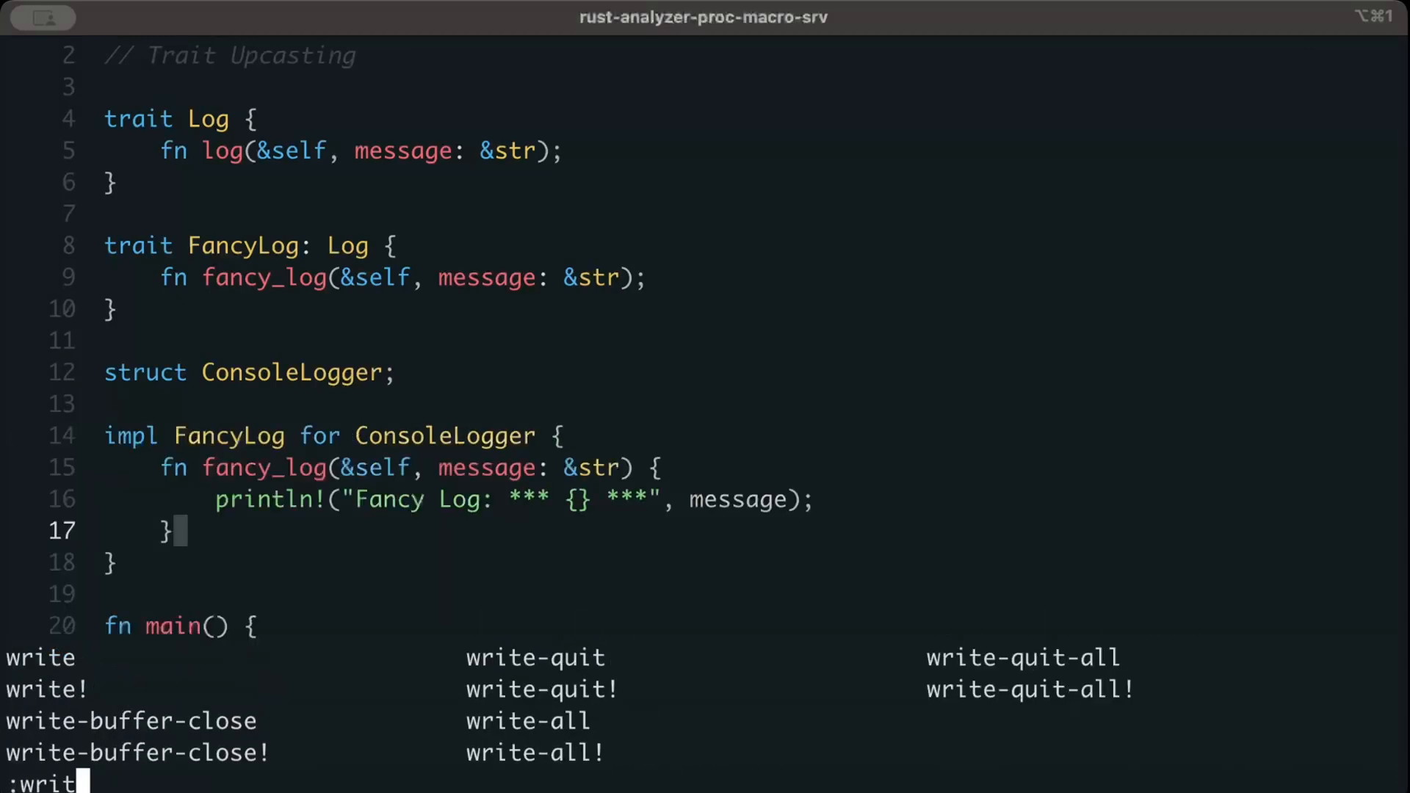
key(Return)
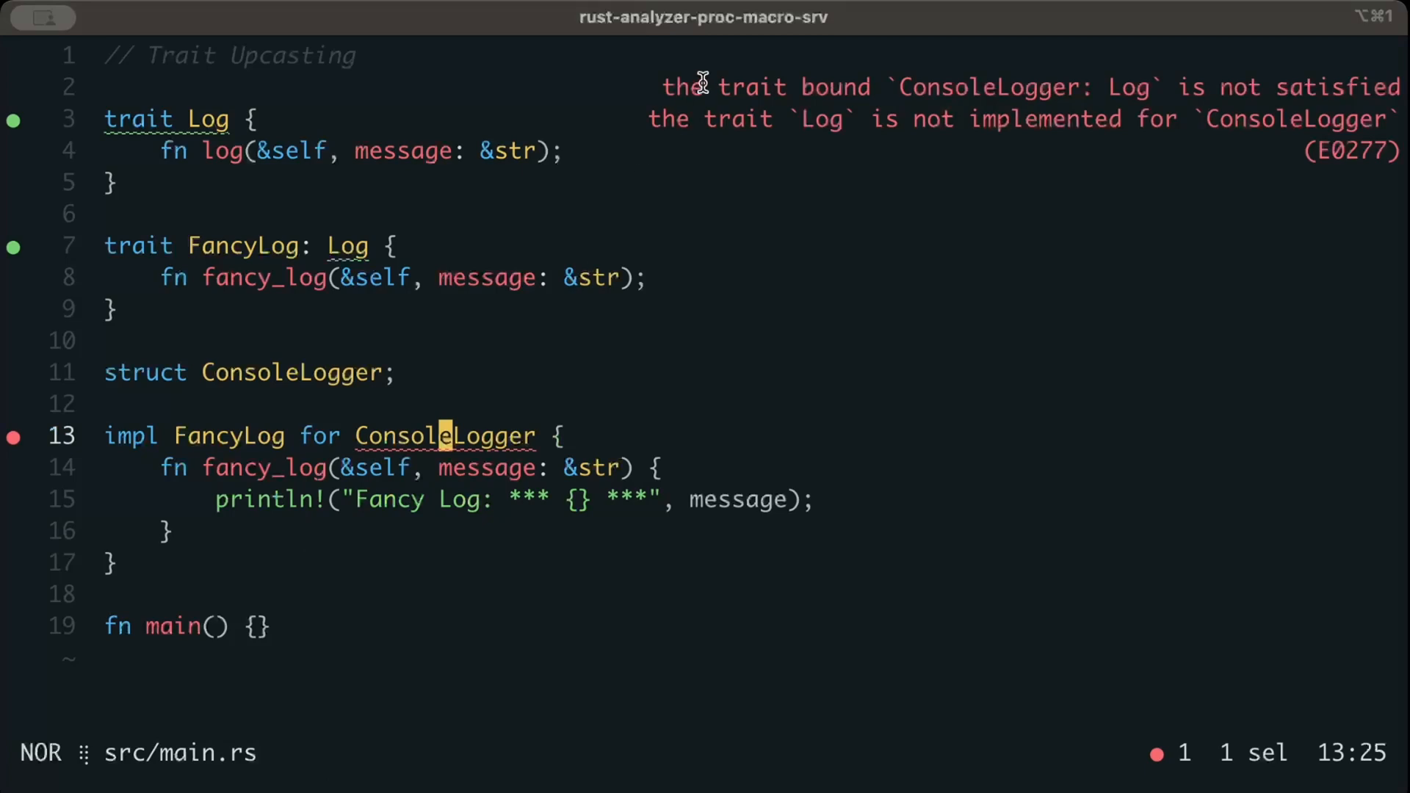
mouse_move(1258, 79)
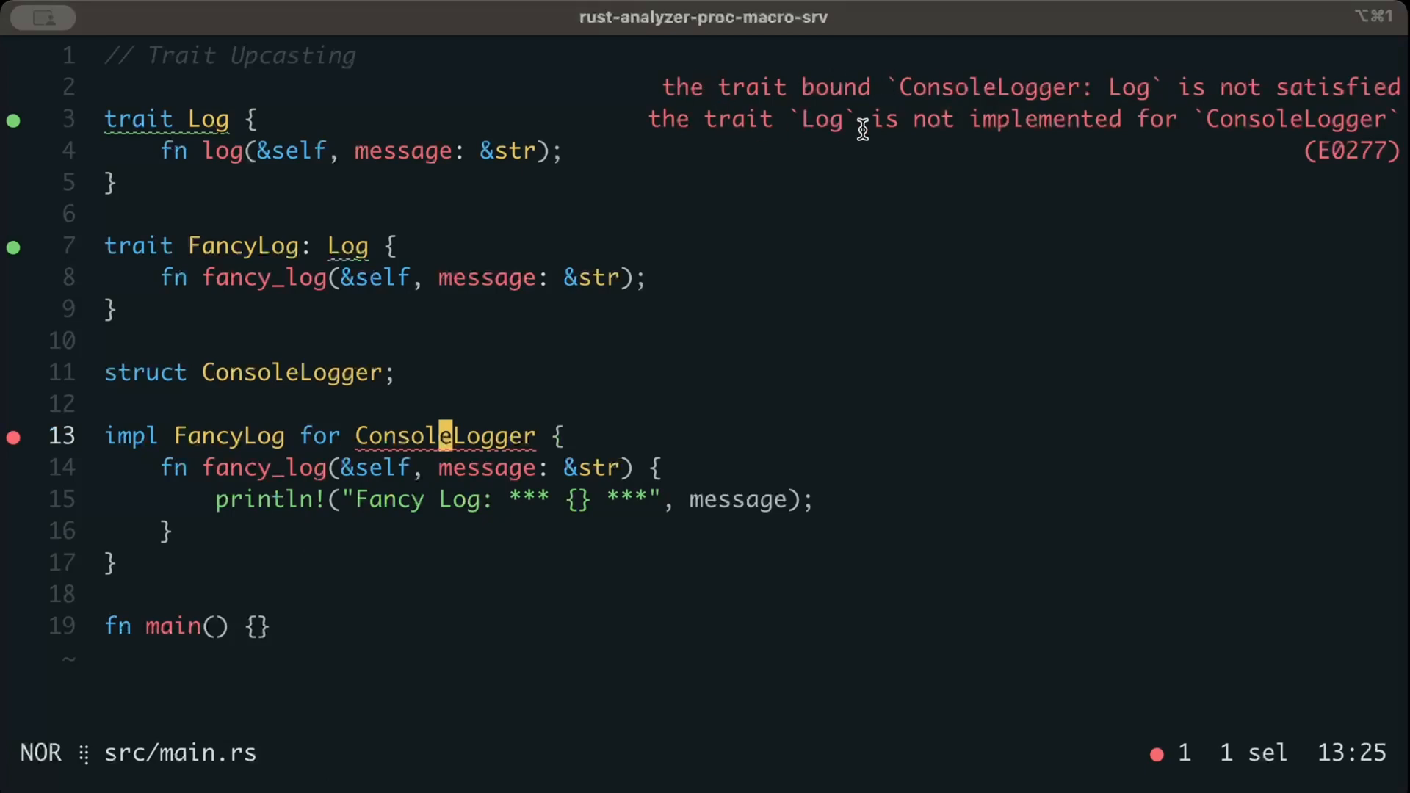
mouse_move(375, 302)
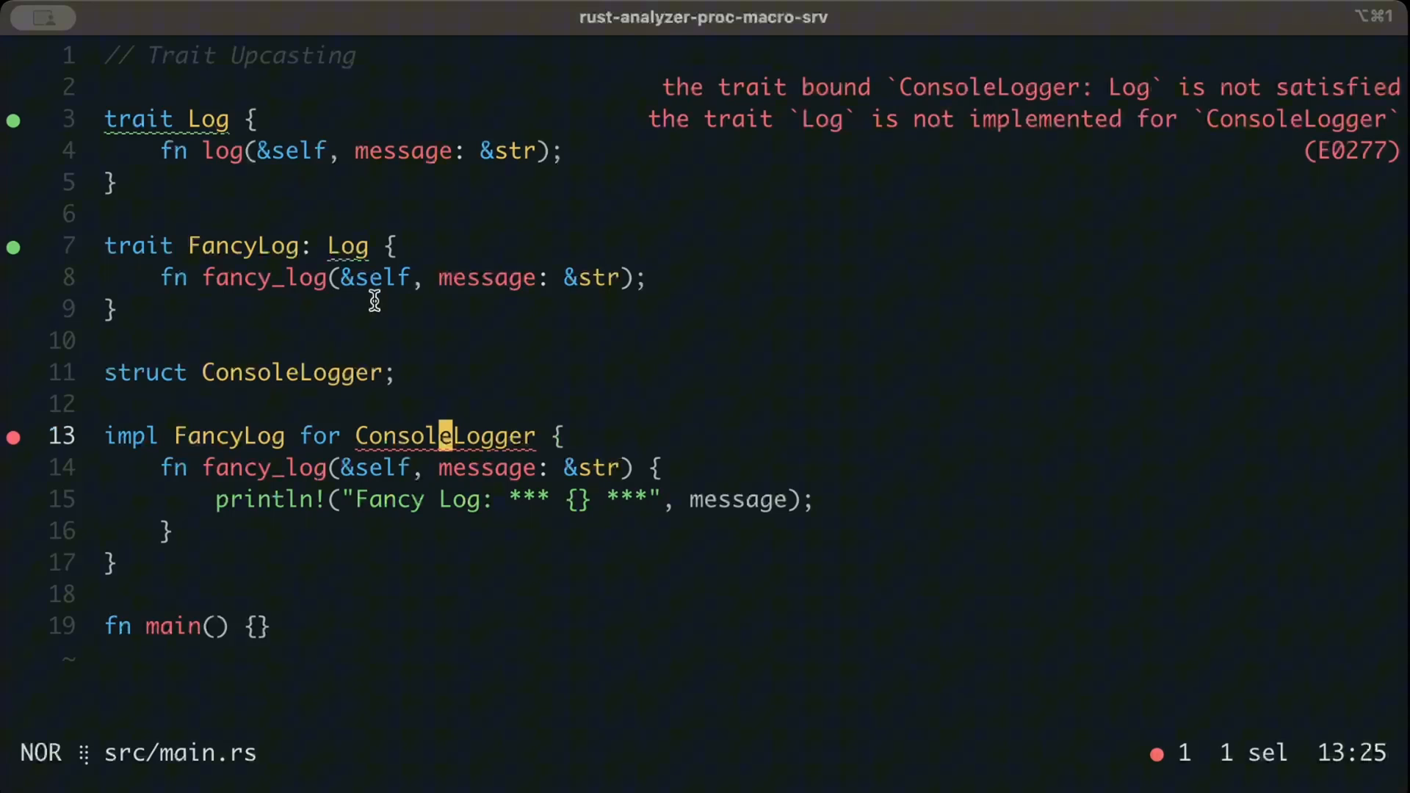
click(346, 245)
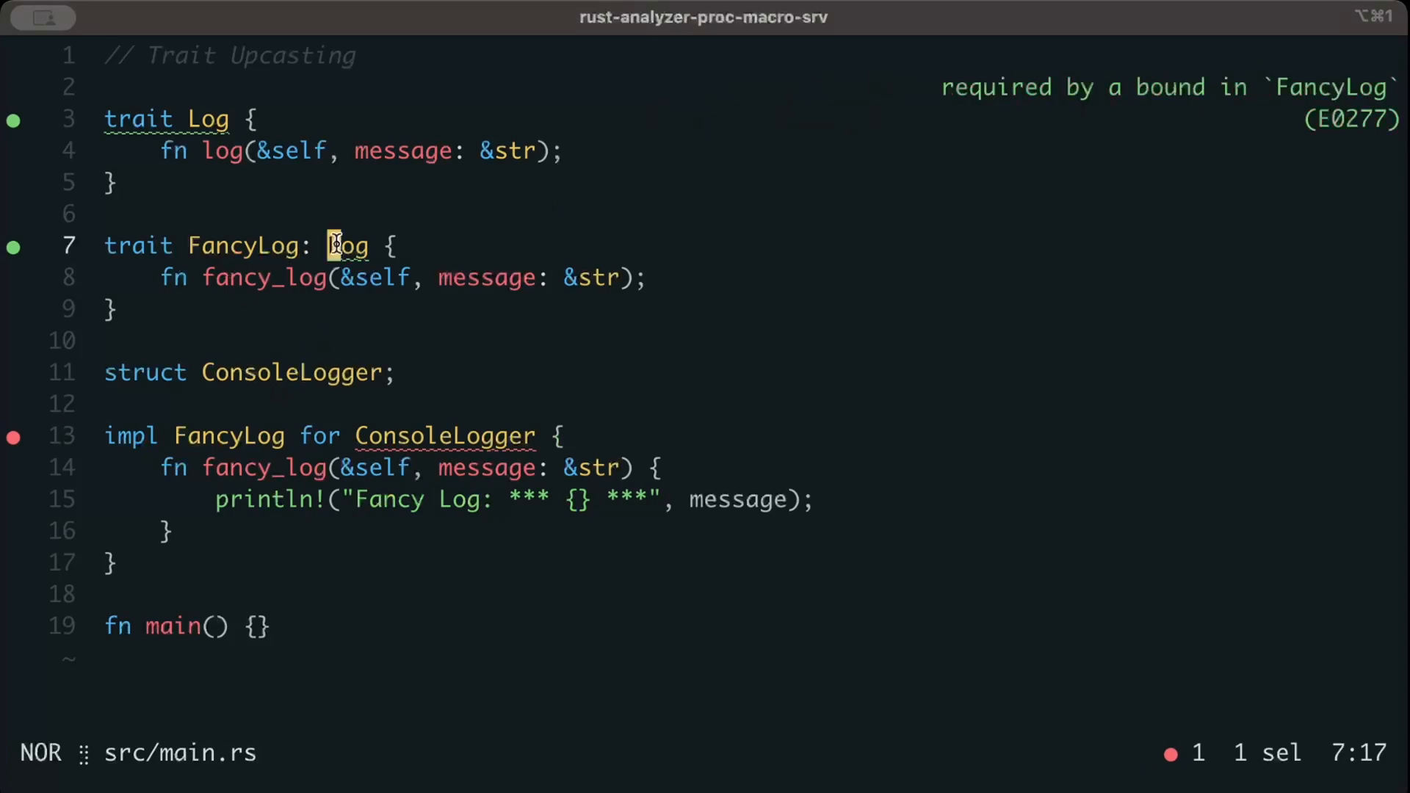
mouse_move(189, 445)
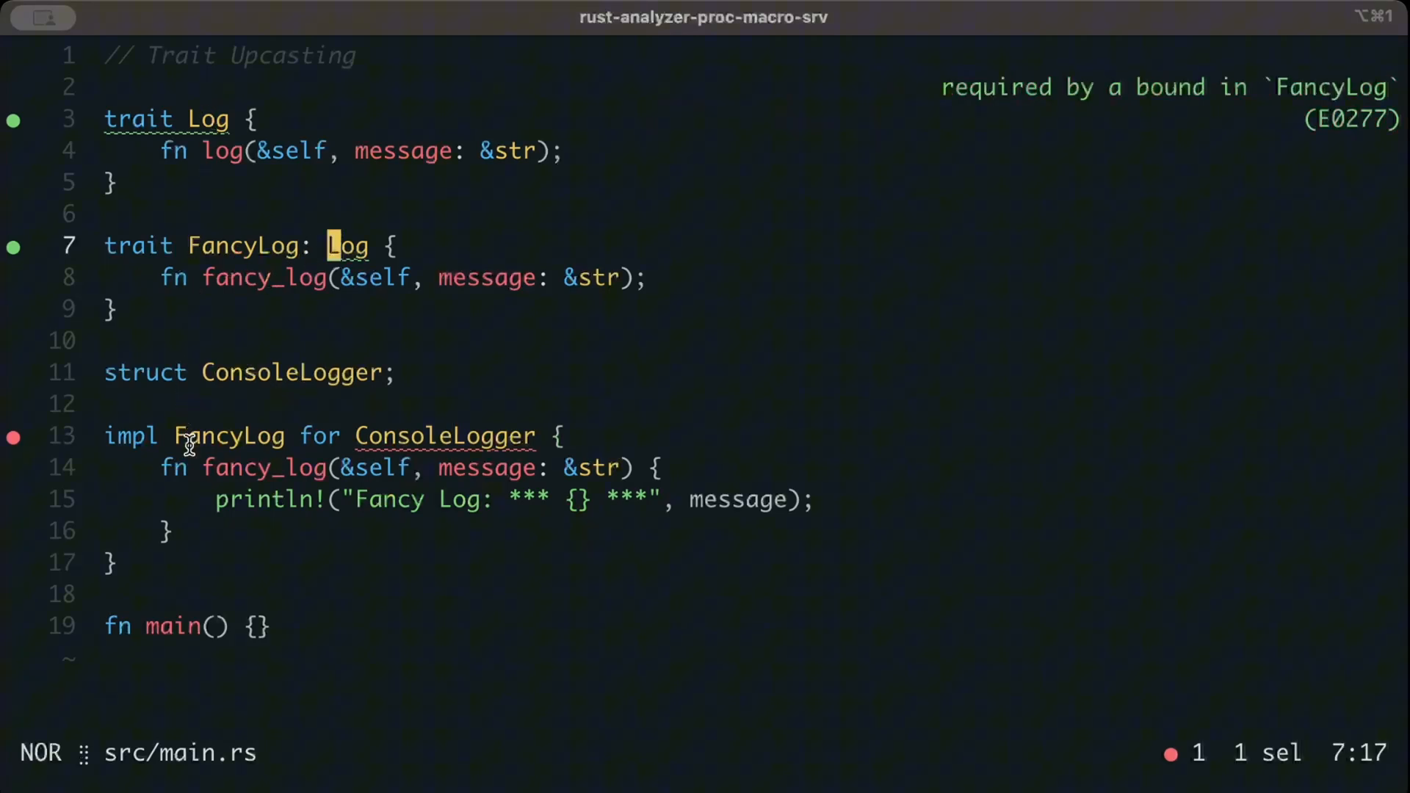
click(432, 436)
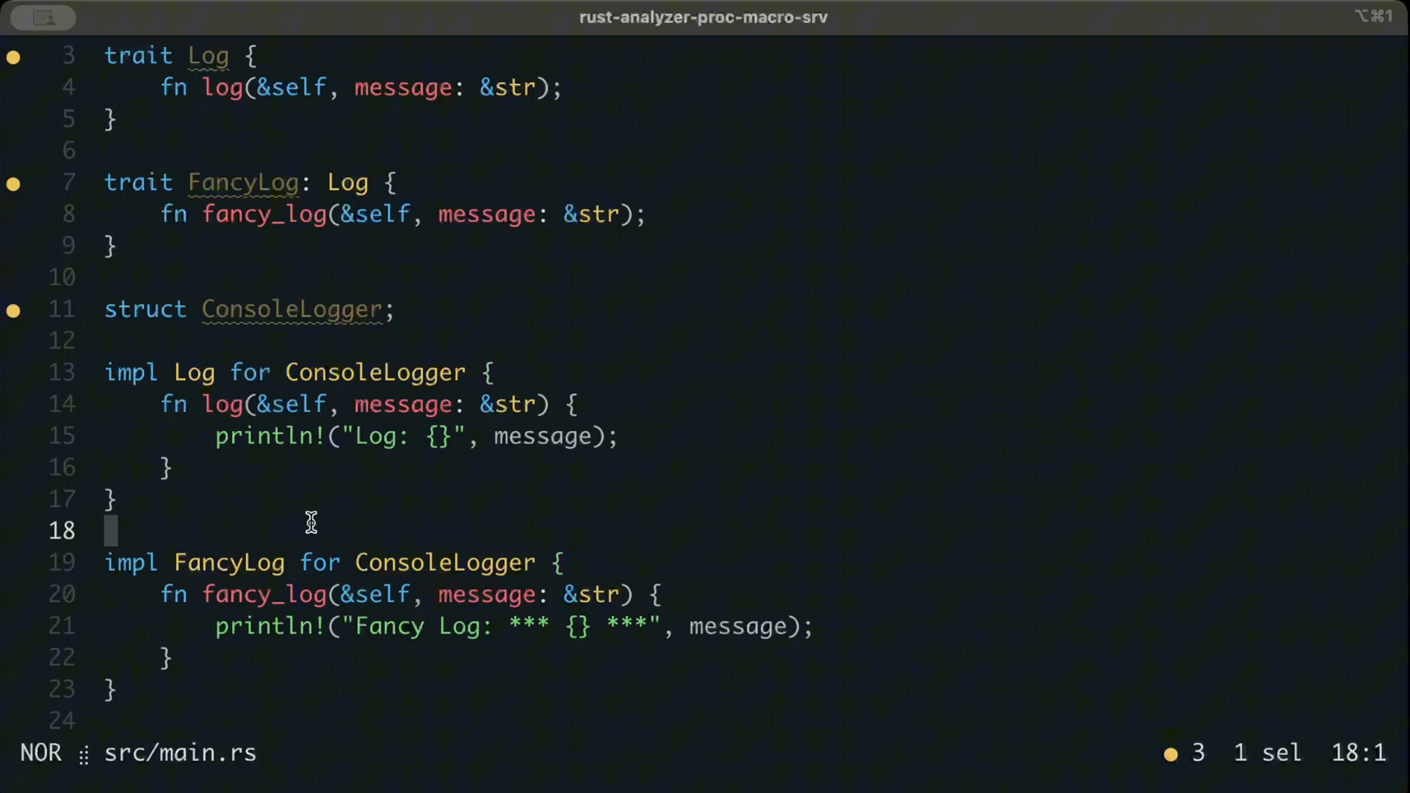
mouse_move(238, 670)
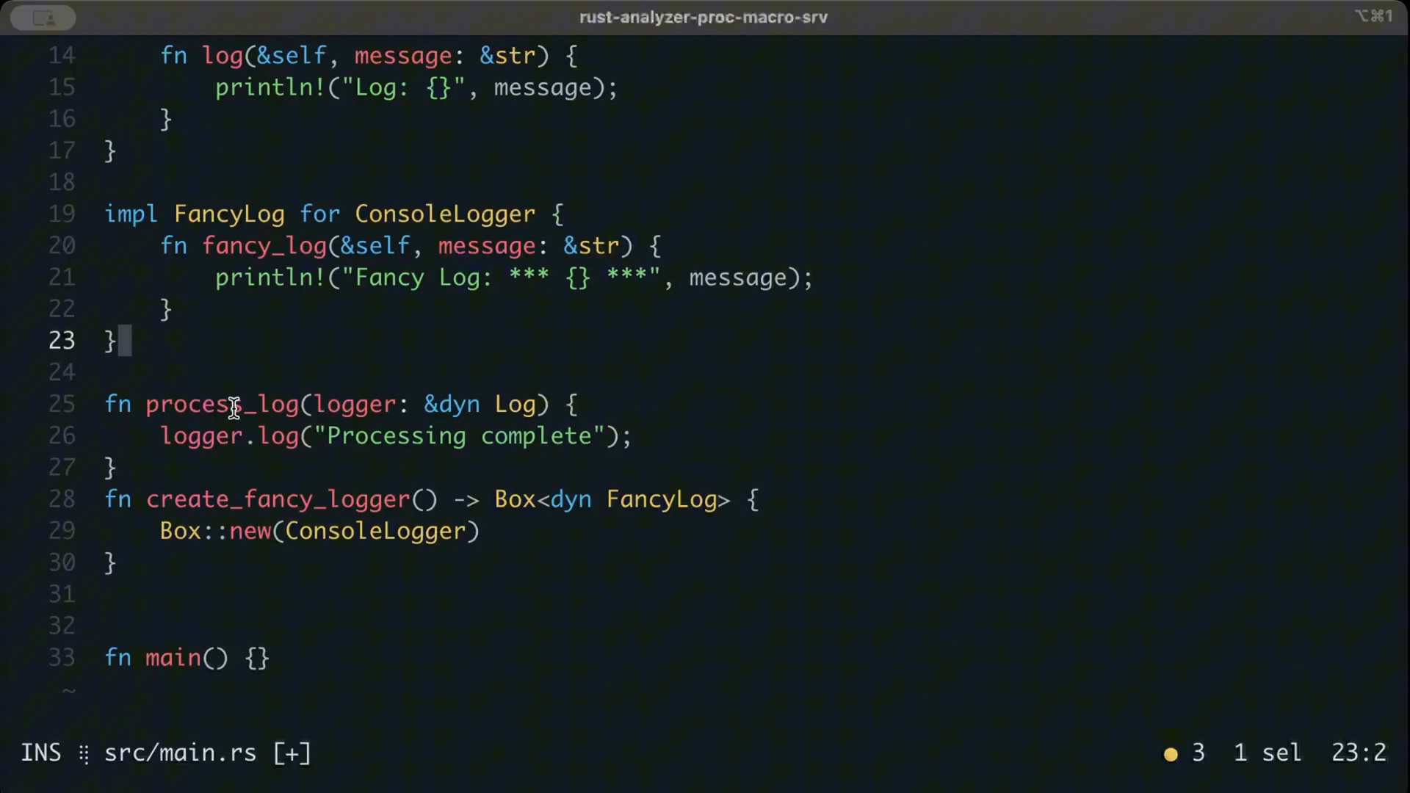
Review the process_log(logger: &dyn Log) and create_fancy_logger functions.
click(200, 436)
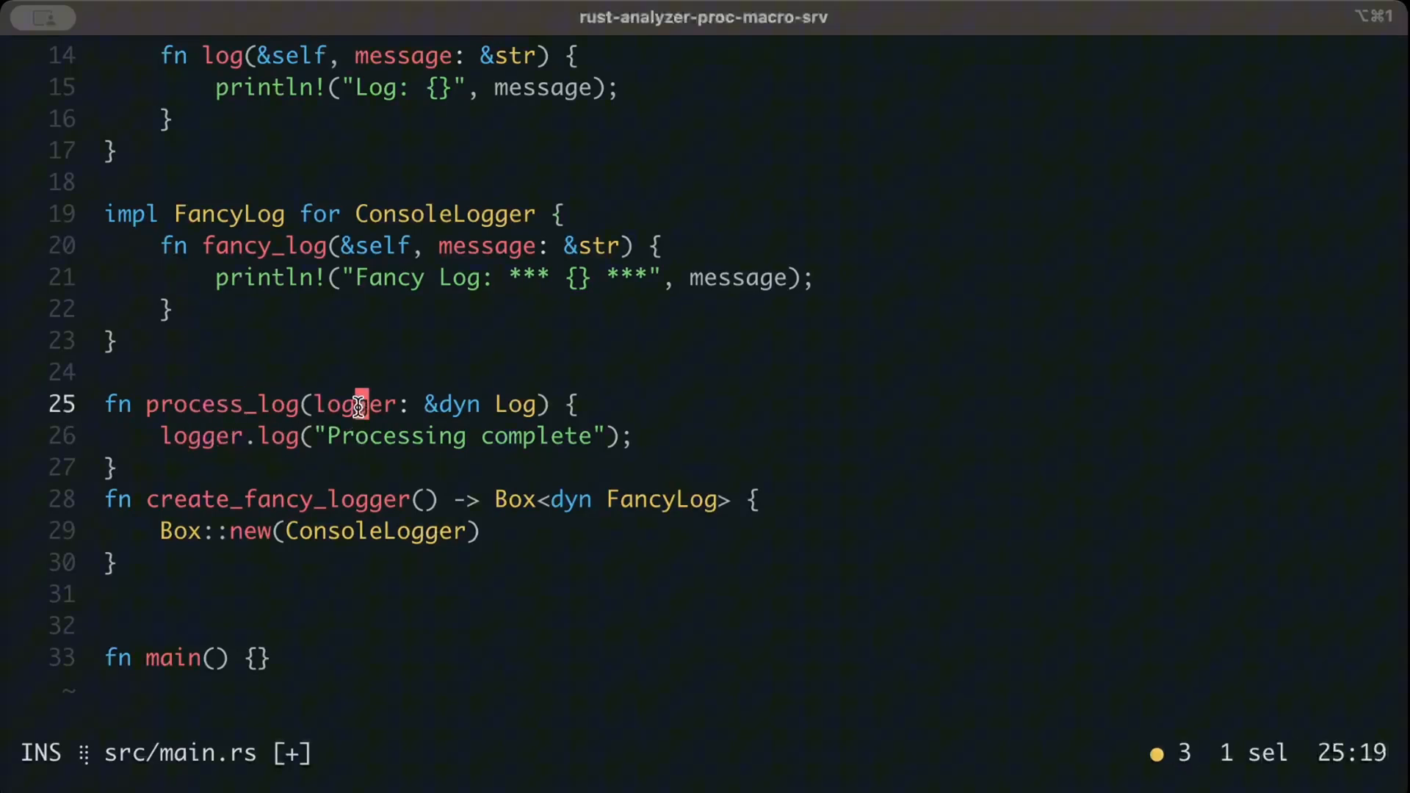
scroll(up, 3)
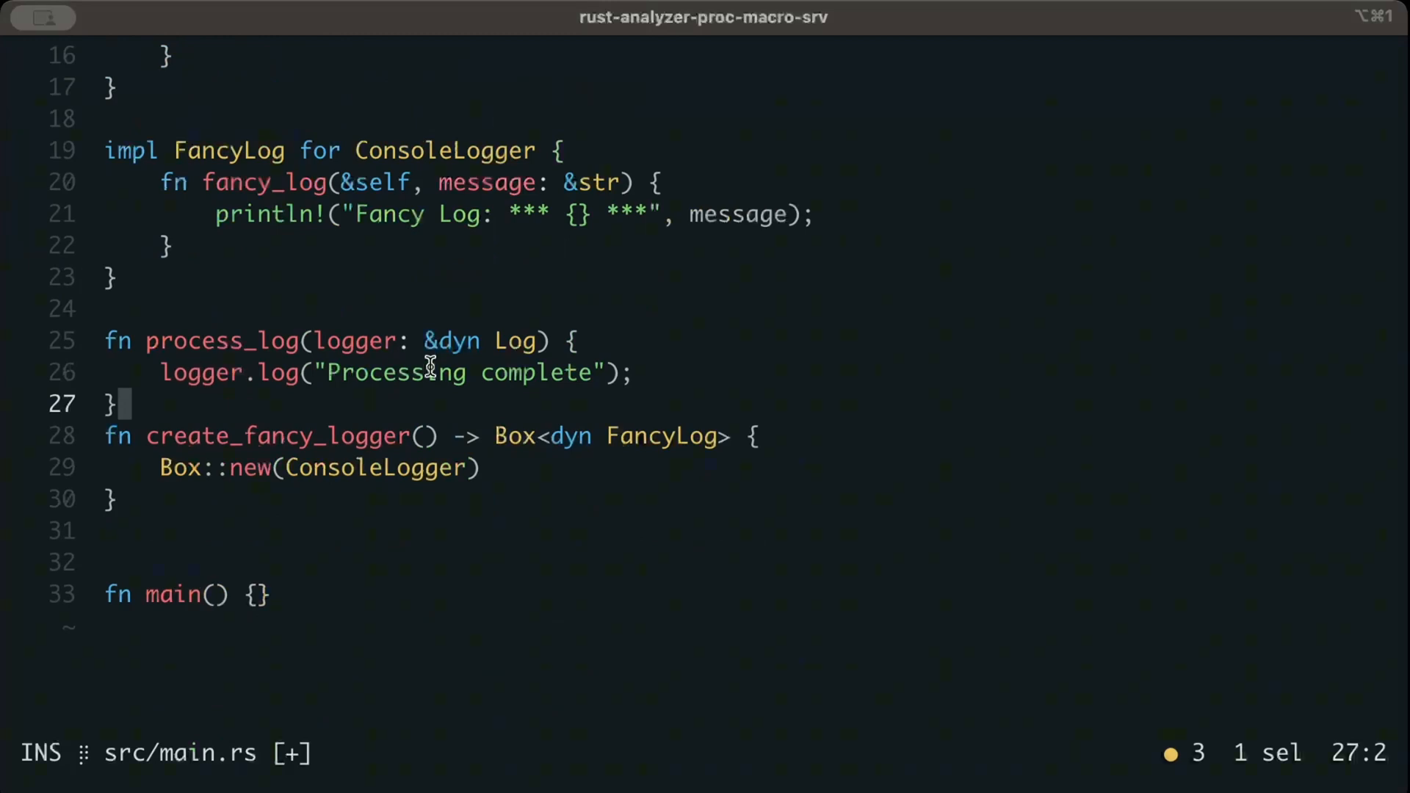
mouse_move(141, 530)
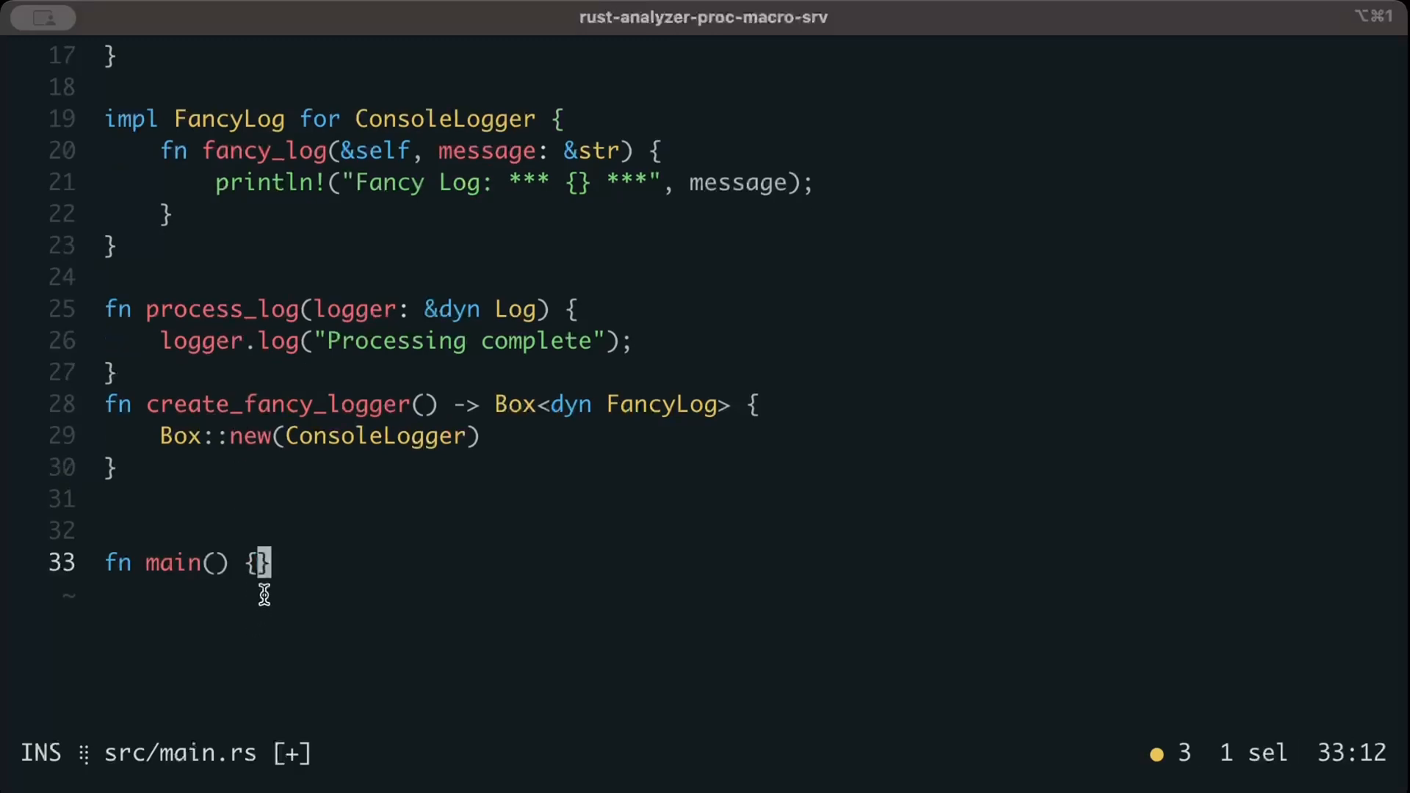
In main, add let logger: Box<dyn FancyLog> = create_fancy_logger();.
key(Return)
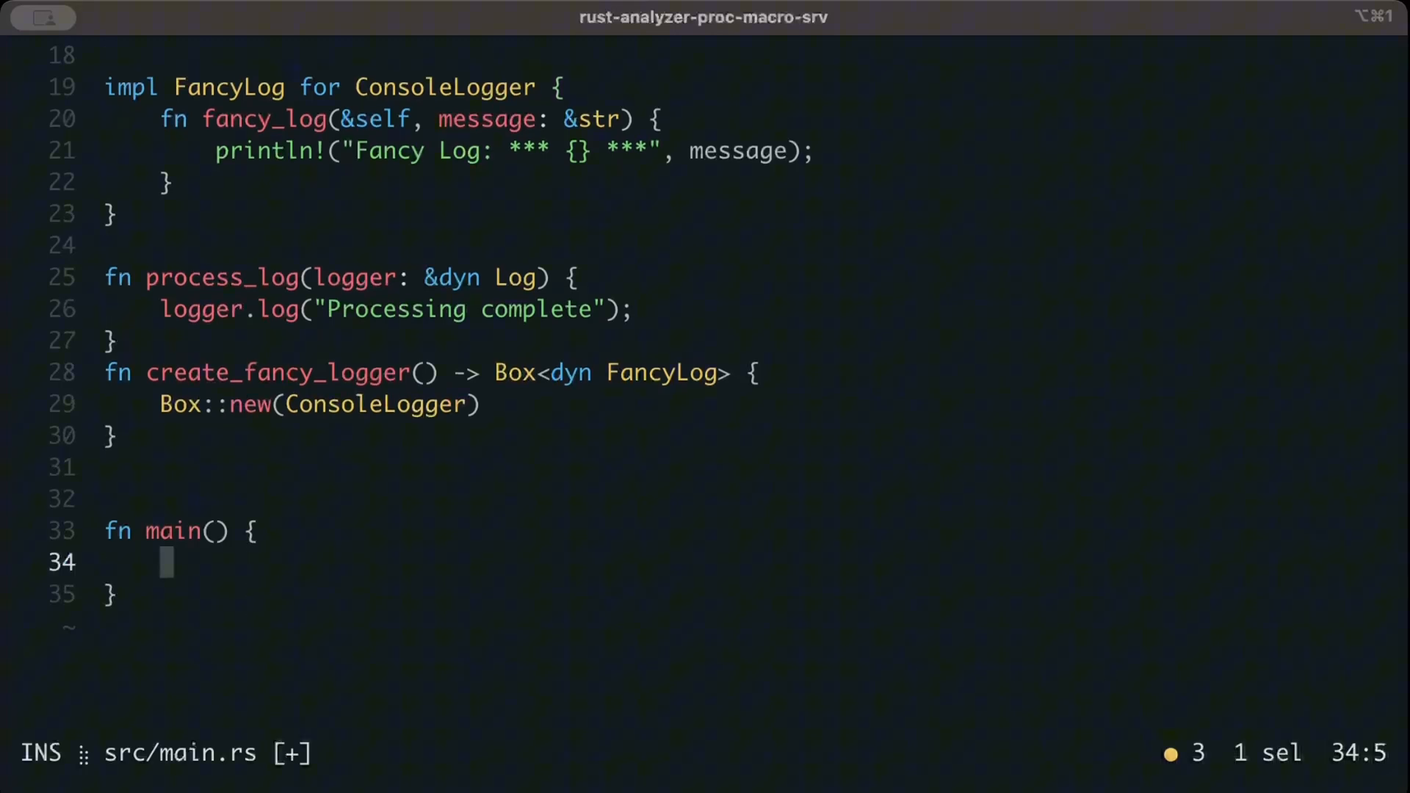
text(let)
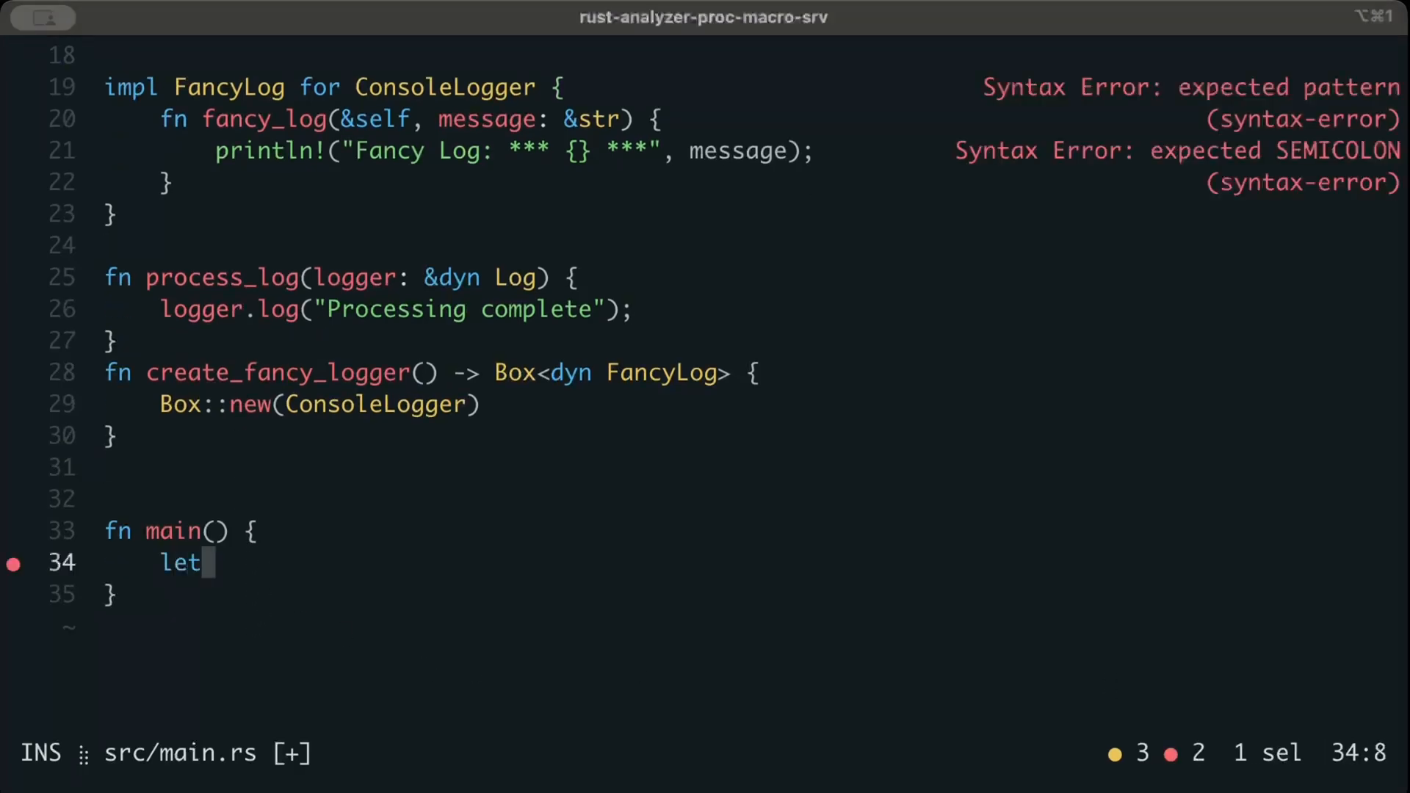
text(logger: Box)
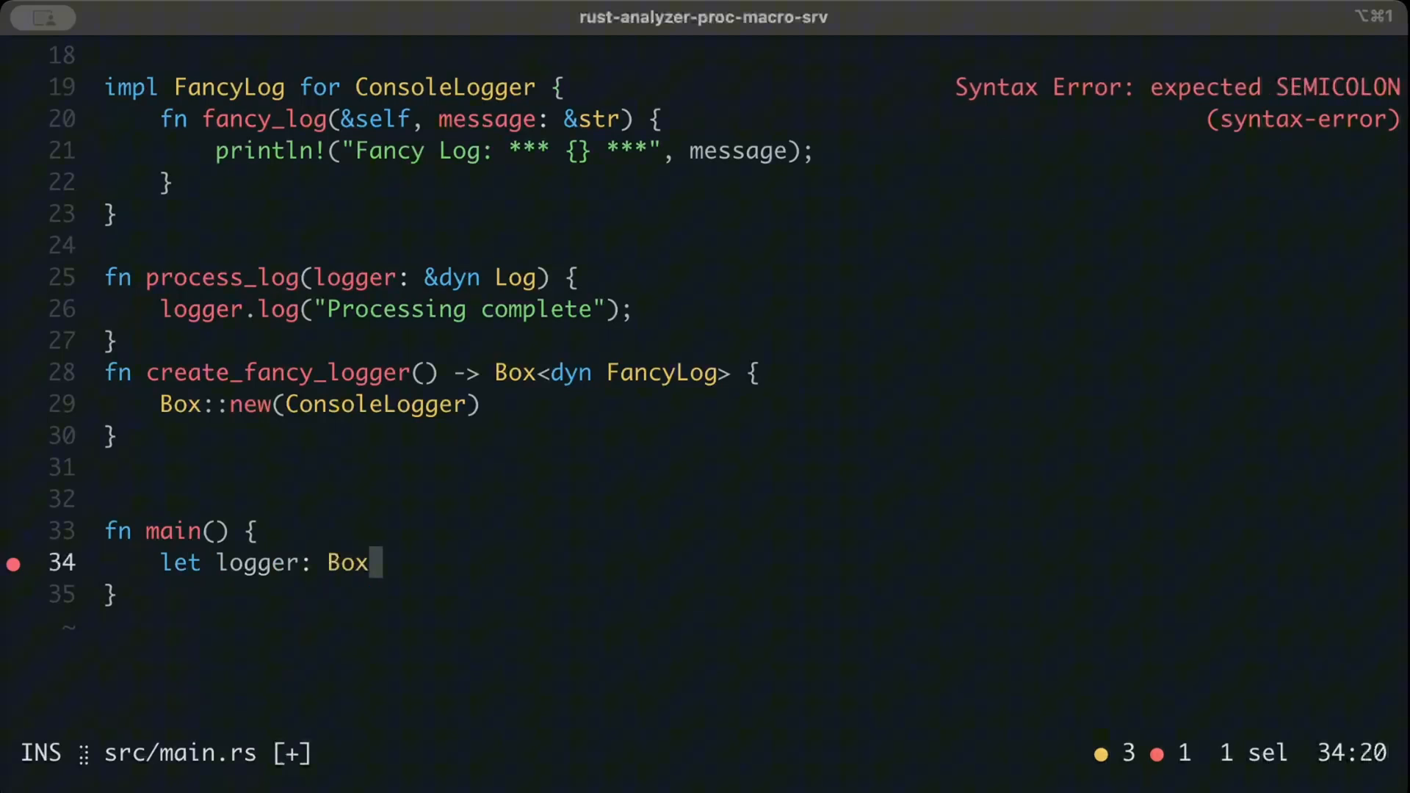
text(>)
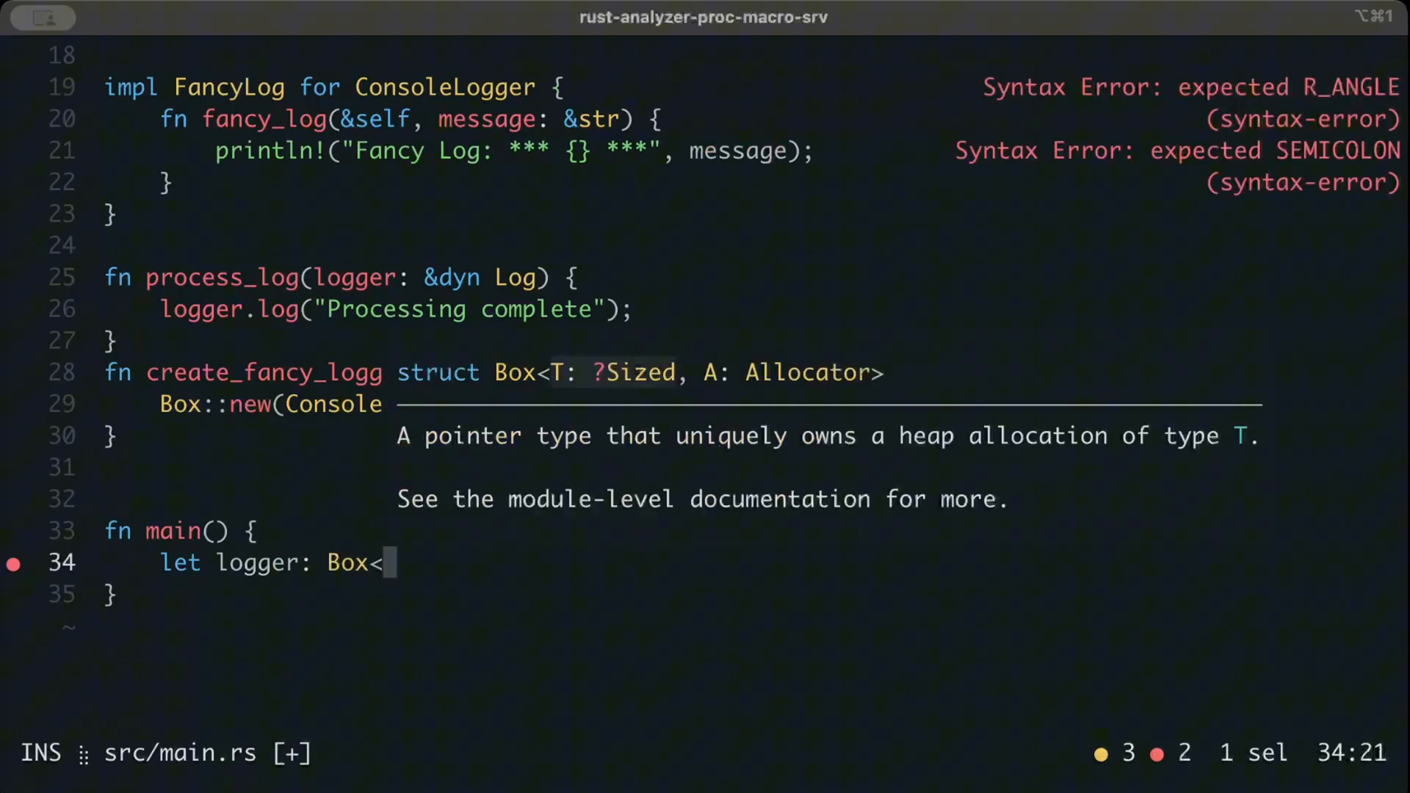
text(dyn FancyLog>)
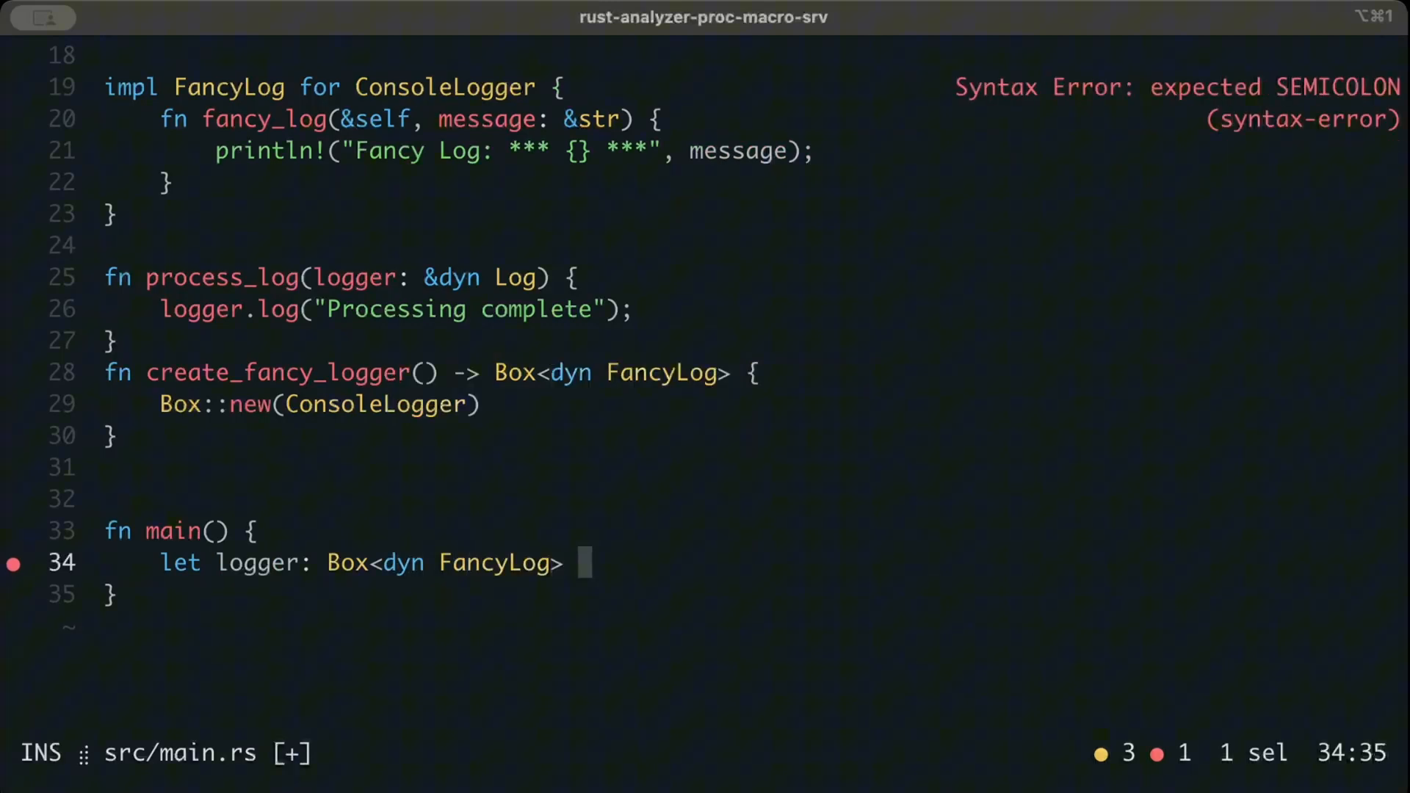
text(= create_fancy_logger();)
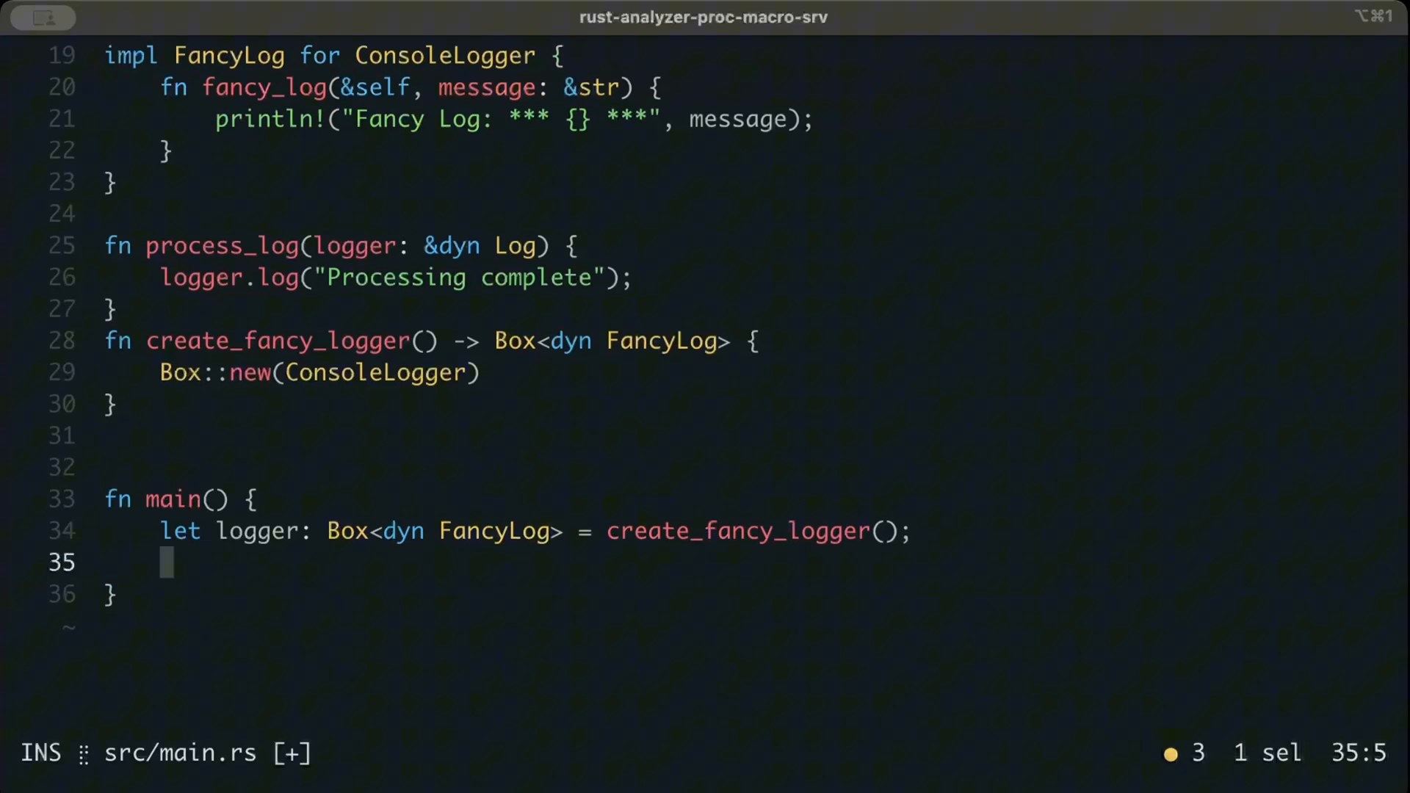
Call process_log(&*logger), compare it to the &dyn Log parameter, and save with :write.
text(process_log(&logger);)
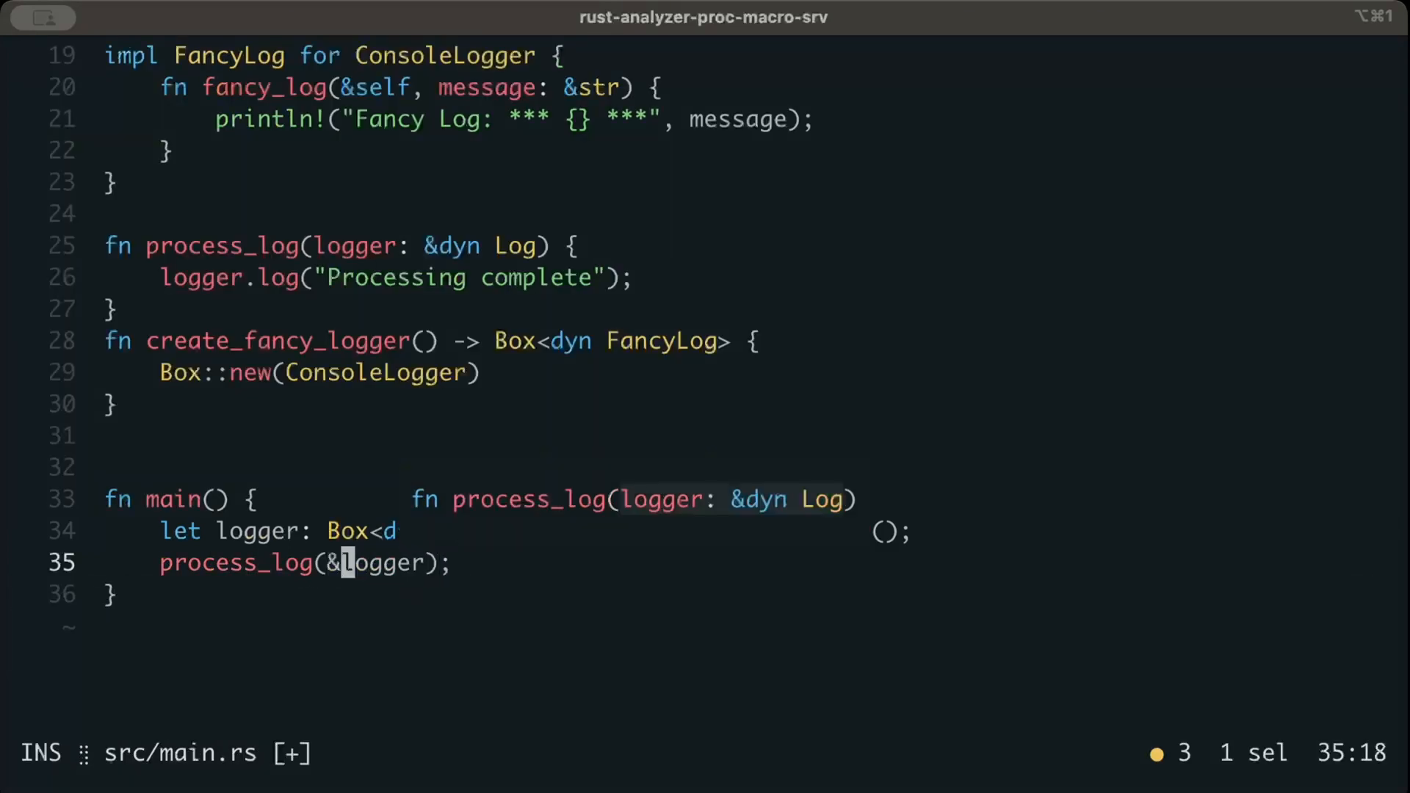
text(*)
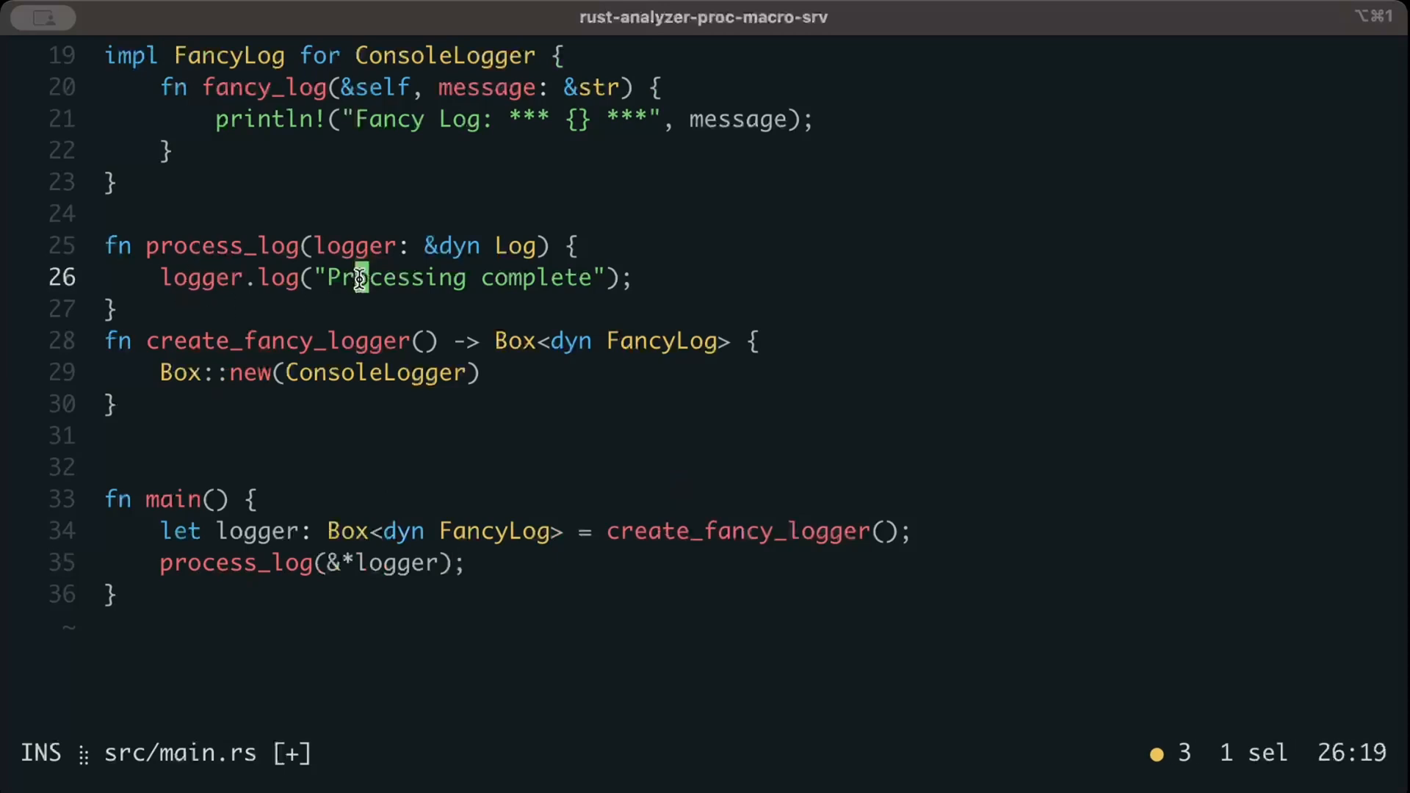
click(359, 562)
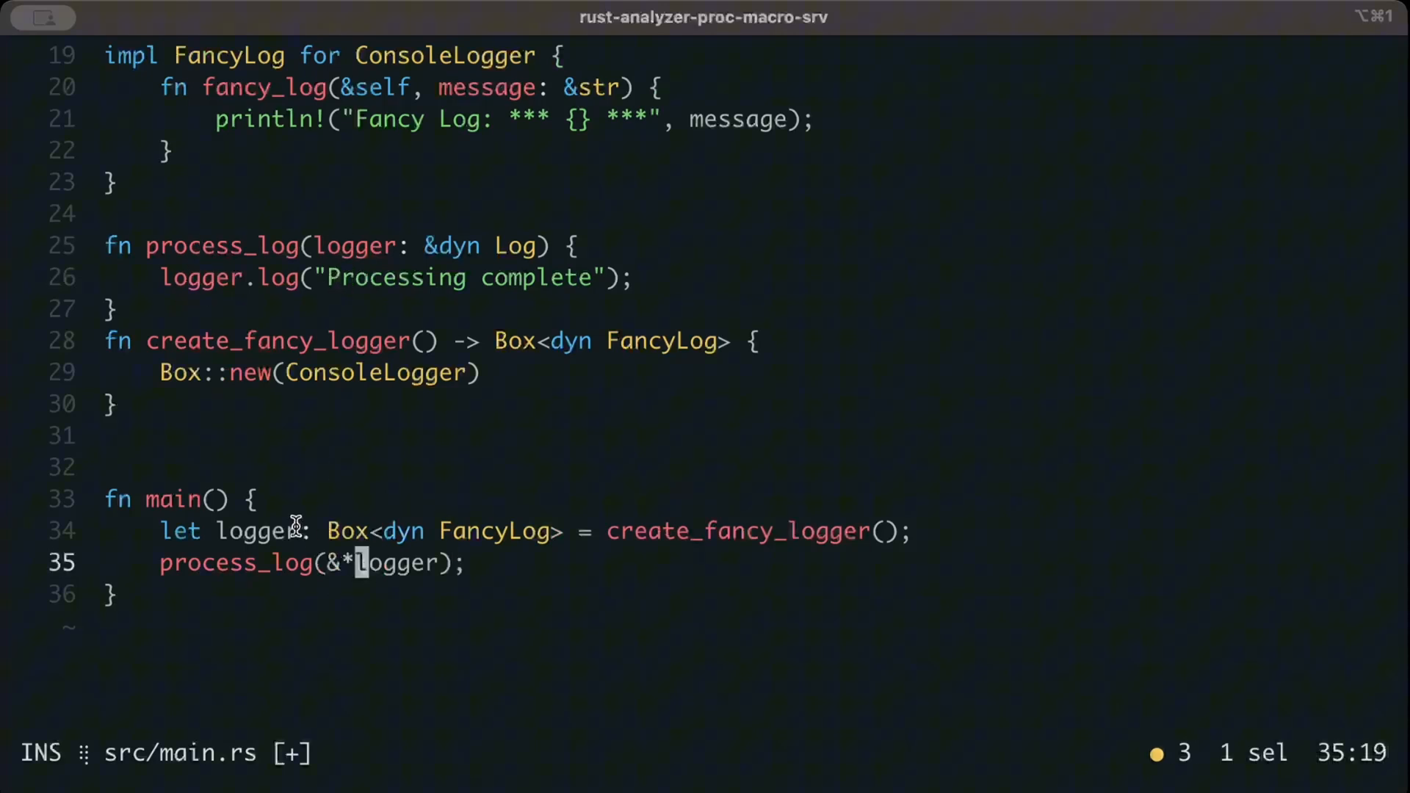
click(494, 530)
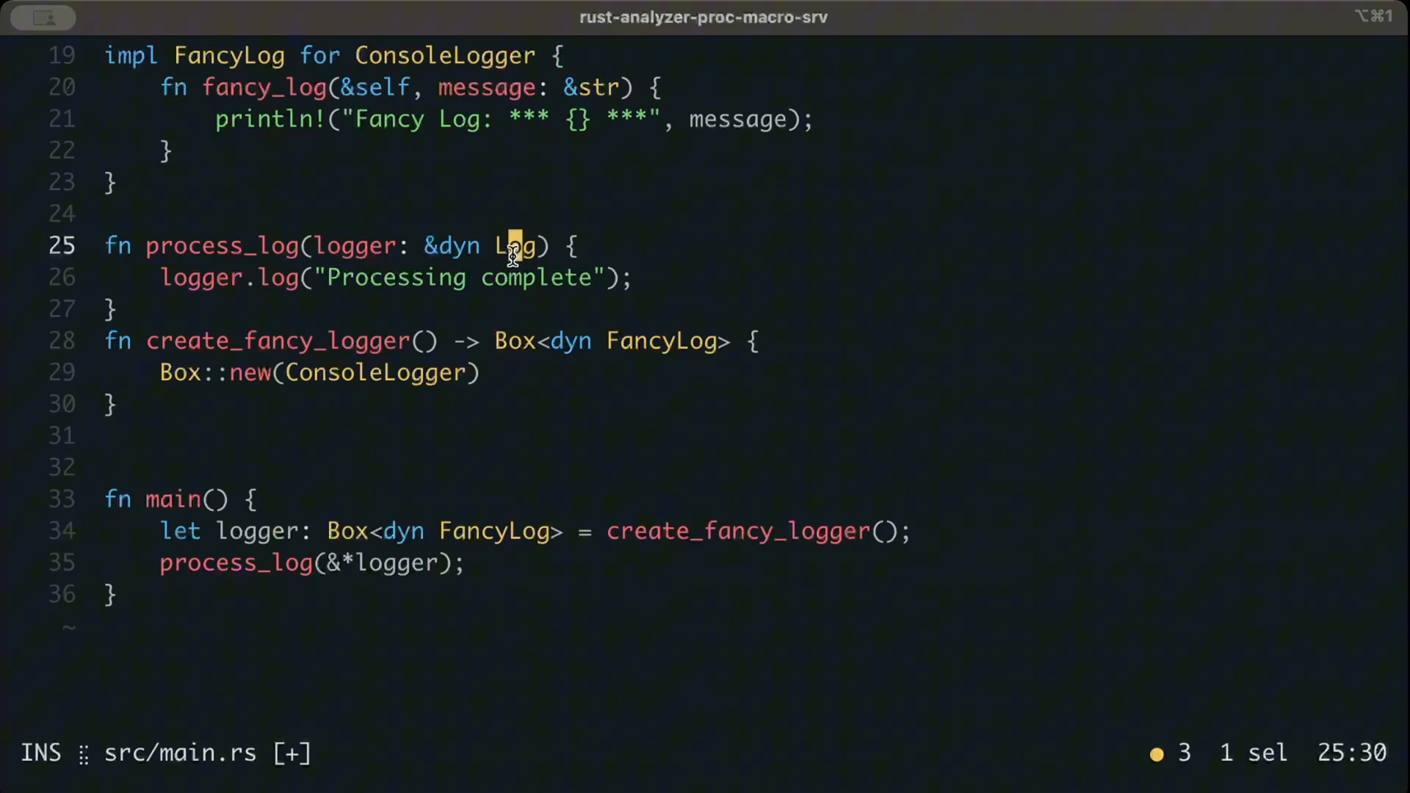
mouse_move(476, 259)
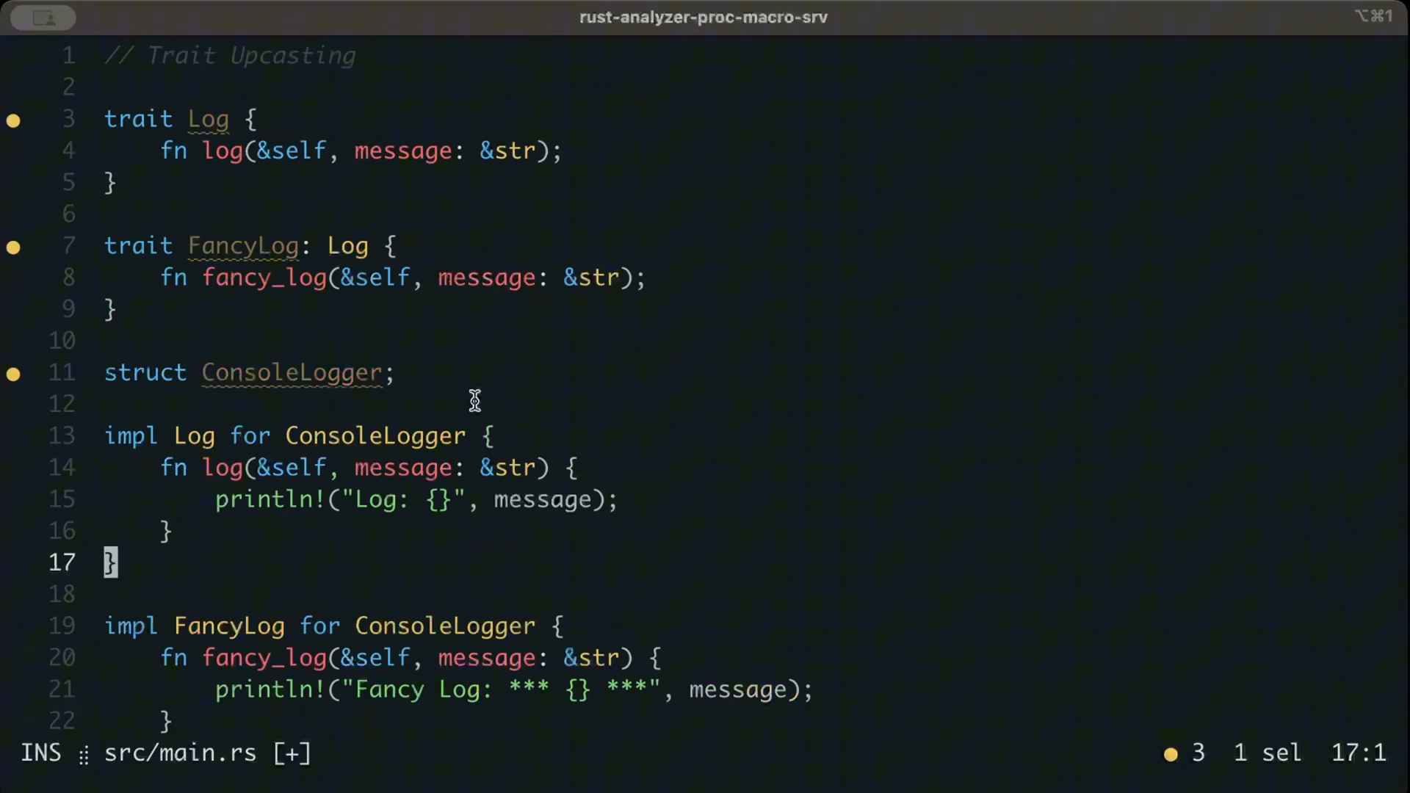
scroll(down, 3)
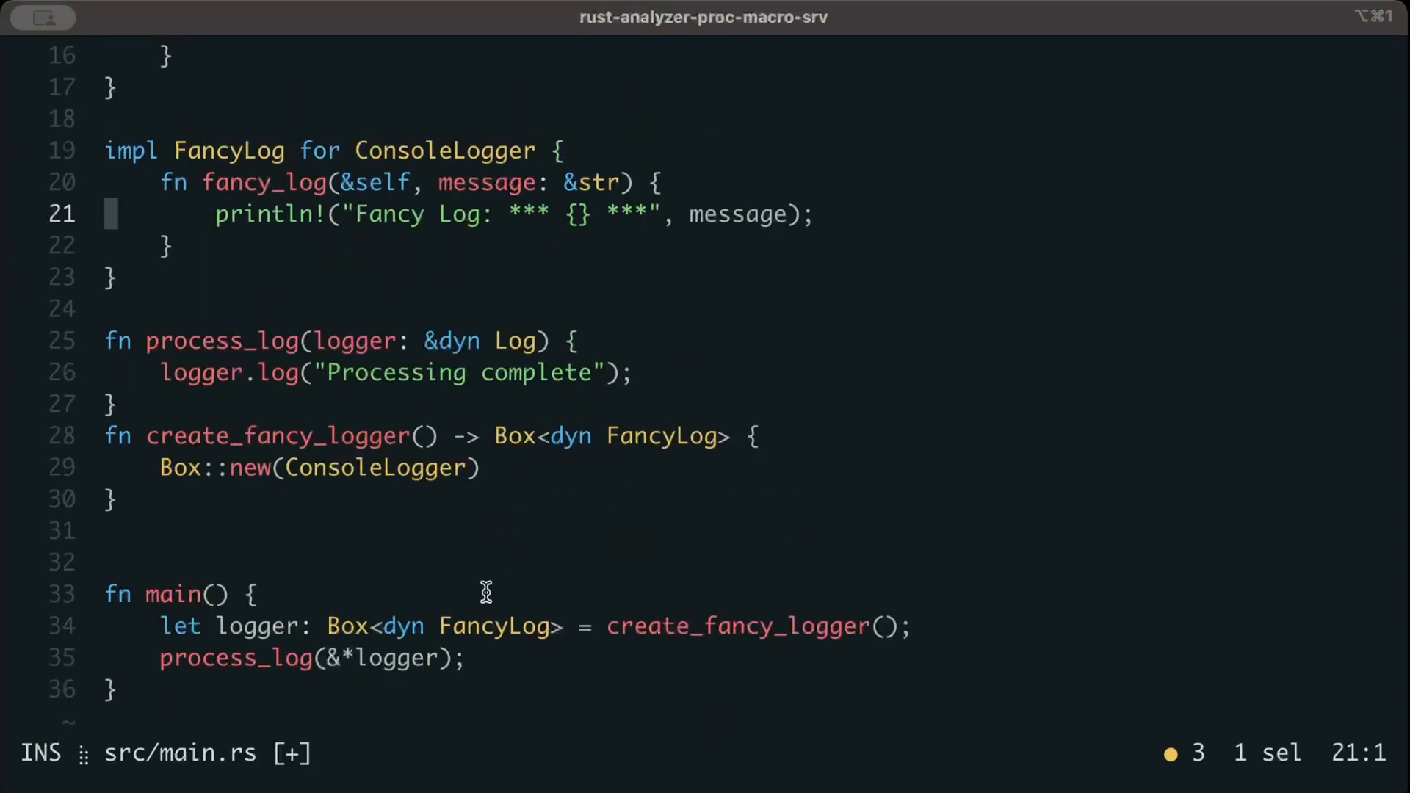
text(:wri)
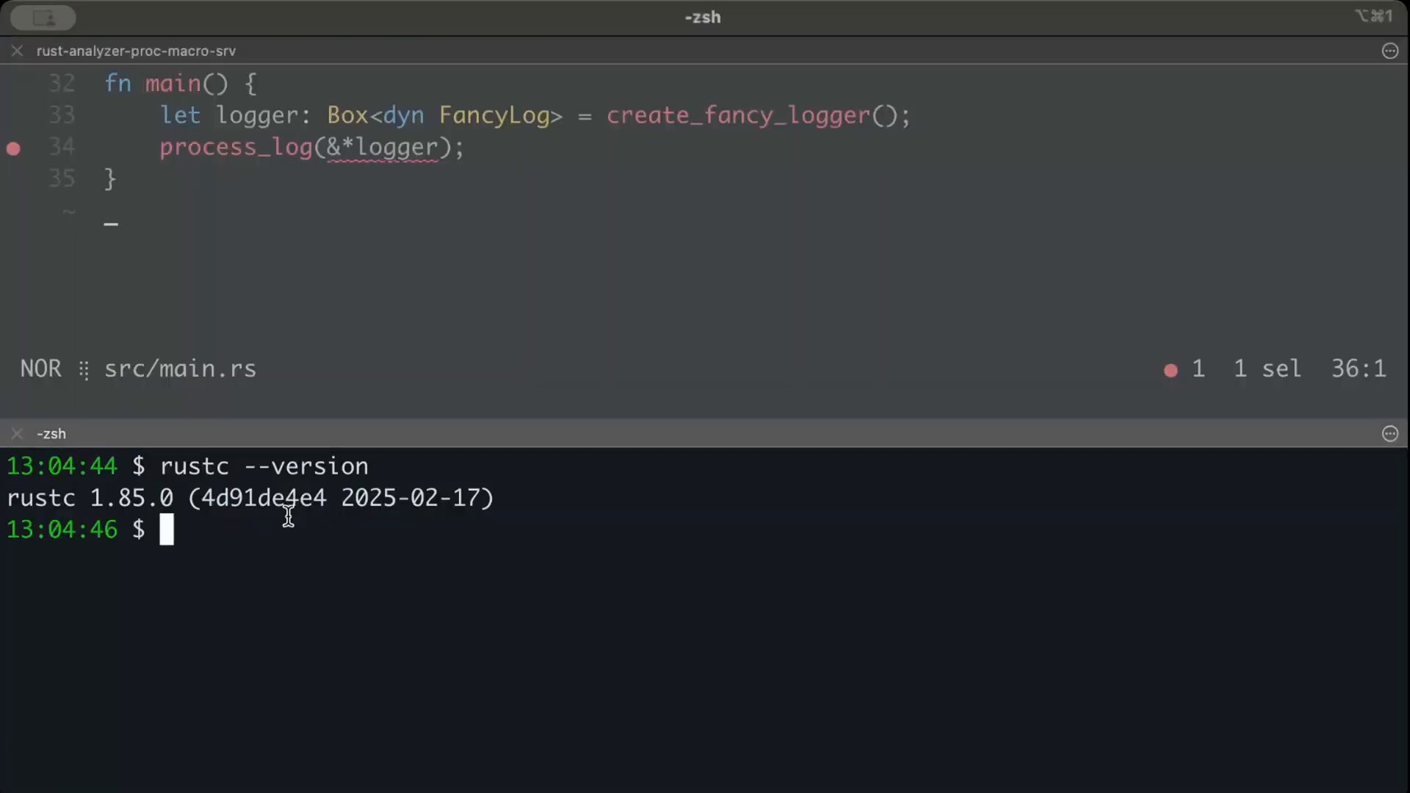
mouse_move(173, 475)
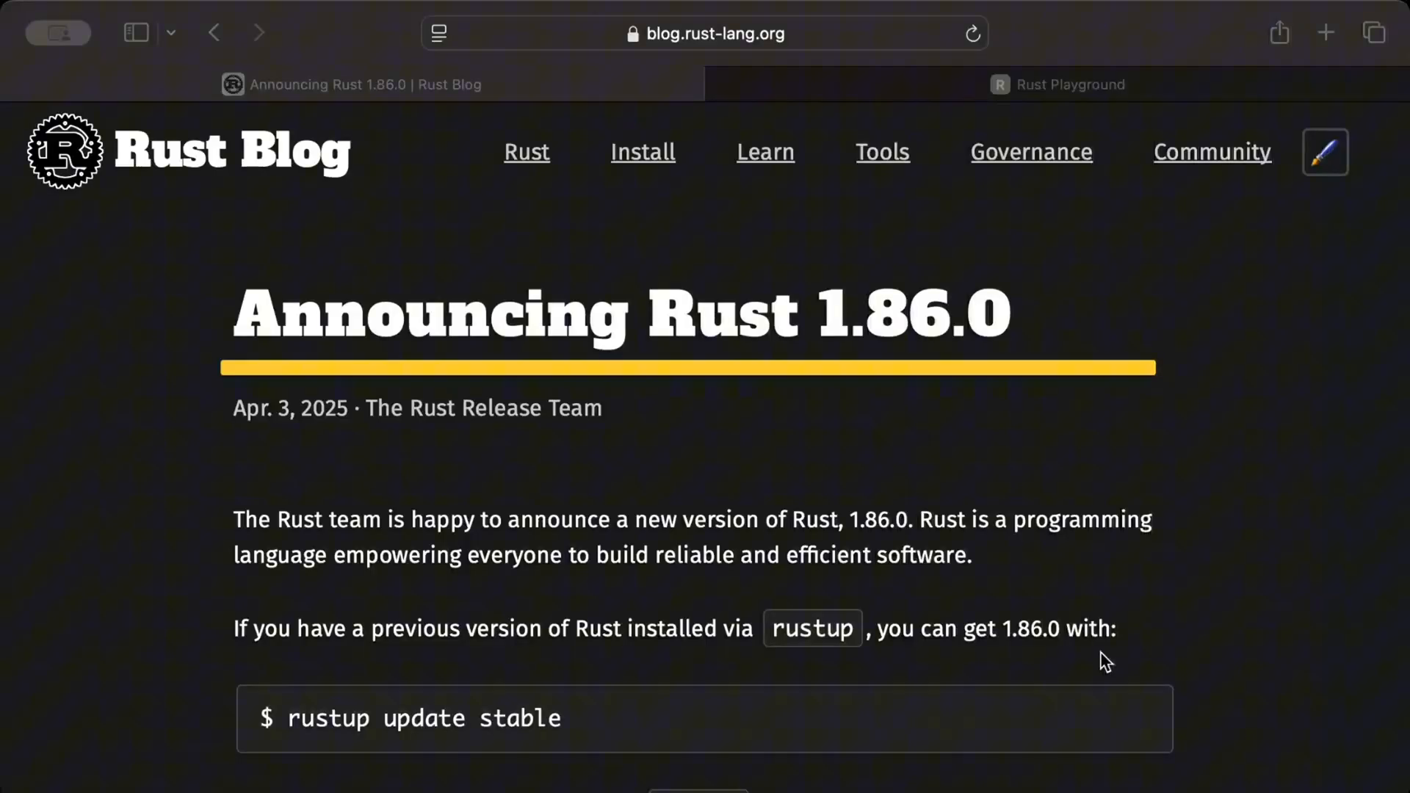
mouse_move(835, 455)
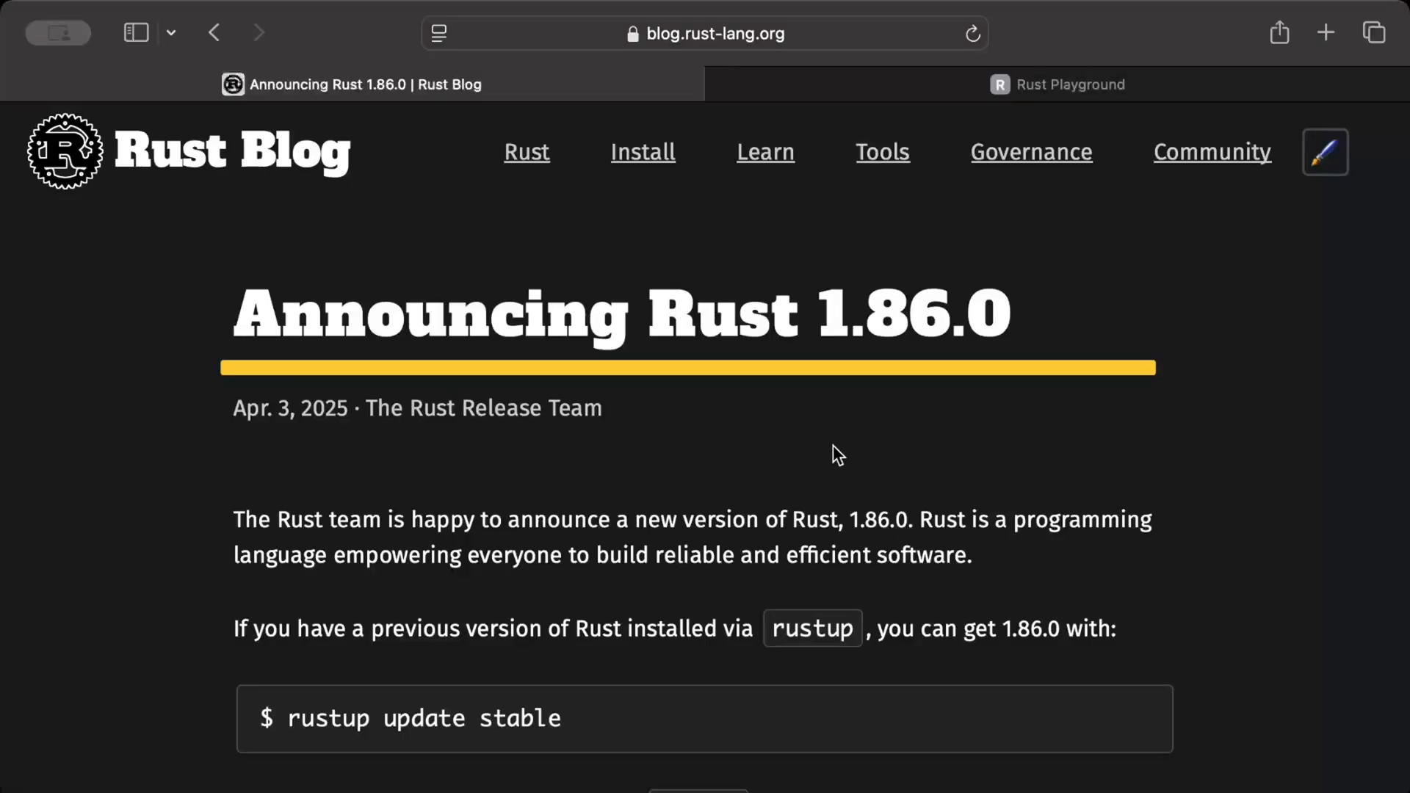
Read the blog's Trait upcasting example, then switch to the Rust Playground page.
scroll(down, 3)
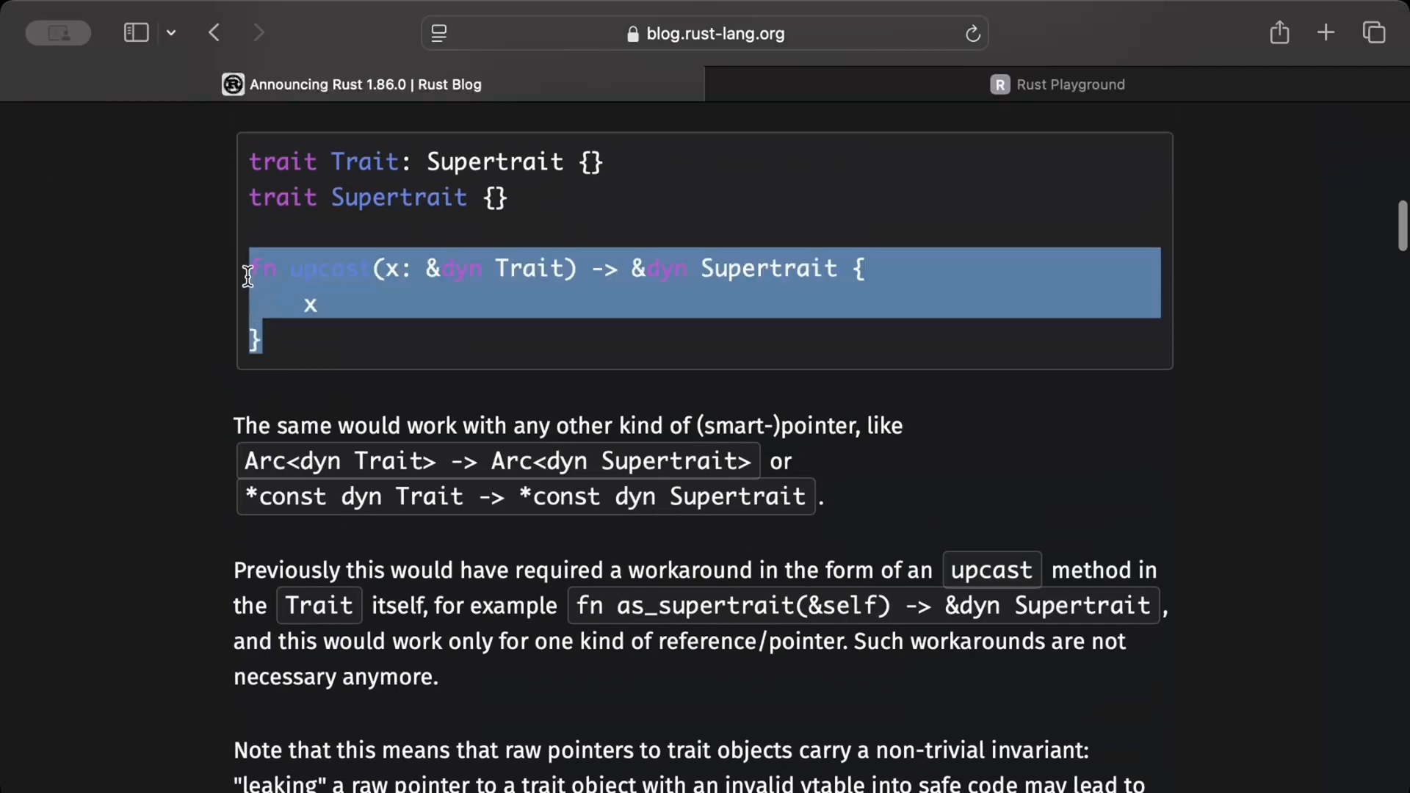
click(369, 267)
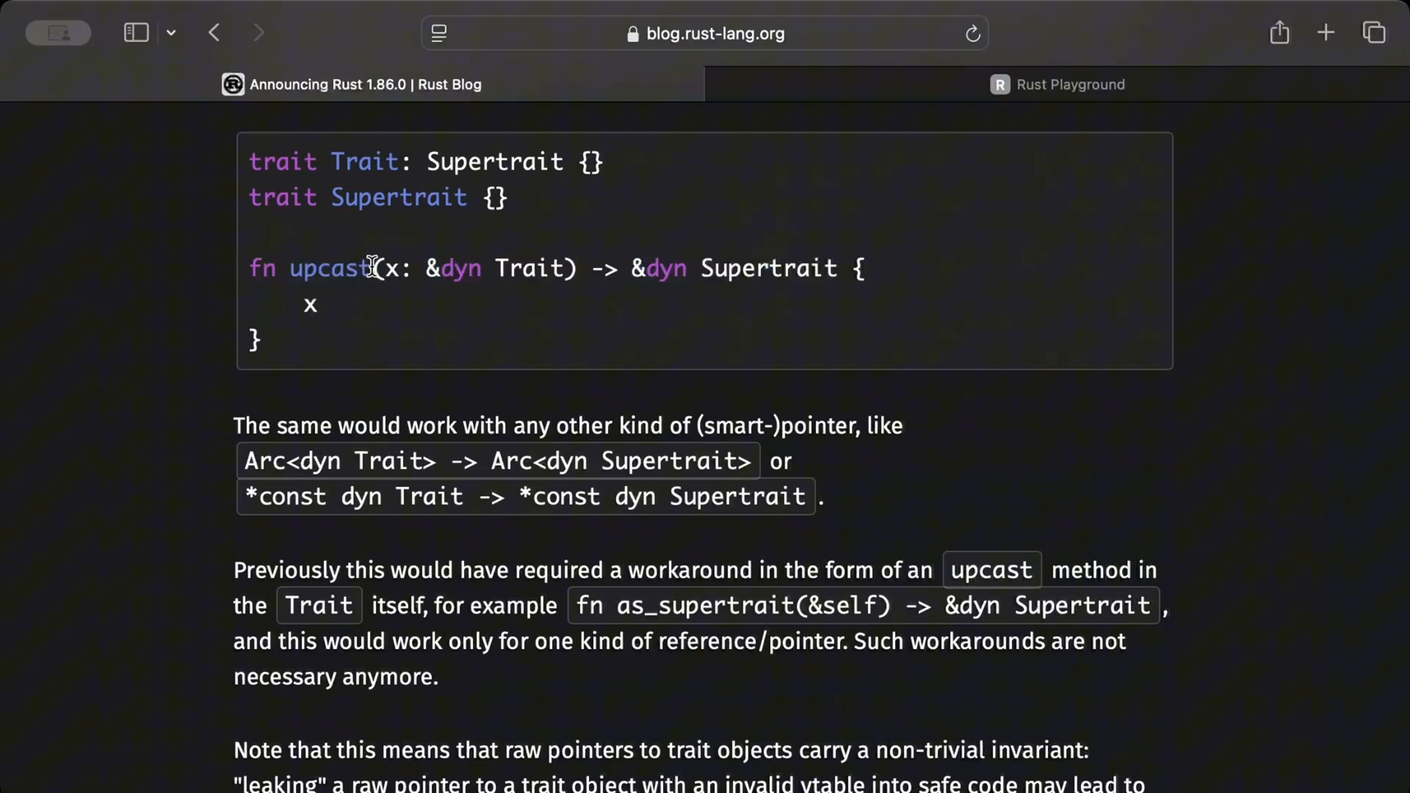
mouse_move(339, 305)
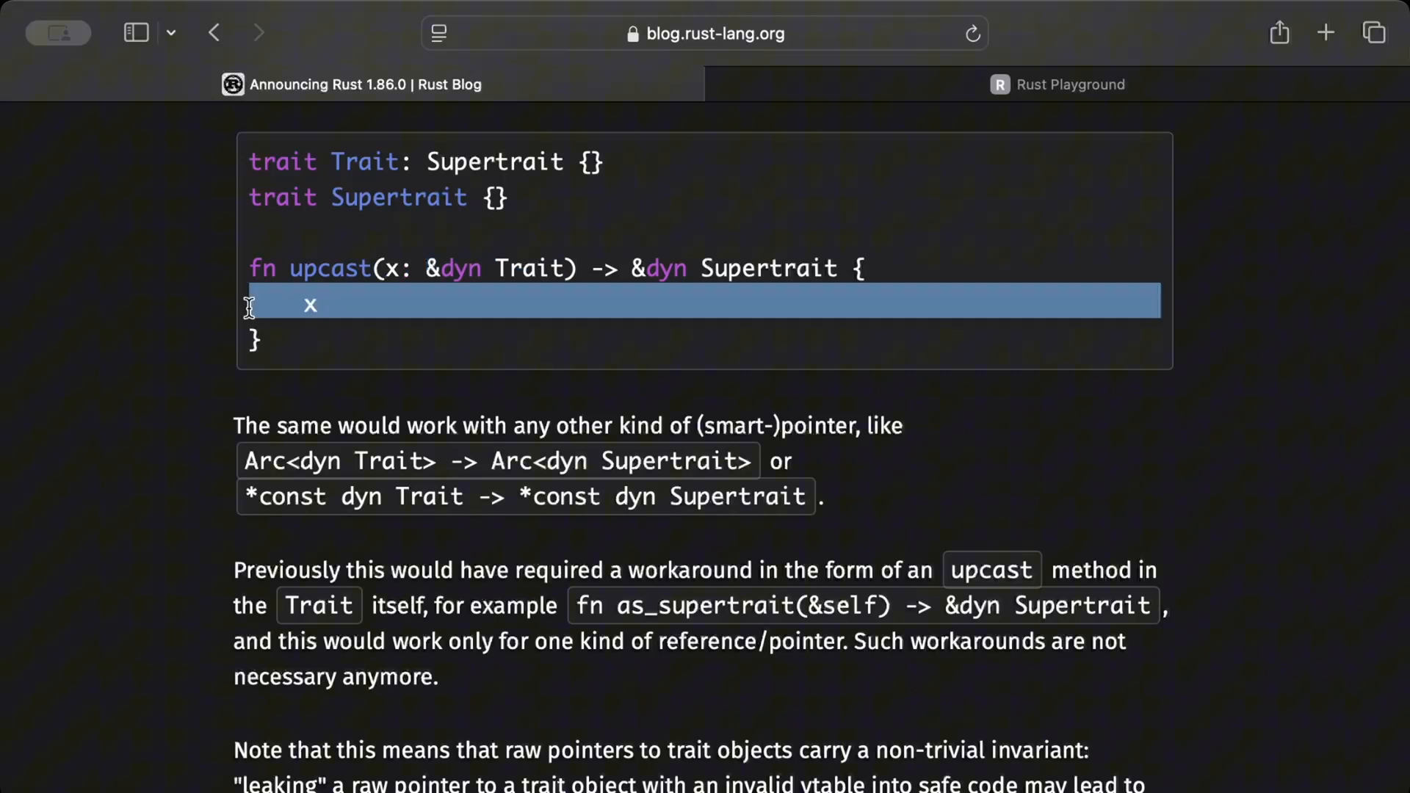
scroll(up, 3)
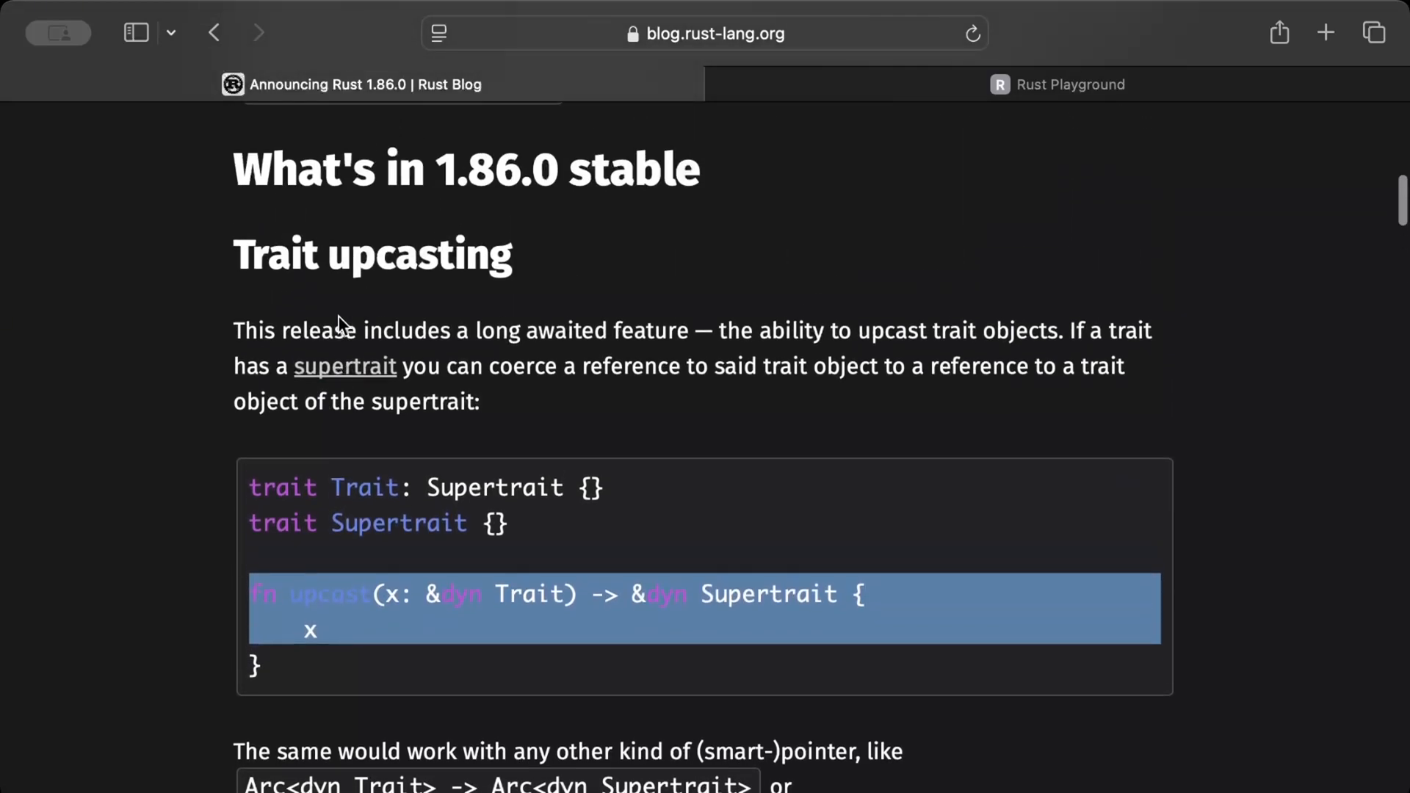
scroll(up, 3)
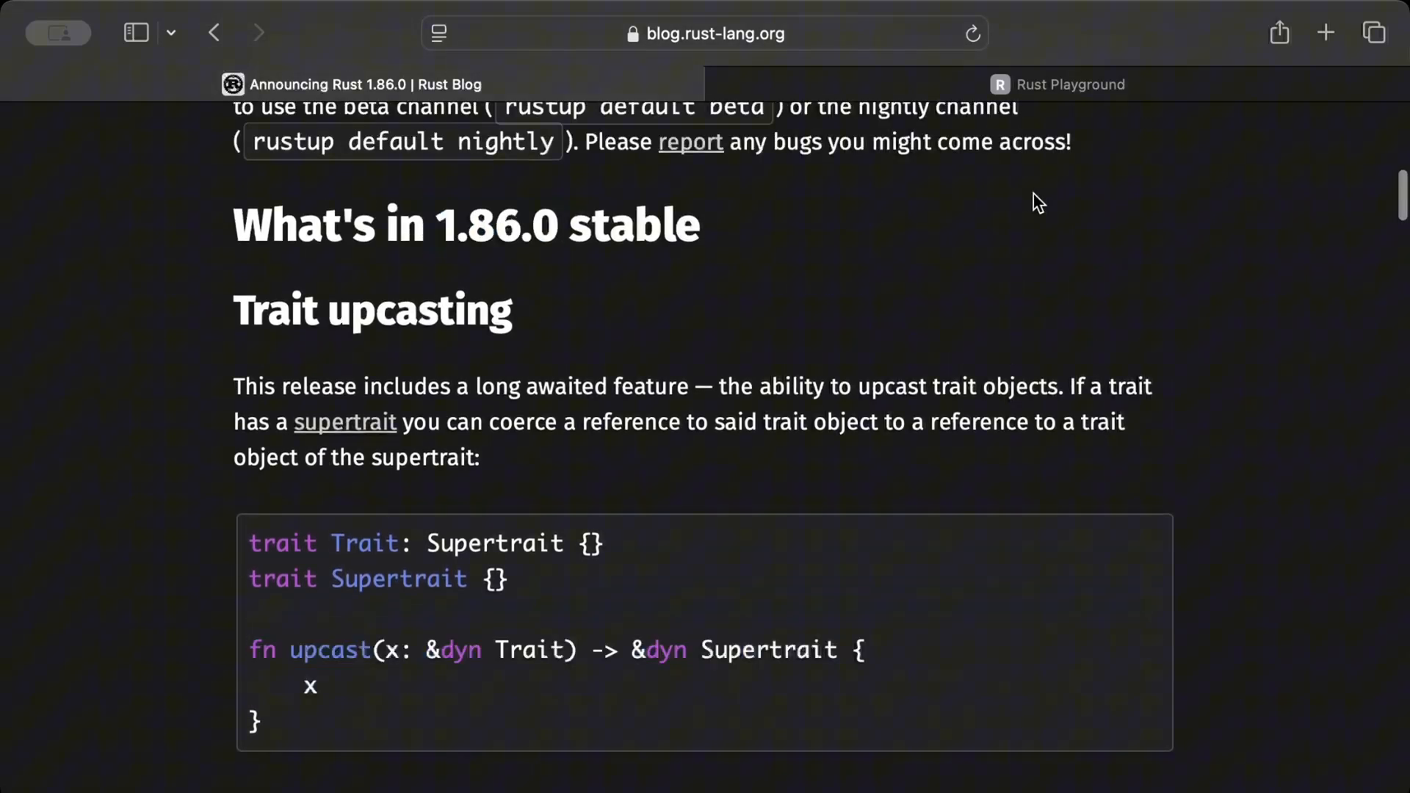
click(1069, 84)
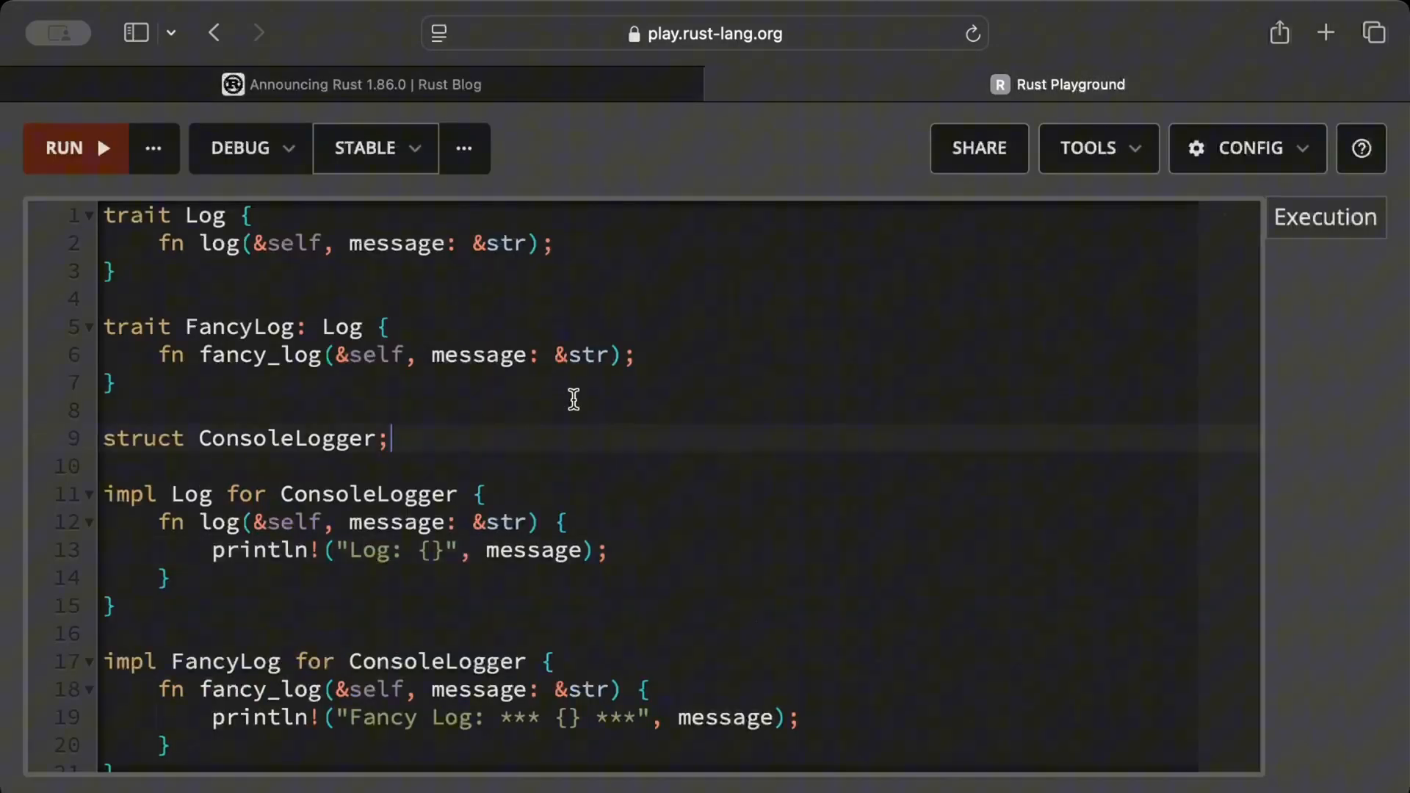
mouse_move(676, 435)
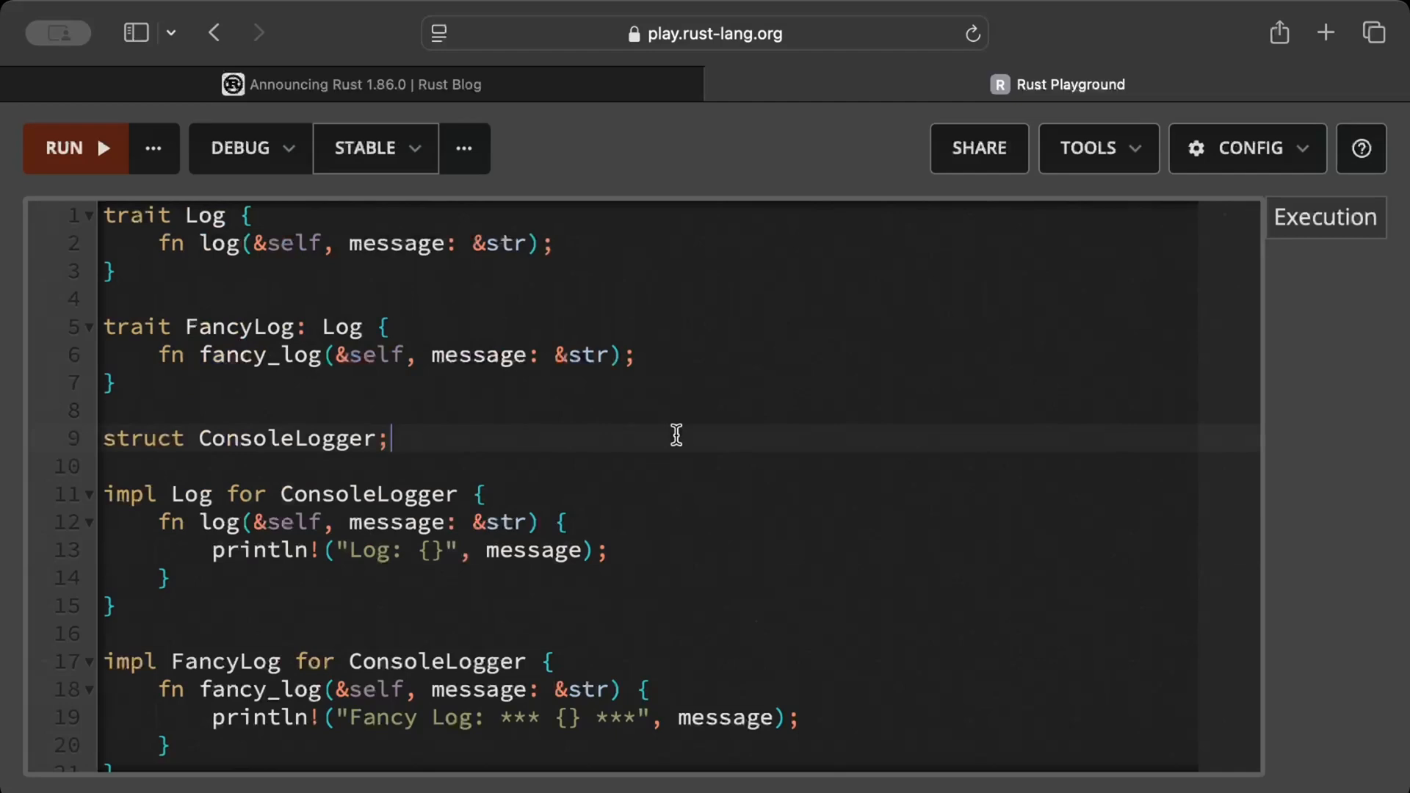
Run the upcasting code on stable, confirm 'Log: Processing complete' in output, and close the panel.
scroll(down, 3)
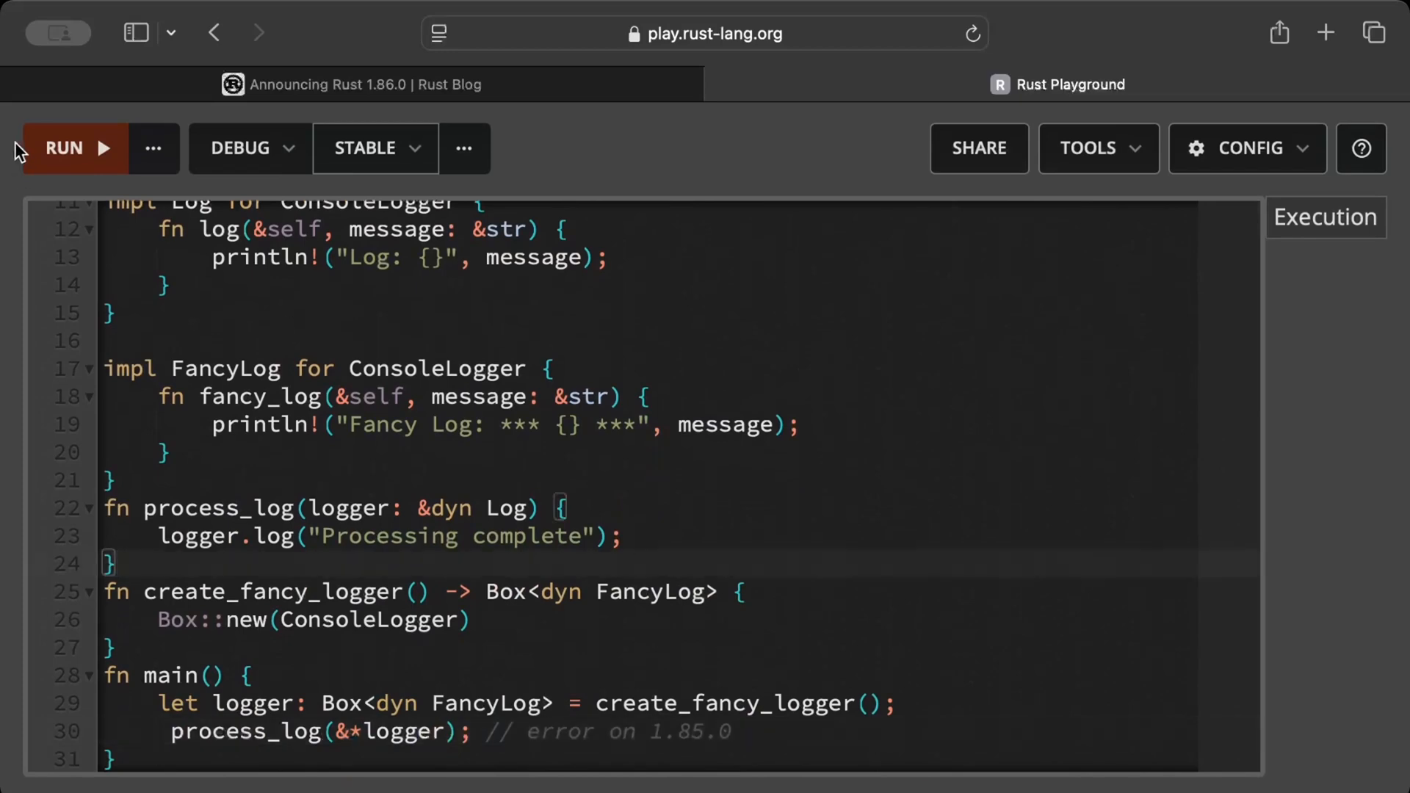
mouse_move(135, 189)
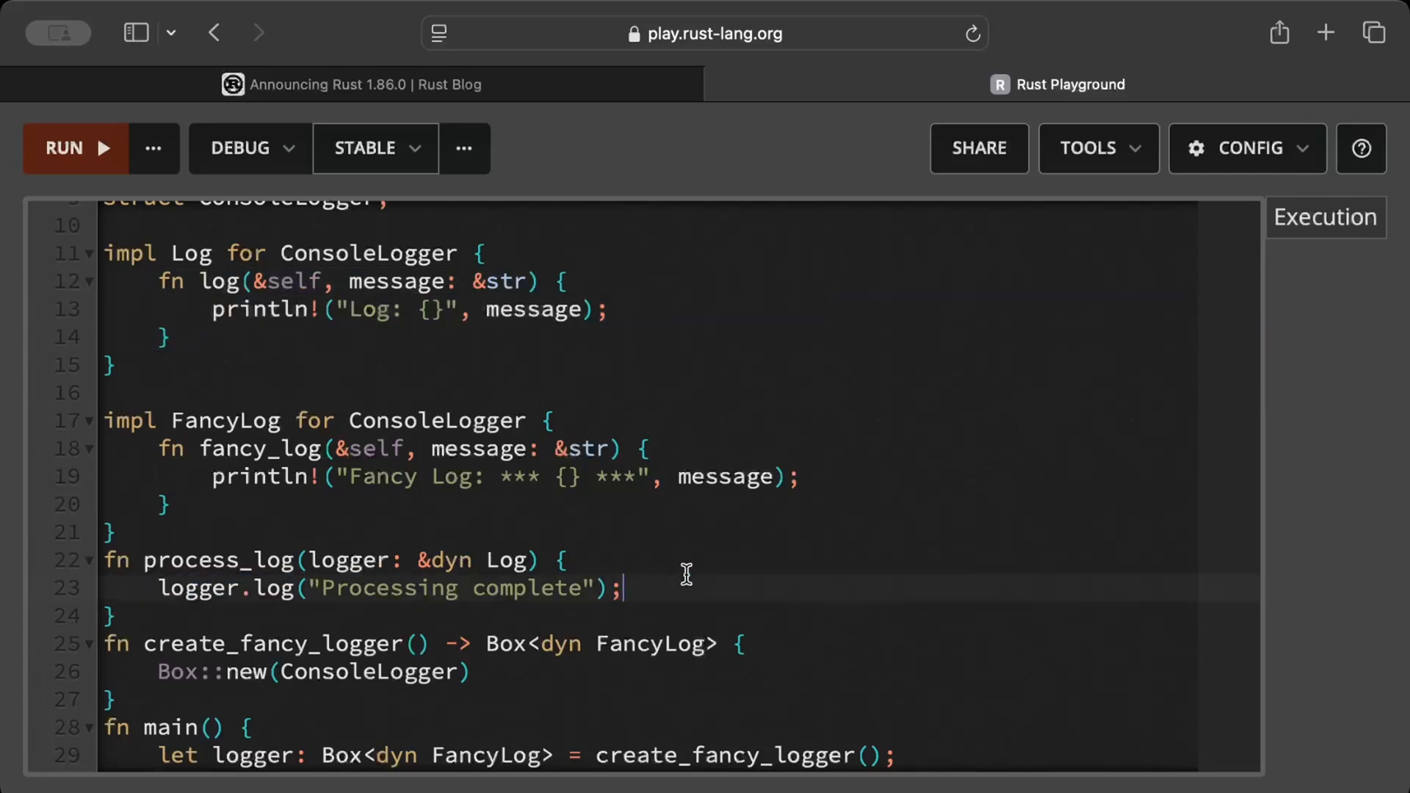
click(75, 147)
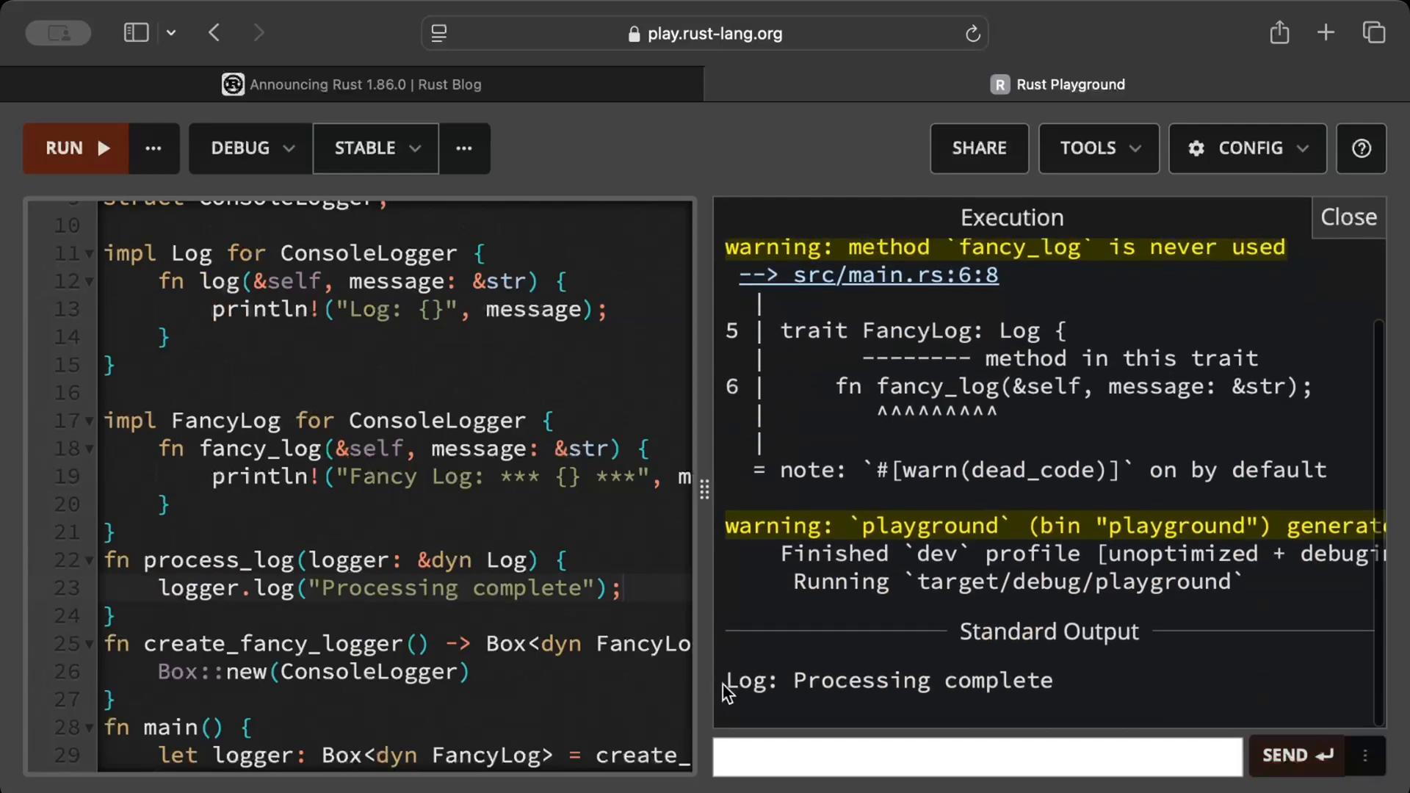
double_click(888, 680)
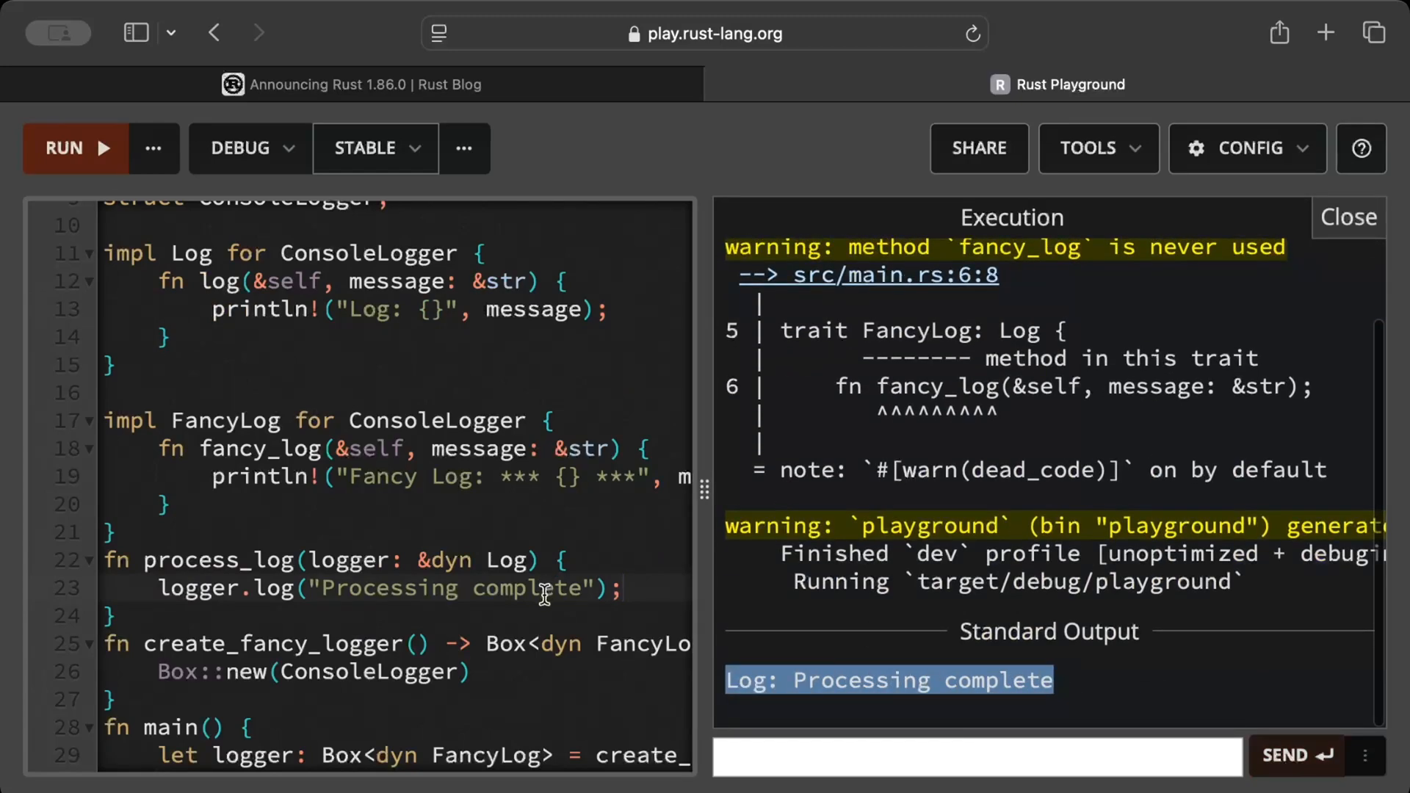
scroll(down, 3)
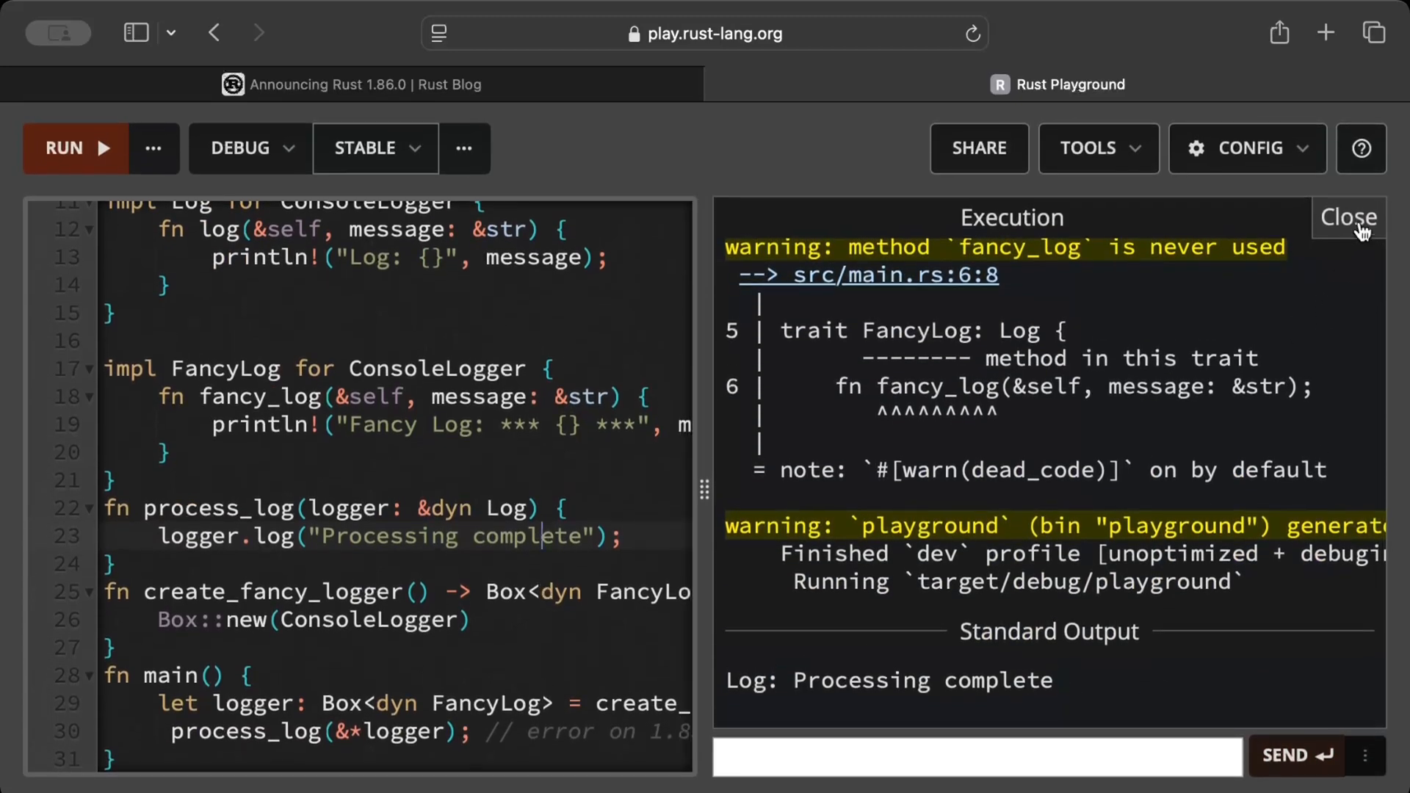
click(1346, 218)
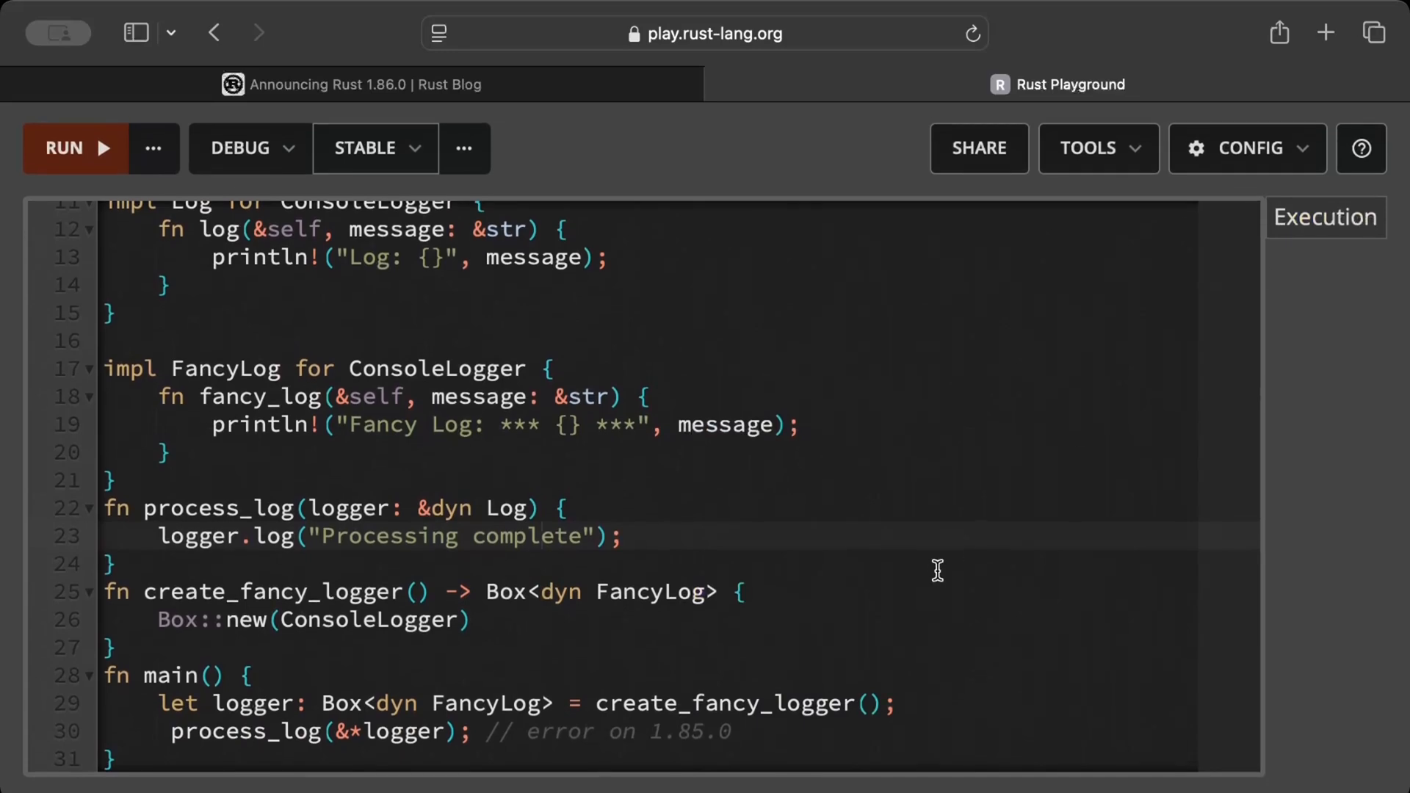
click(350, 83)
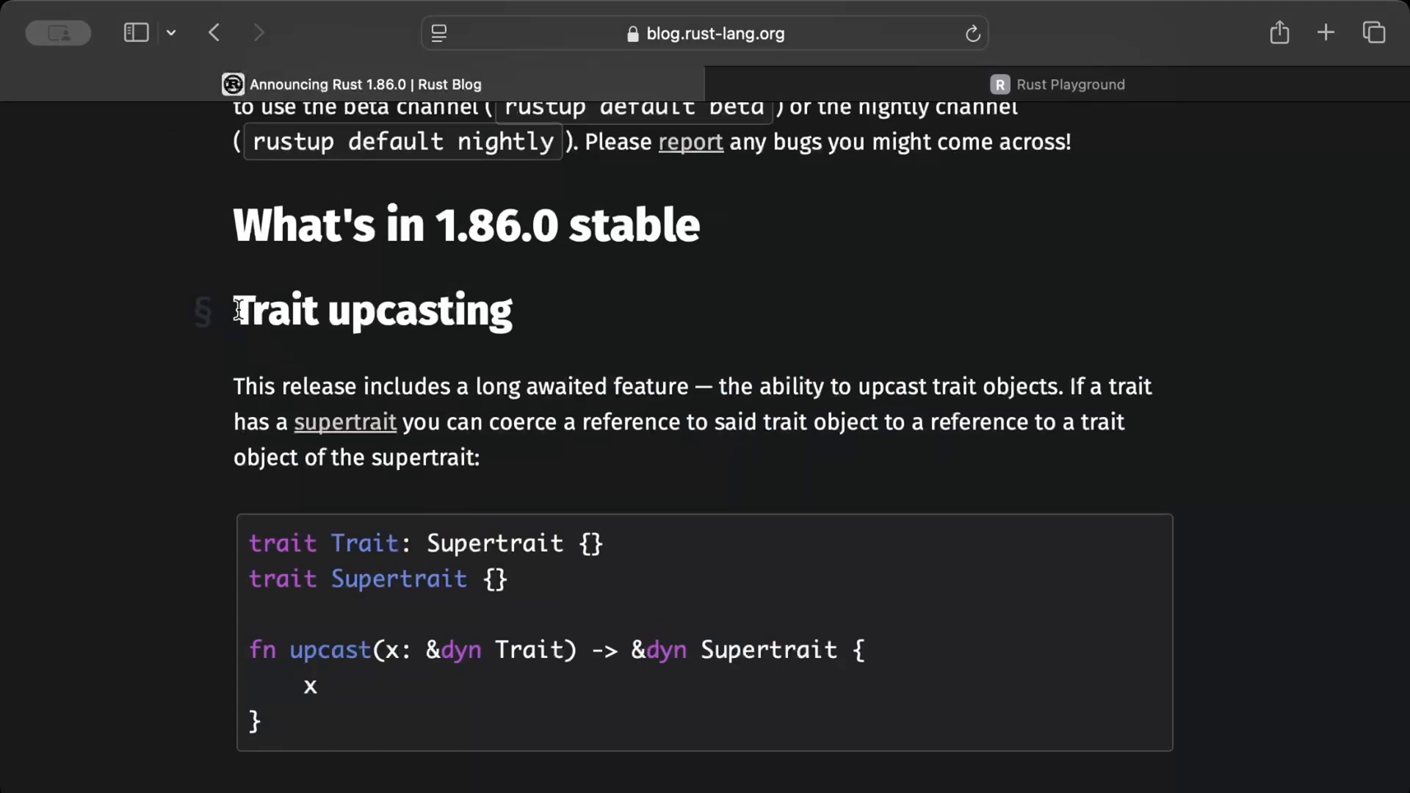
Scroll the announcement back to the Trait upcasting section.
scroll(down, 3)
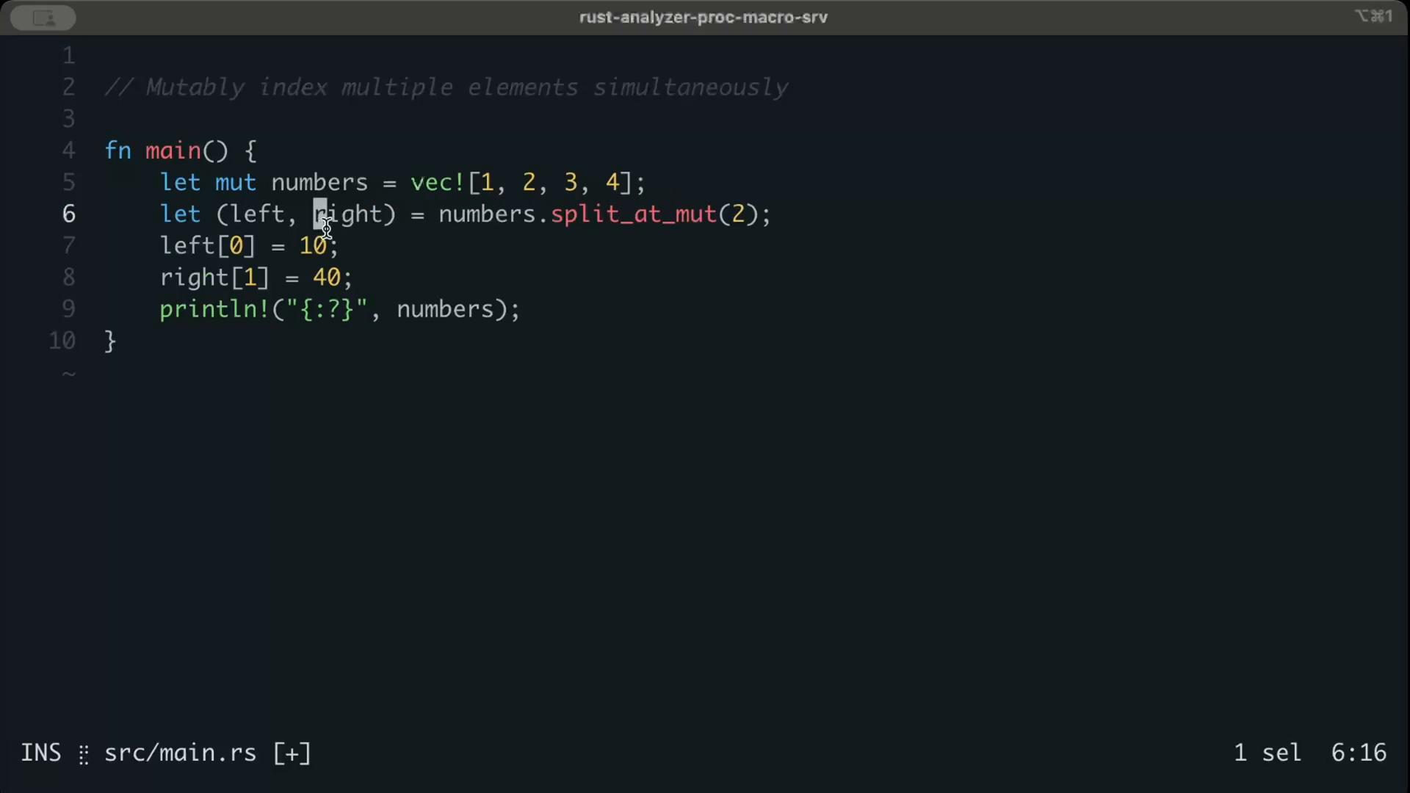
mouse_move(619, 214)
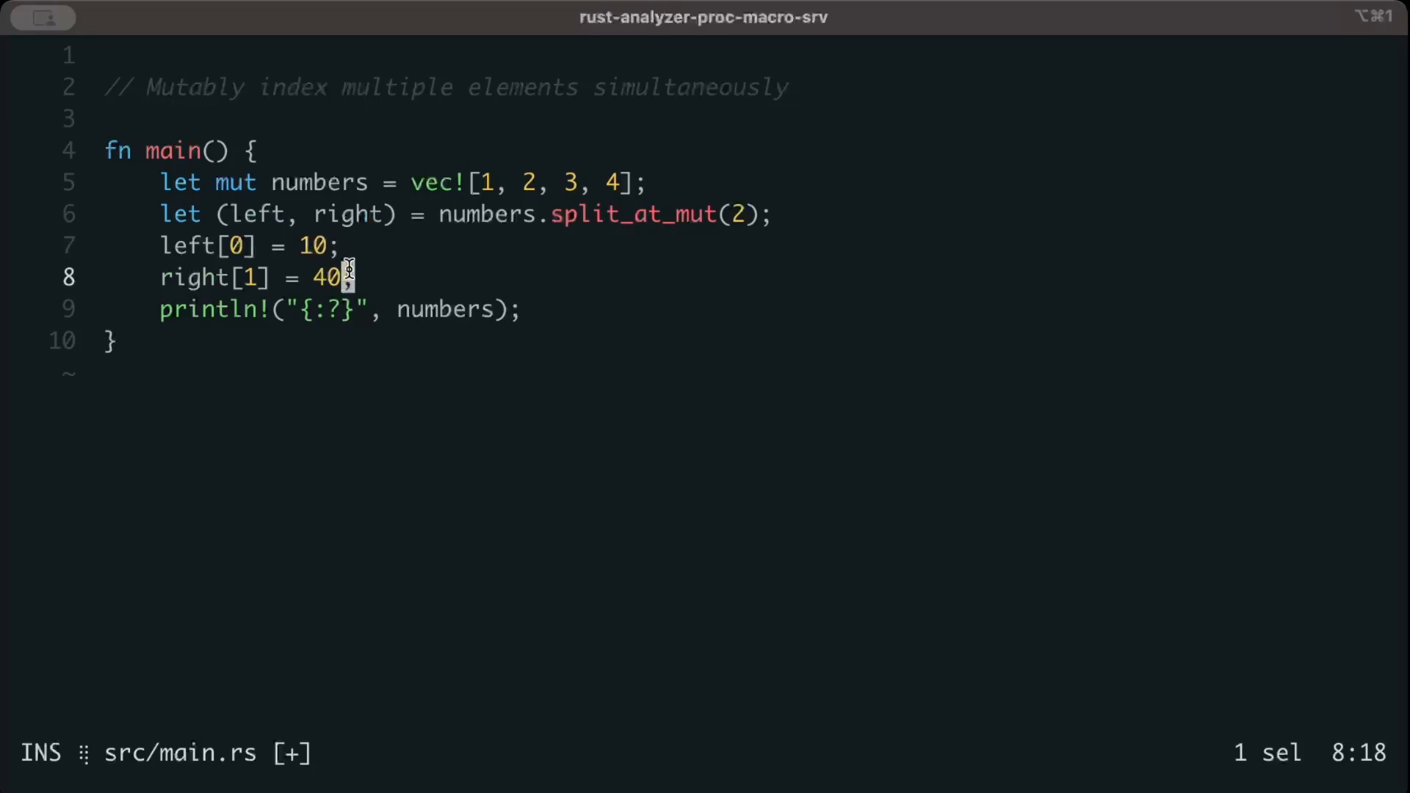
mouse_move(200, 246)
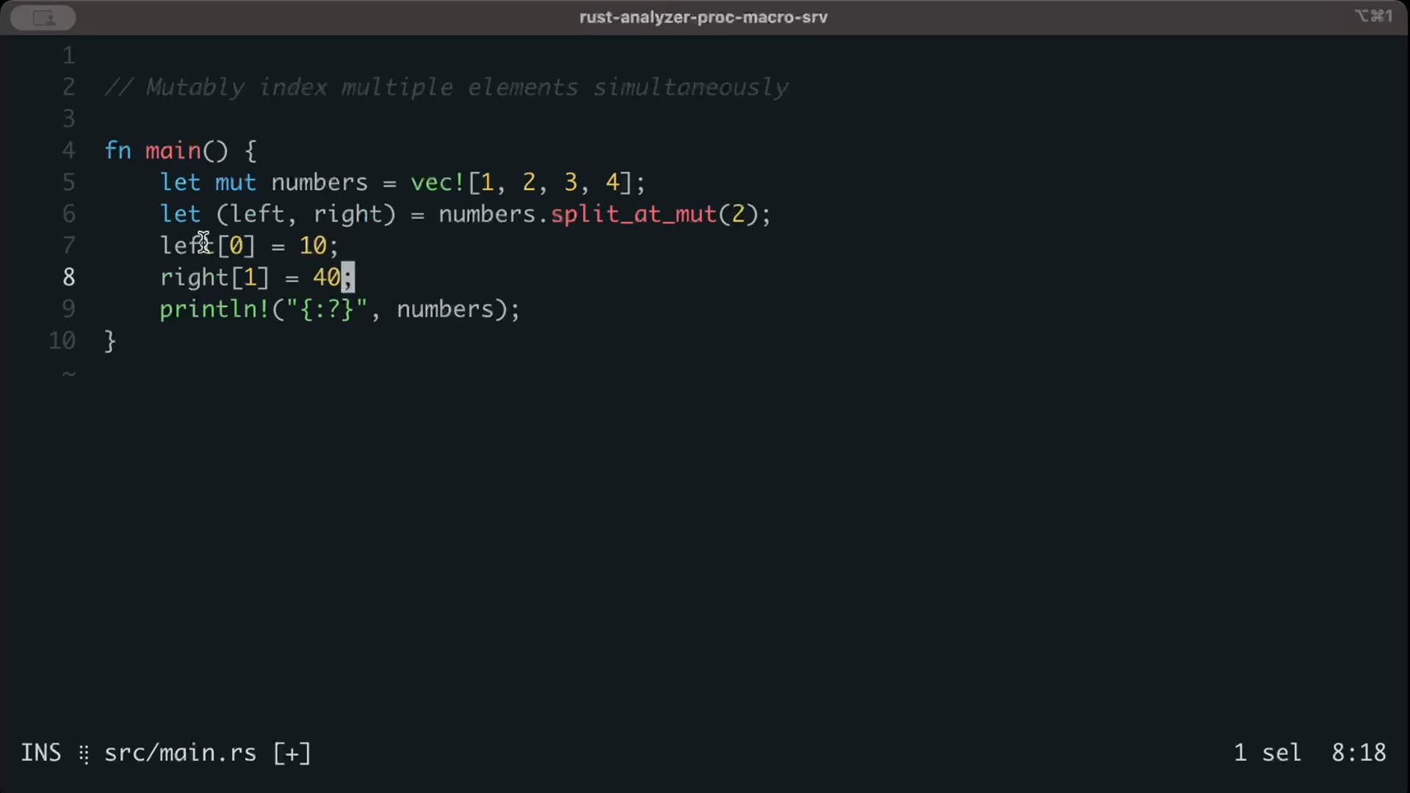
mouse_move(706, 220)
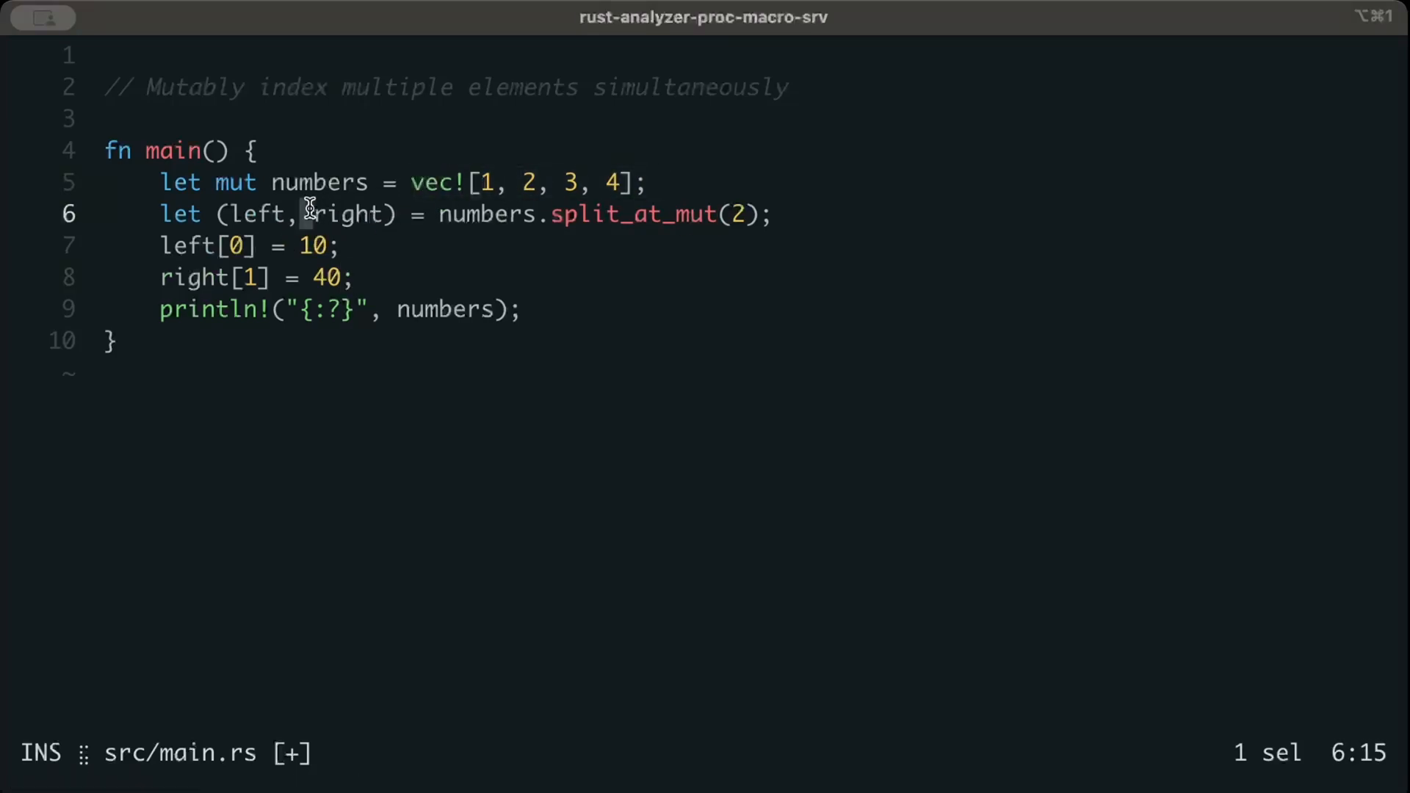
click(235, 245)
text(c)
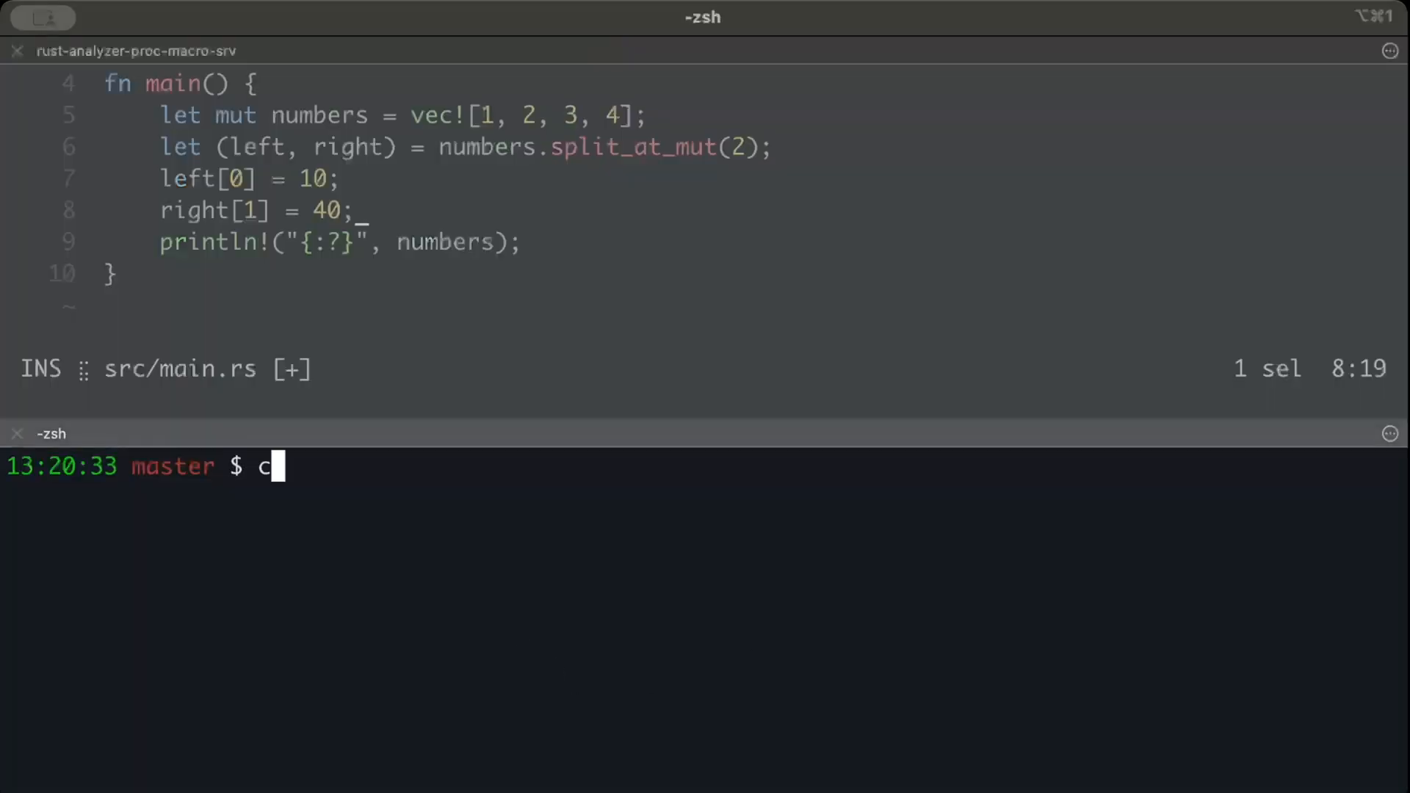
Run cargo run --quiet in the terminal to print [10, 2, 3, 40].
text(argo run --quie)
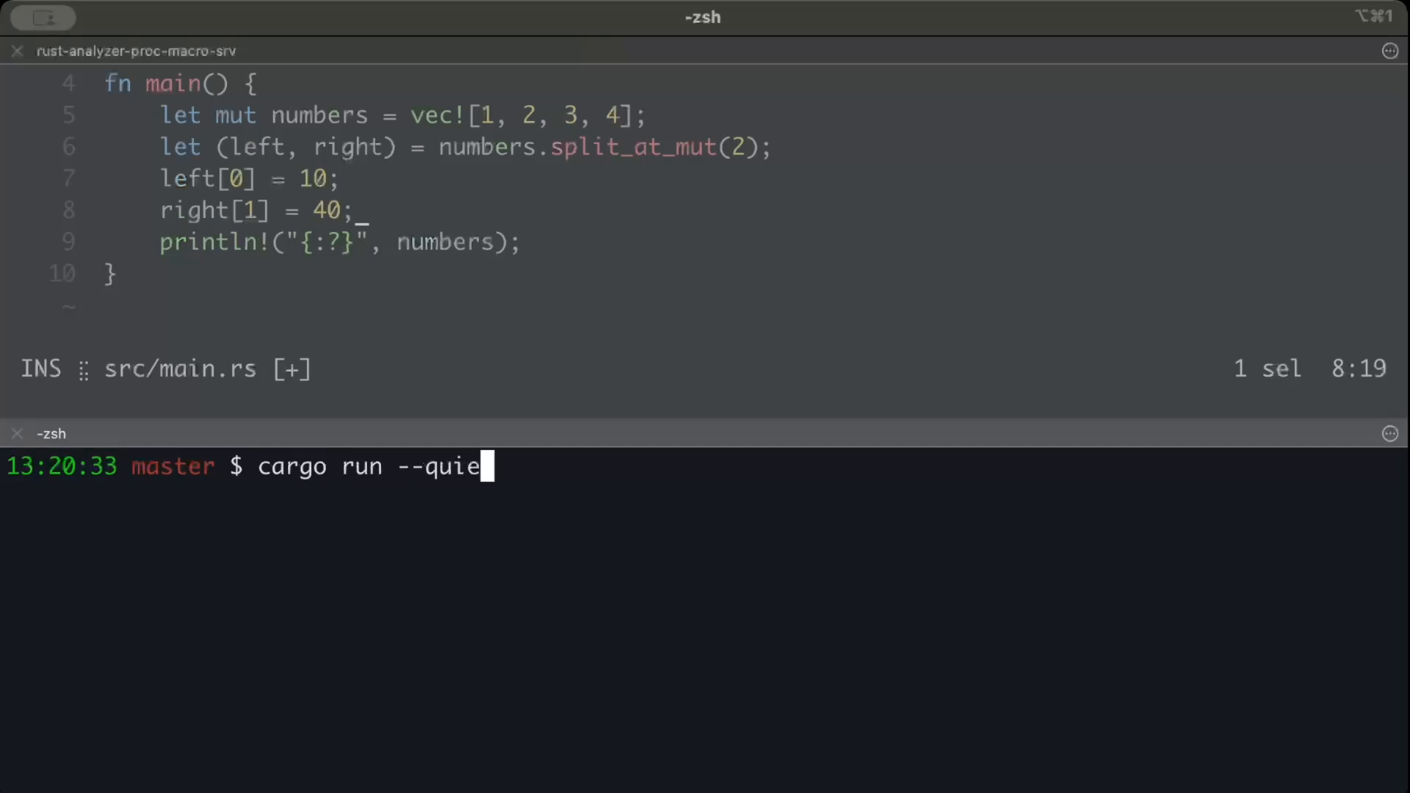
key(Return)
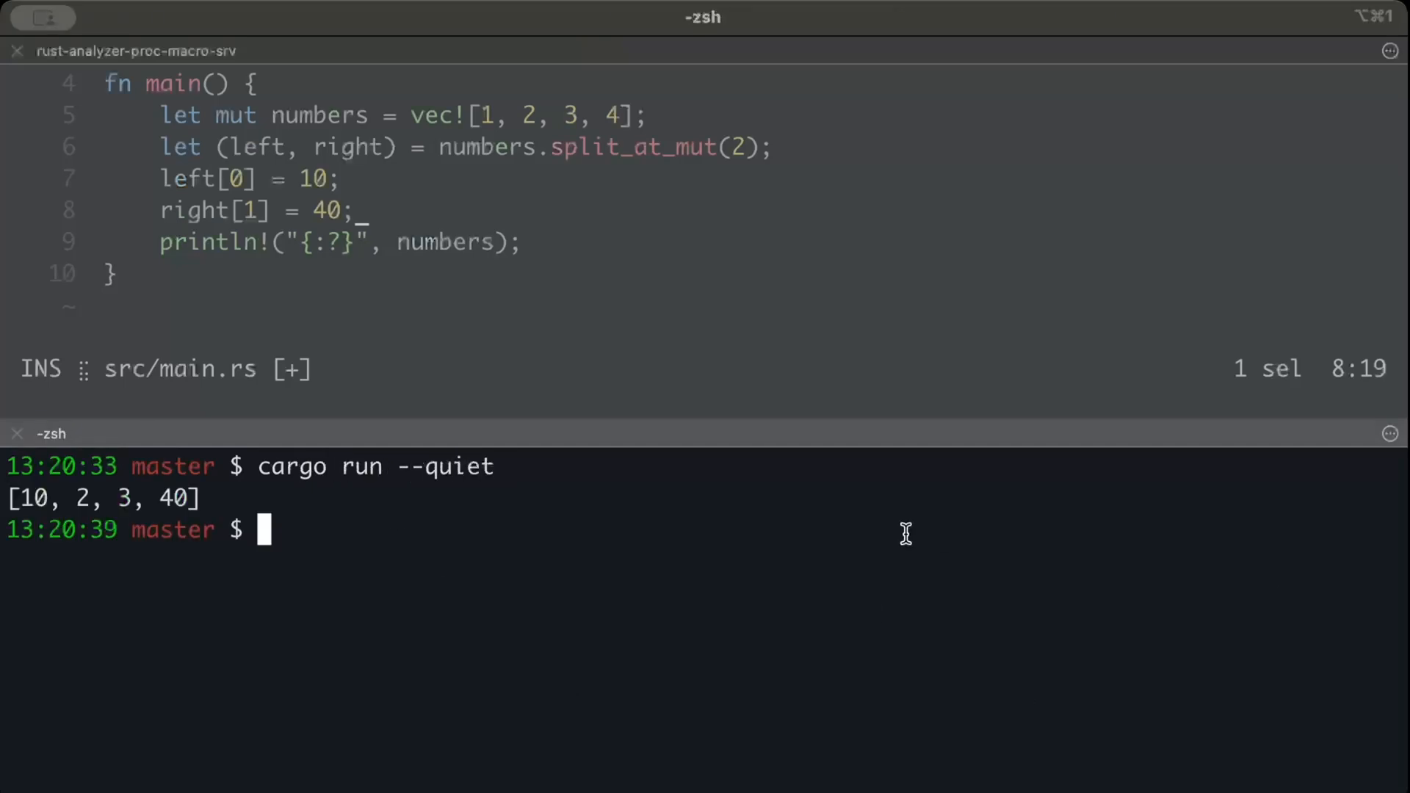
mouse_move(427, 229)
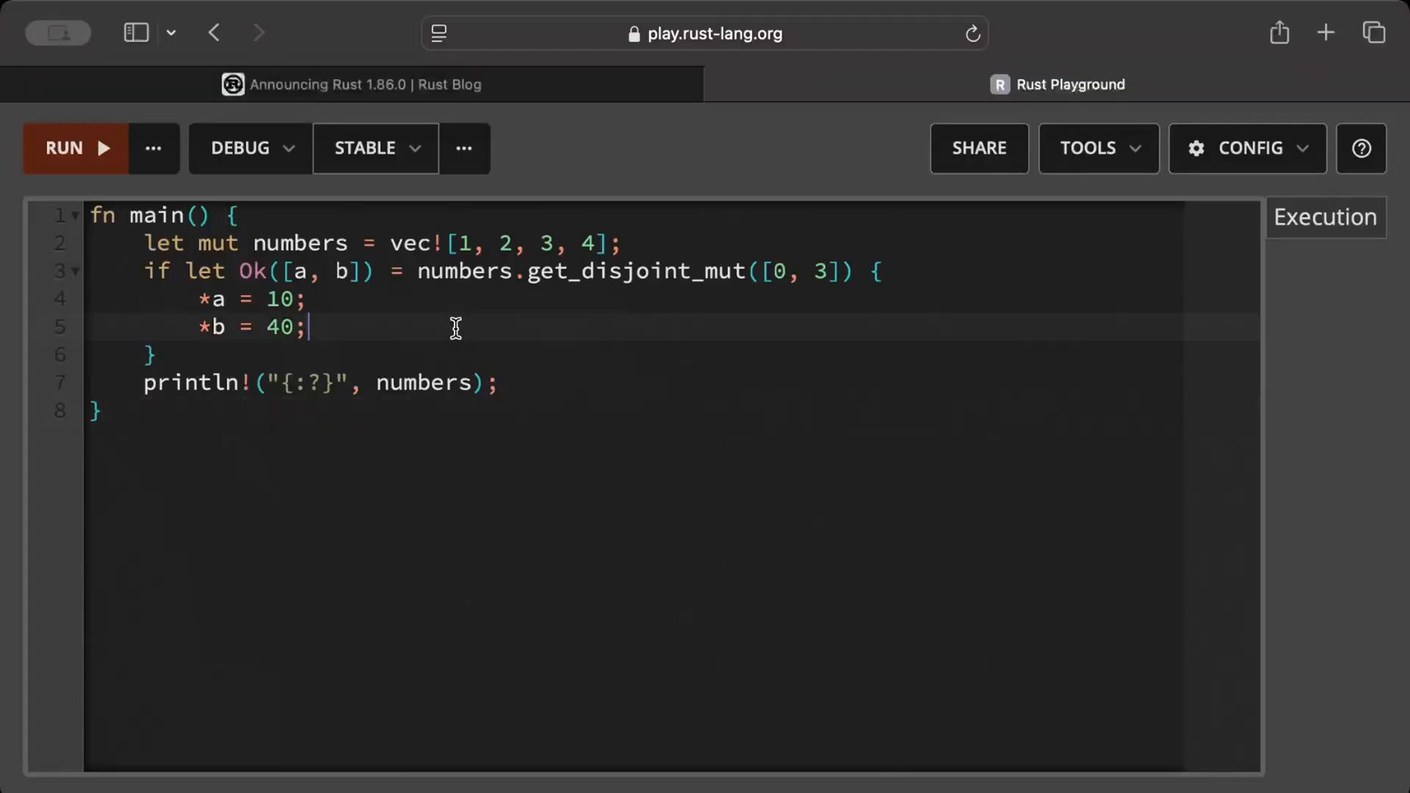
Edit the Playground code to use get_disjoint_mut with index 3 on the numbers vector.
click(501, 382)
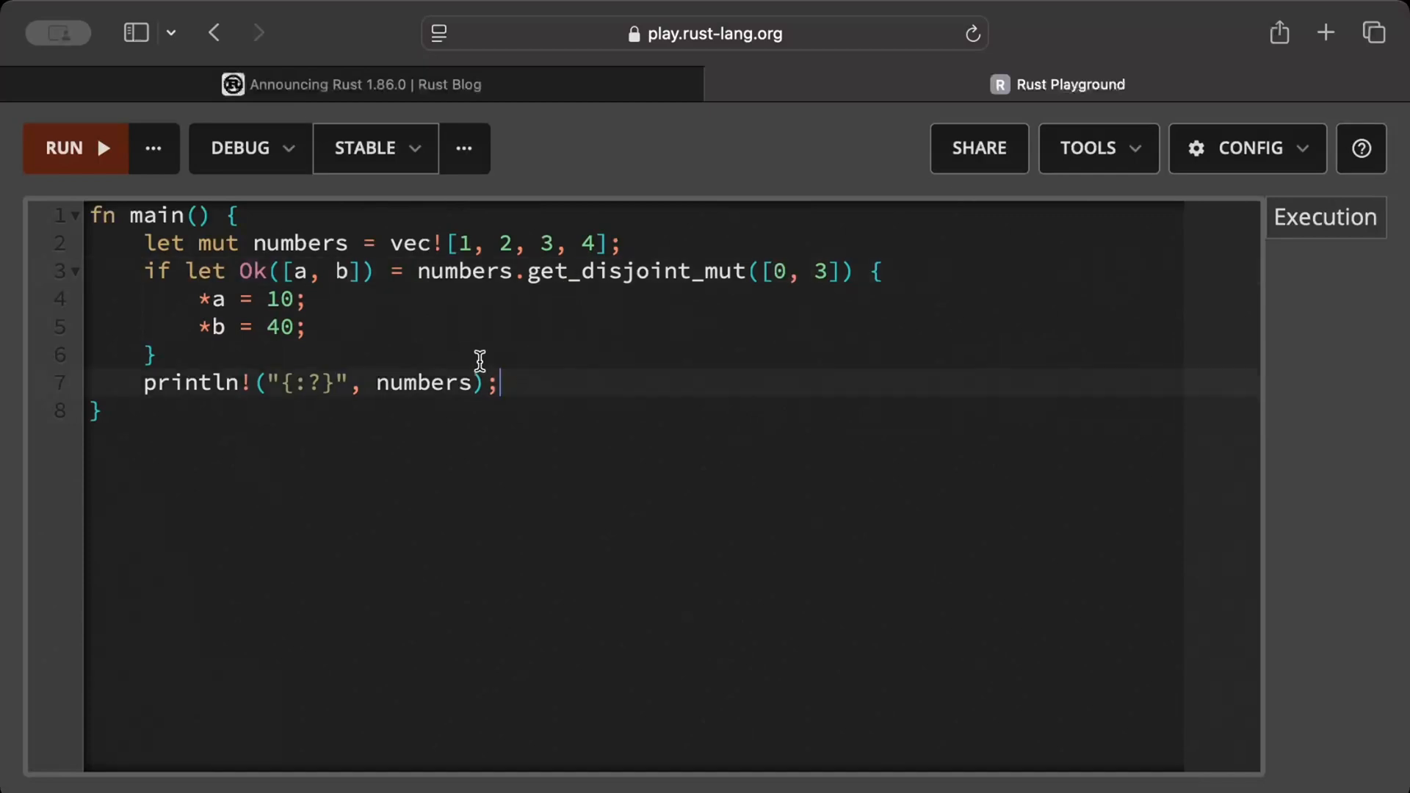
mouse_move(436, 384)
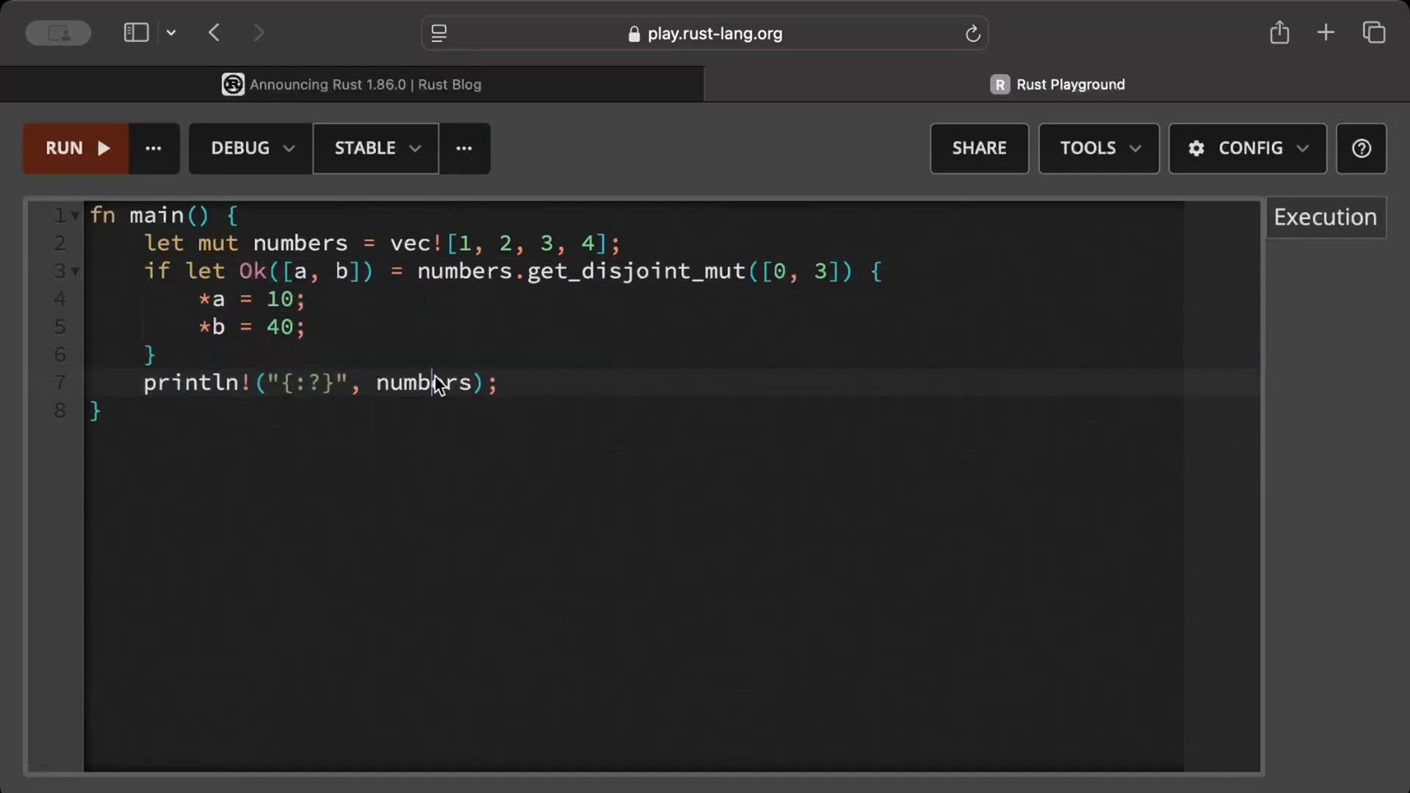
double_click(634, 272)
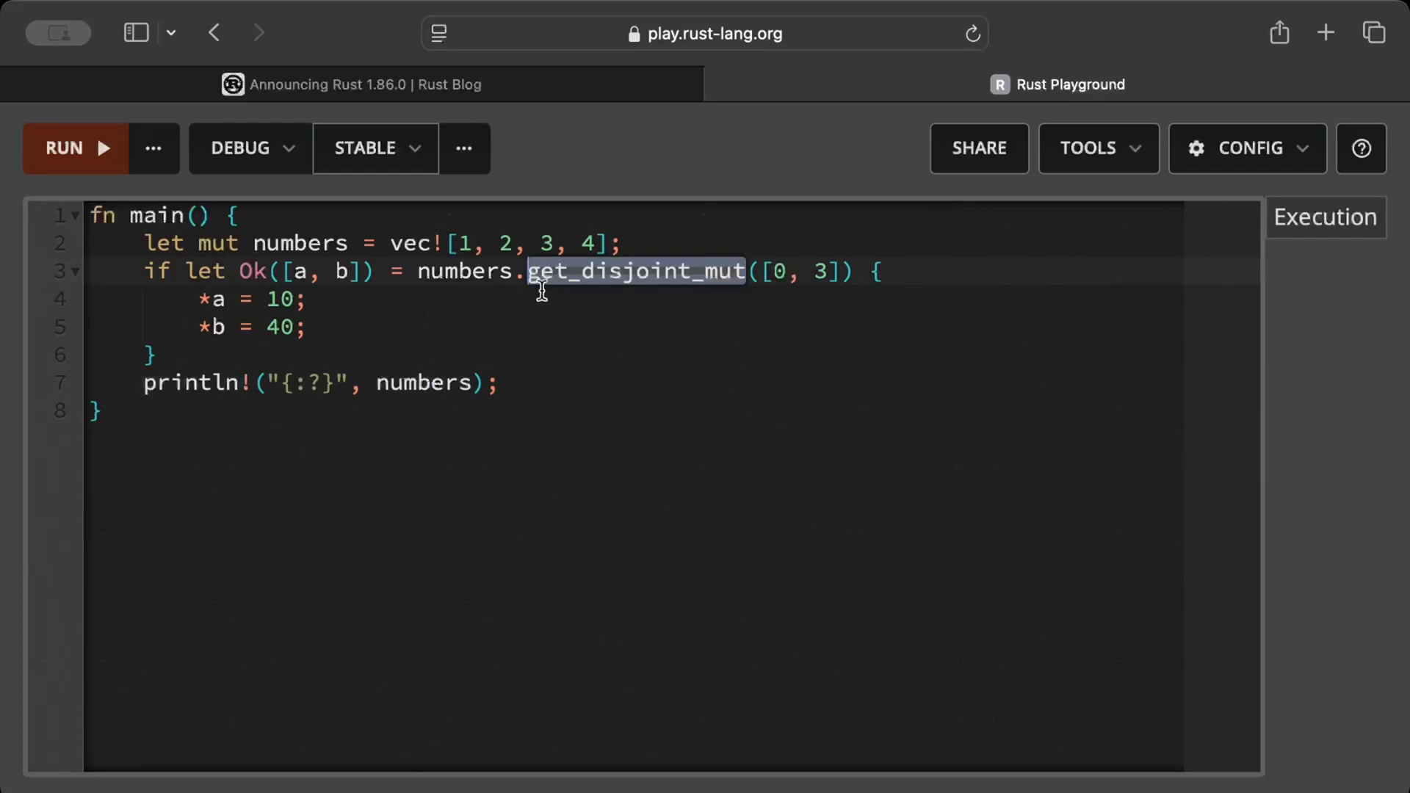
mouse_move(736, 283)
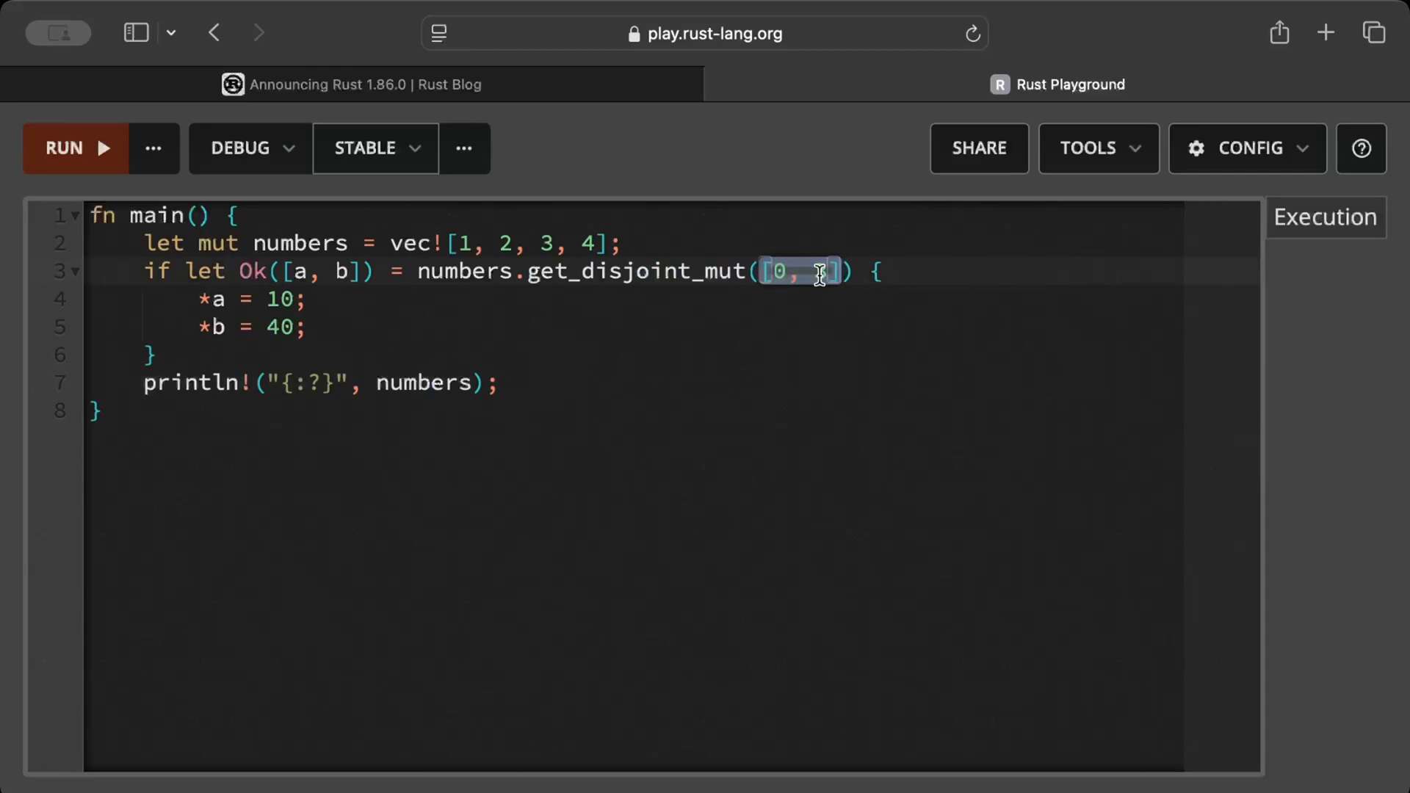
text(3)
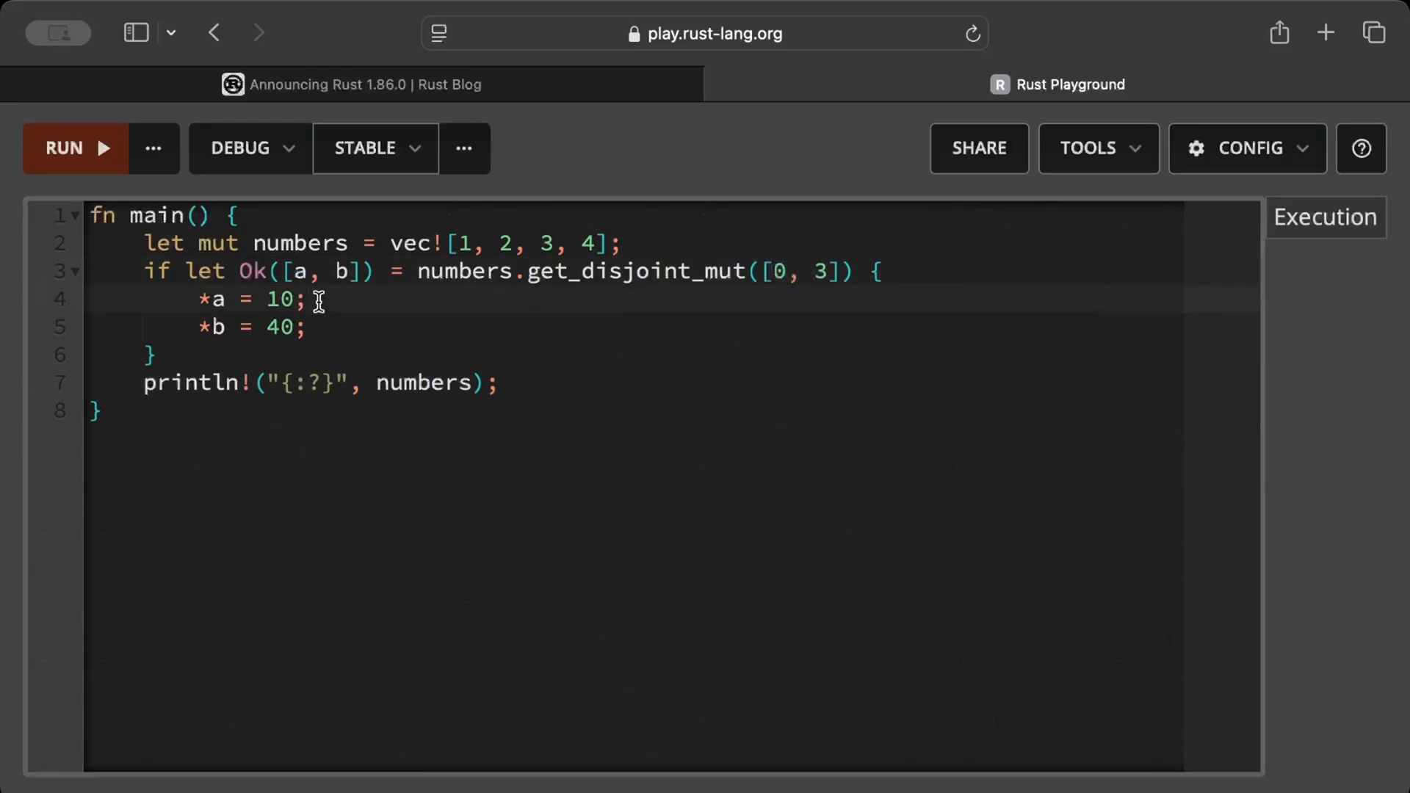
double_click(637, 272)
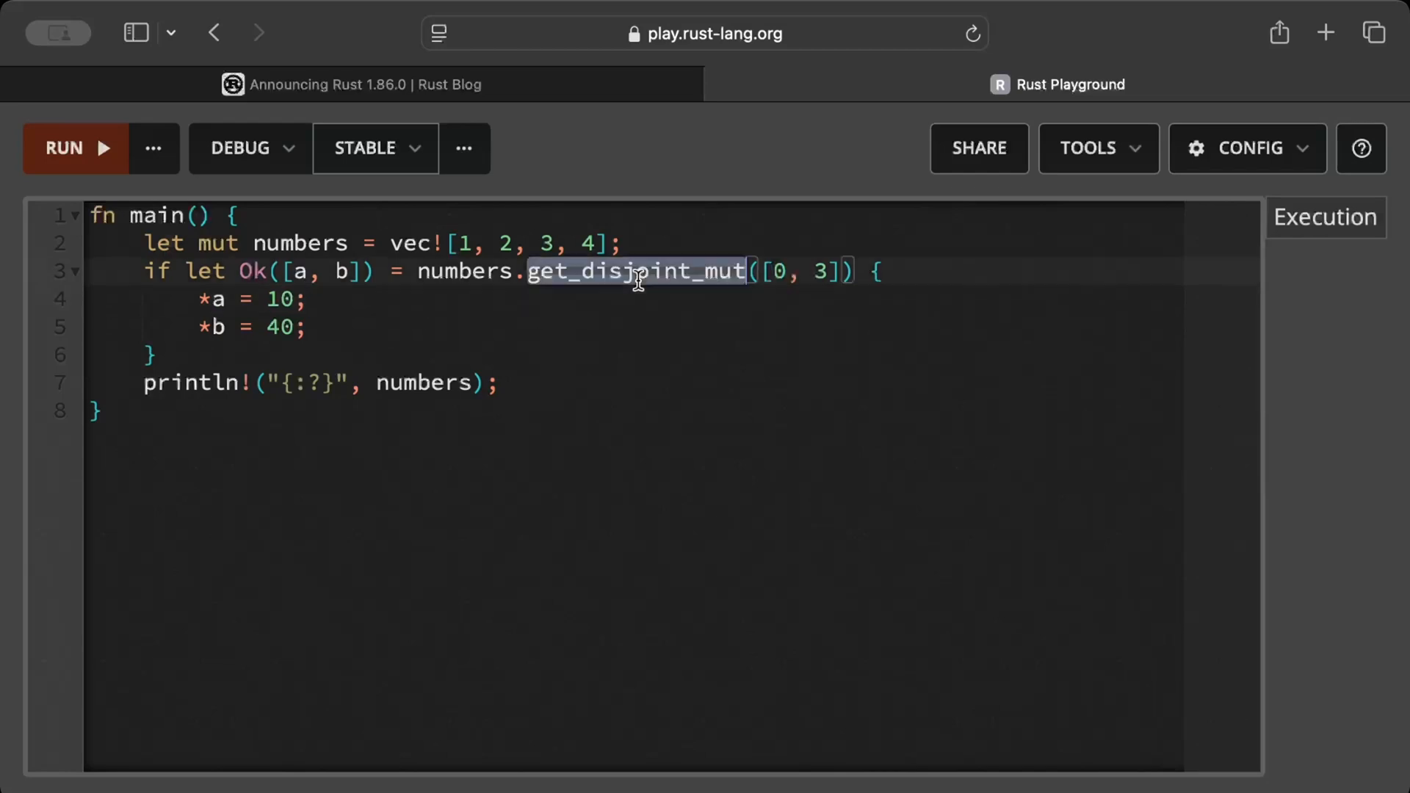
mouse_move(648, 276)
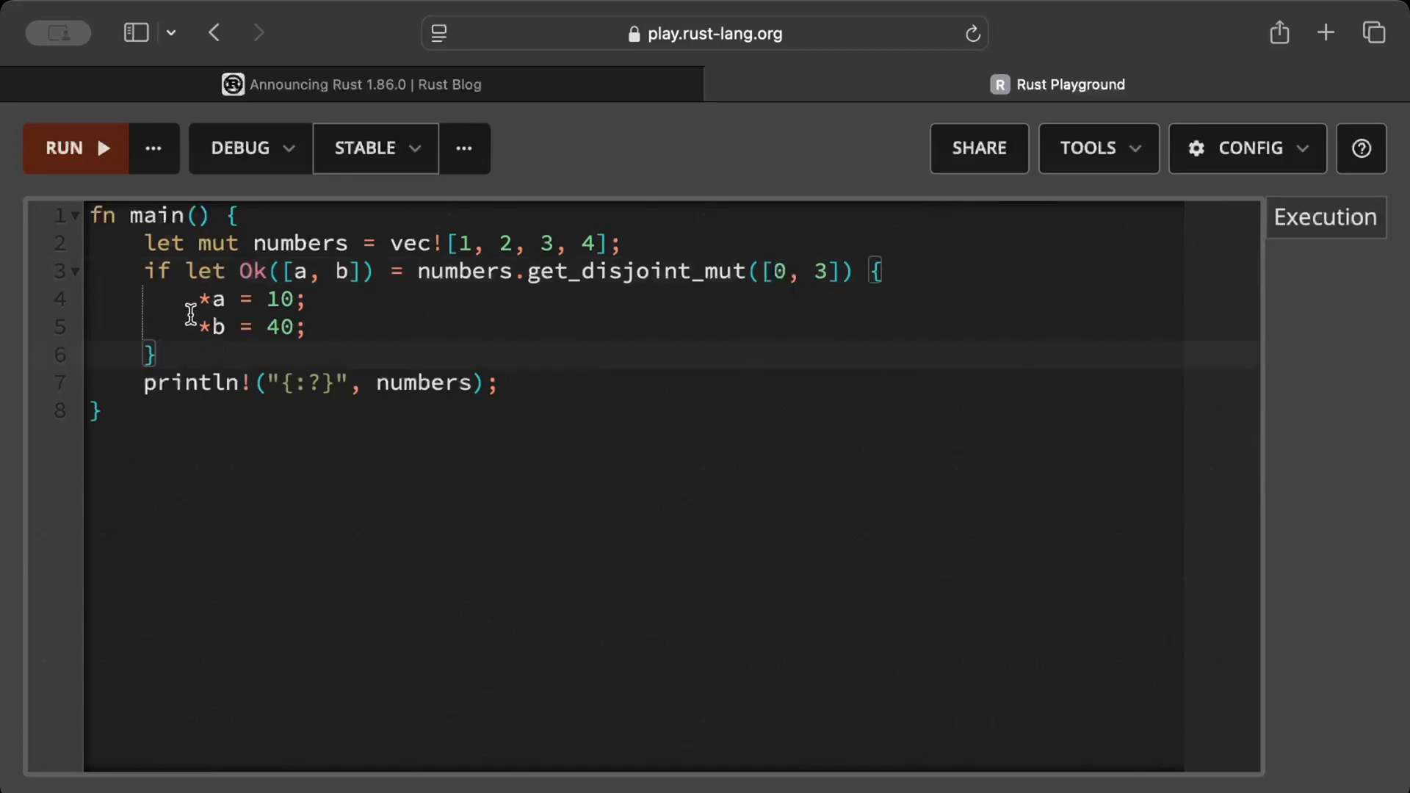
click(309, 326)
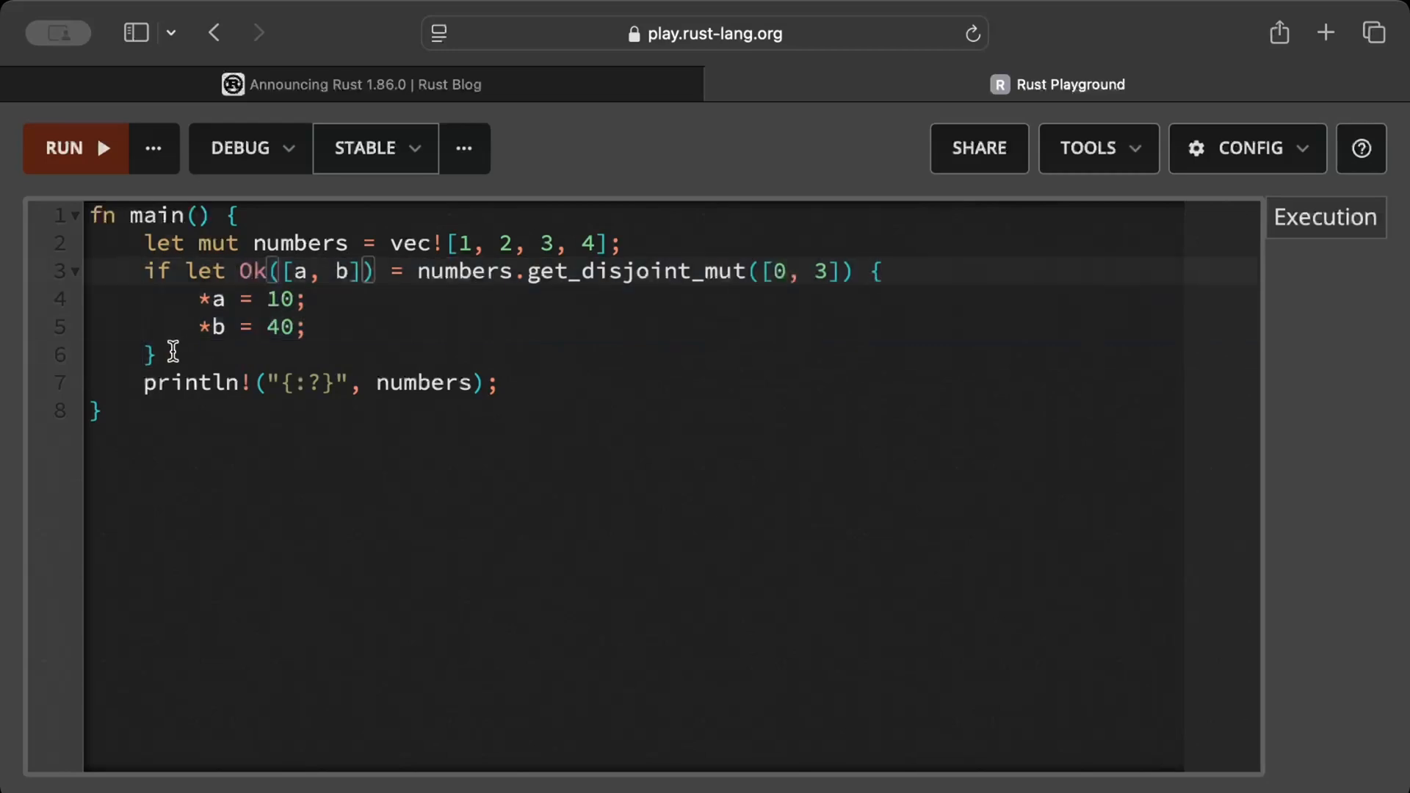
click(150, 353)
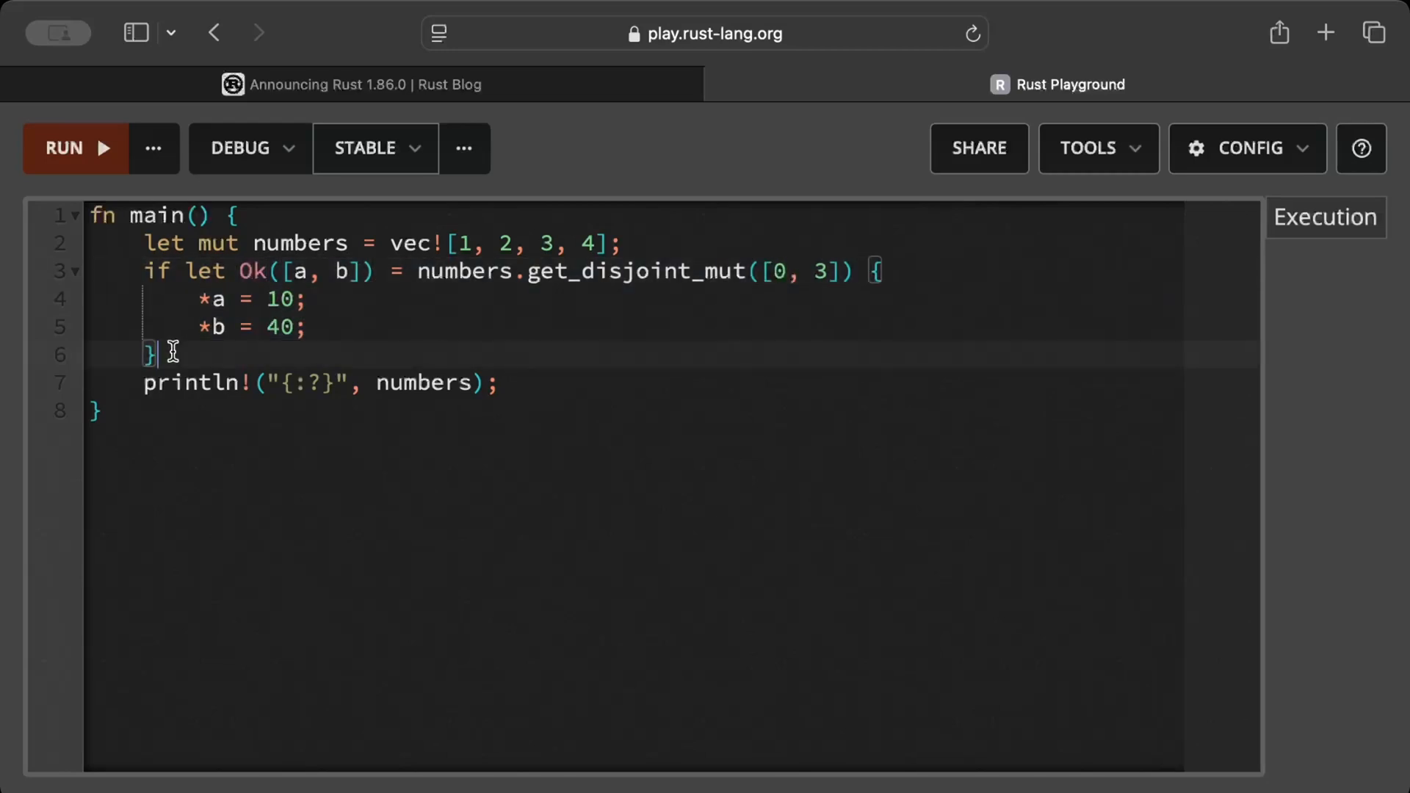
Run the get_disjoint_mut example printing [10, 2, 3, 40], then return to the 1.86 announcement.
click(75, 147)
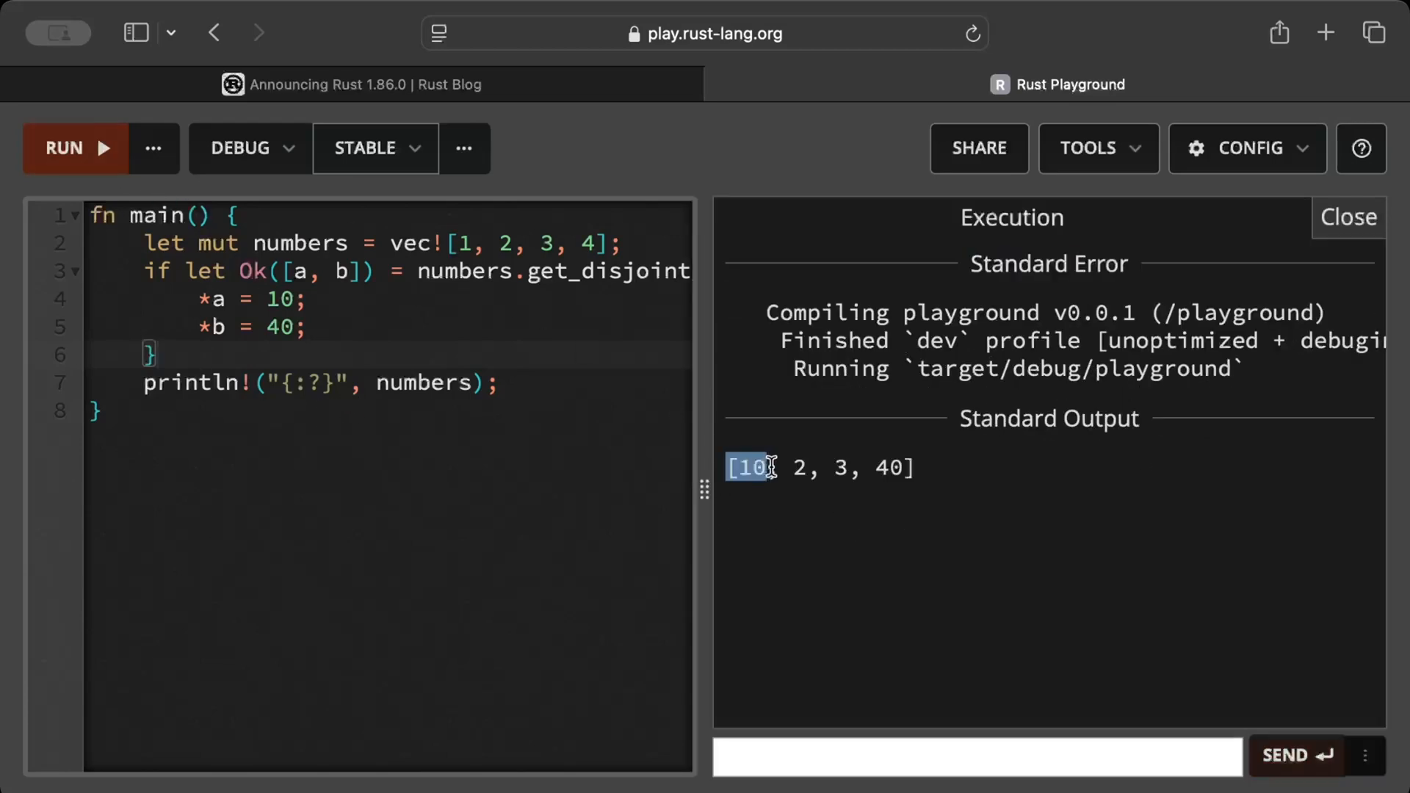
click(1346, 216)
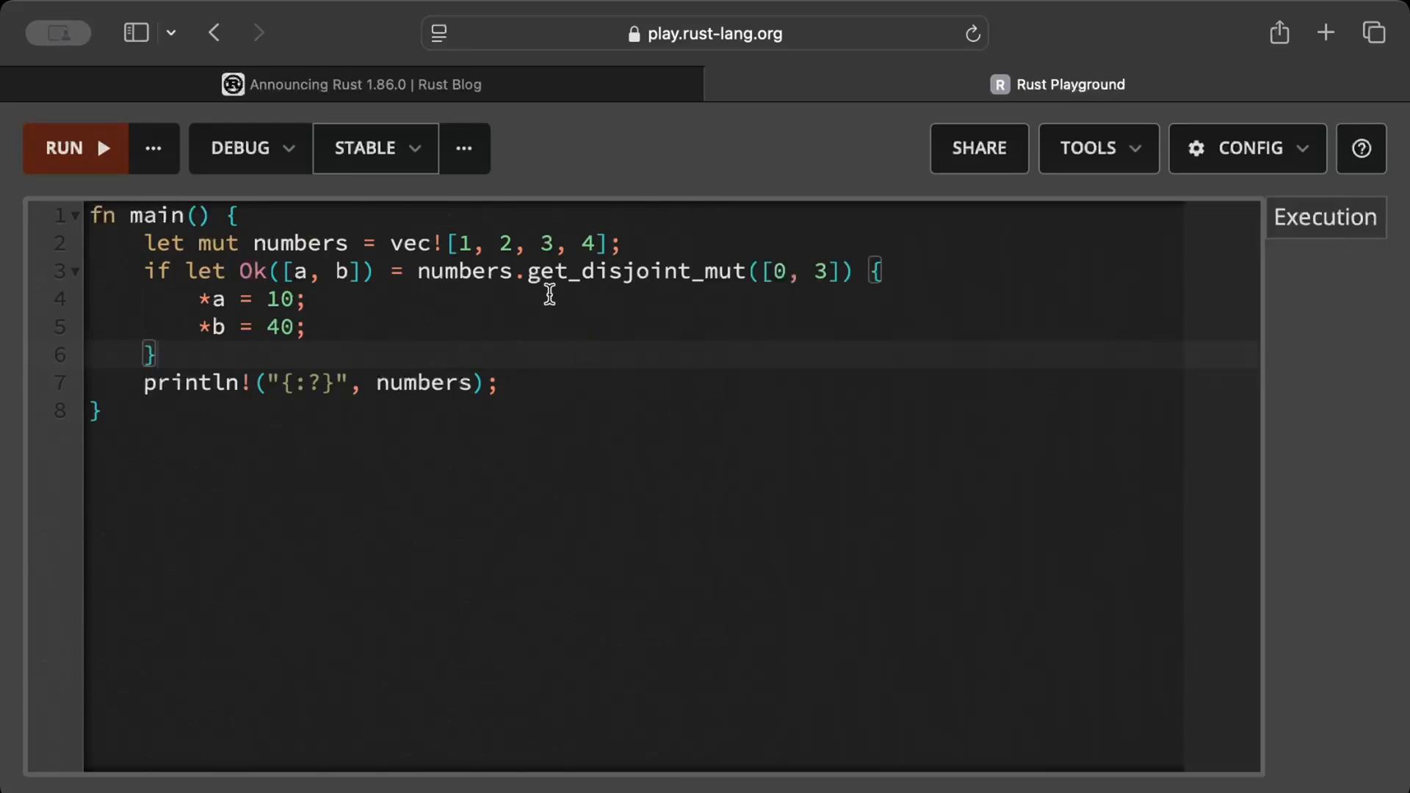
double_click(638, 270)
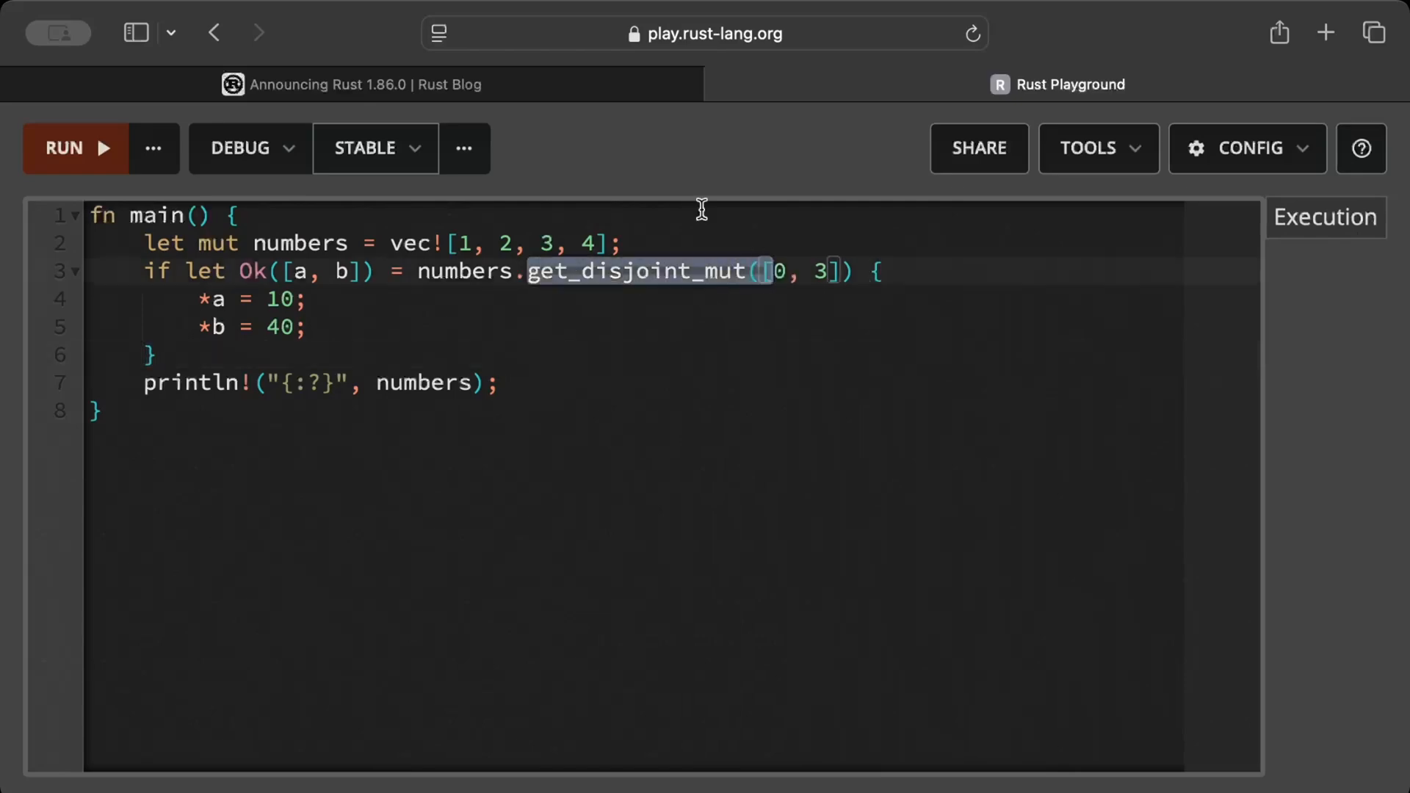
click(351, 84)
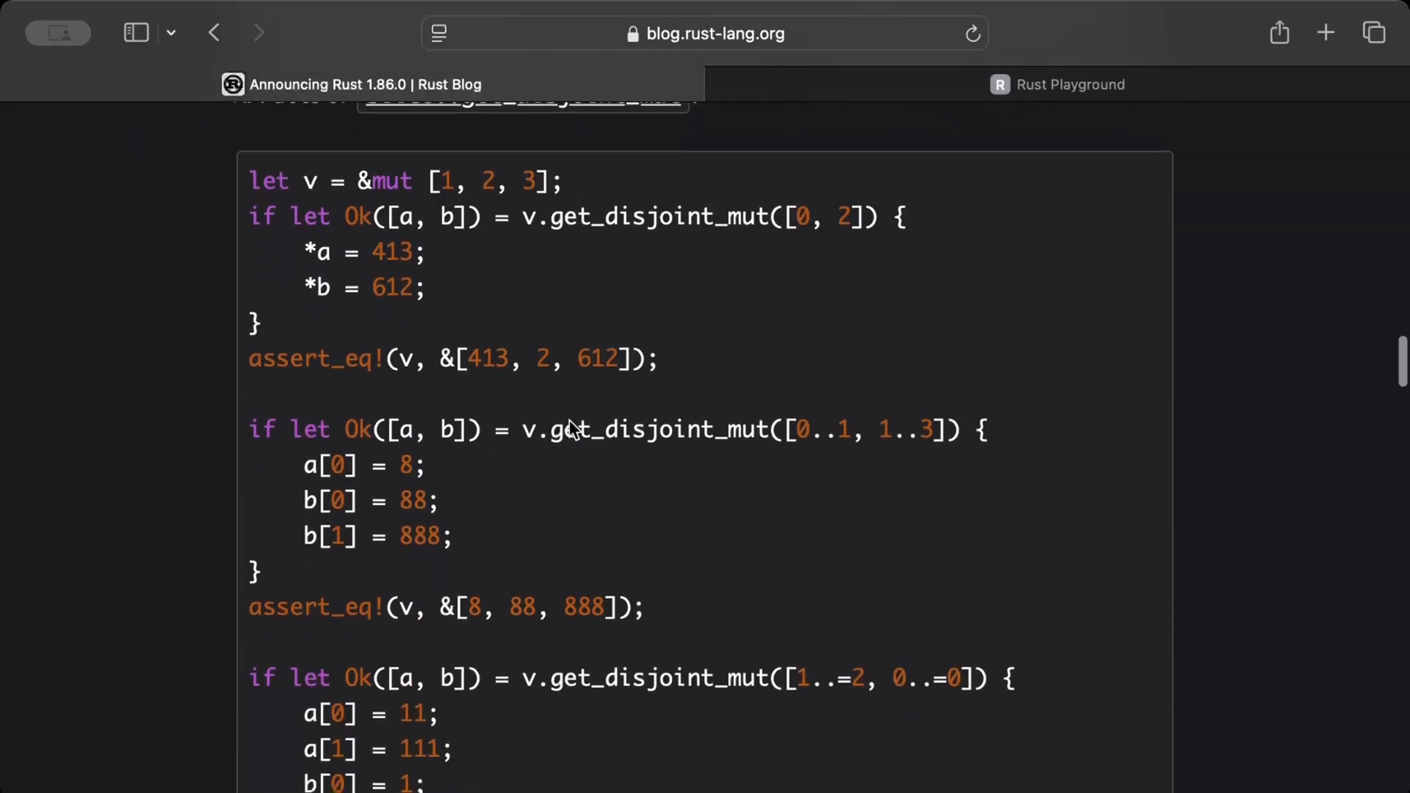
mouse_move(766, 239)
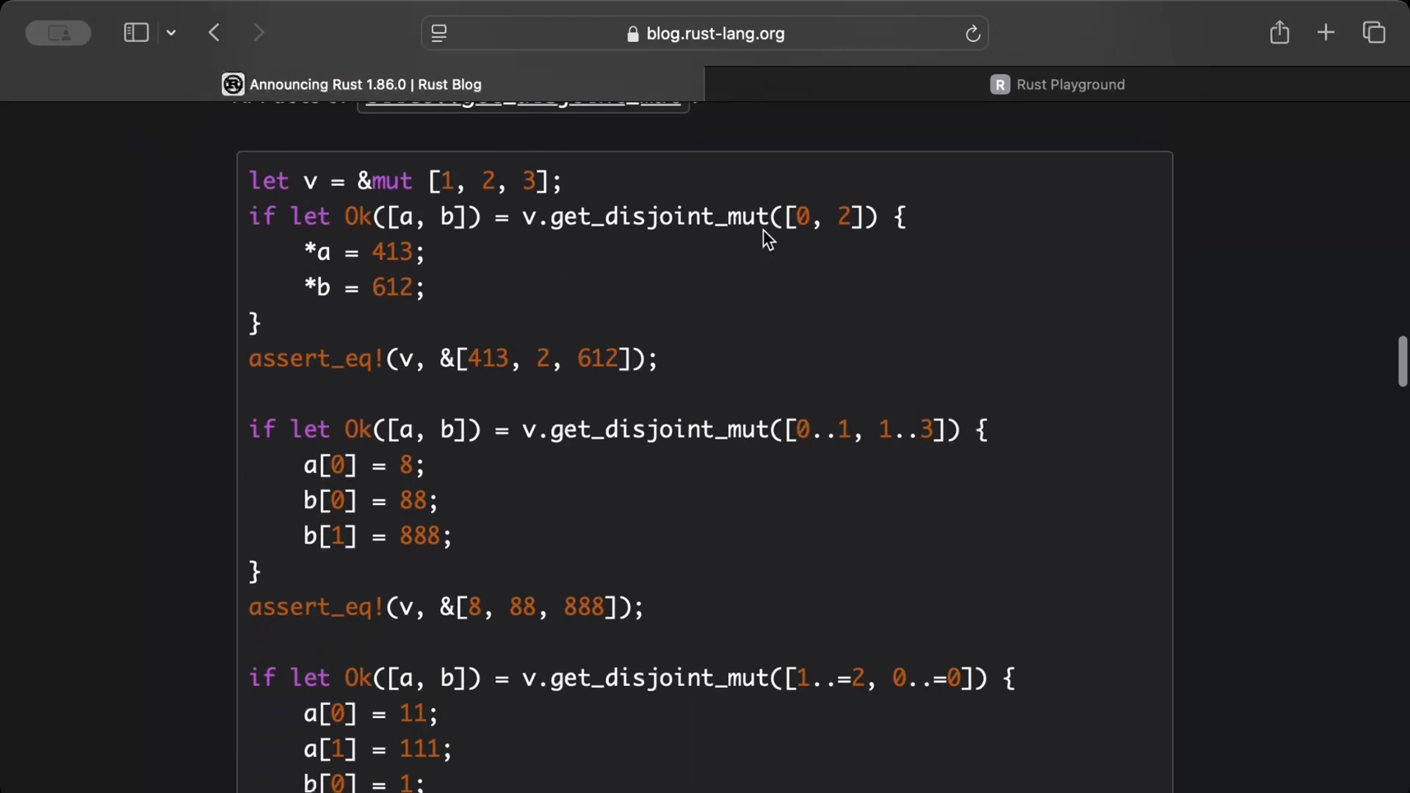
Scroll through the get_disjoint_mut examples, marking the ranges assignments, then back up to the HashMap indexing heading.
scroll(down, 3)
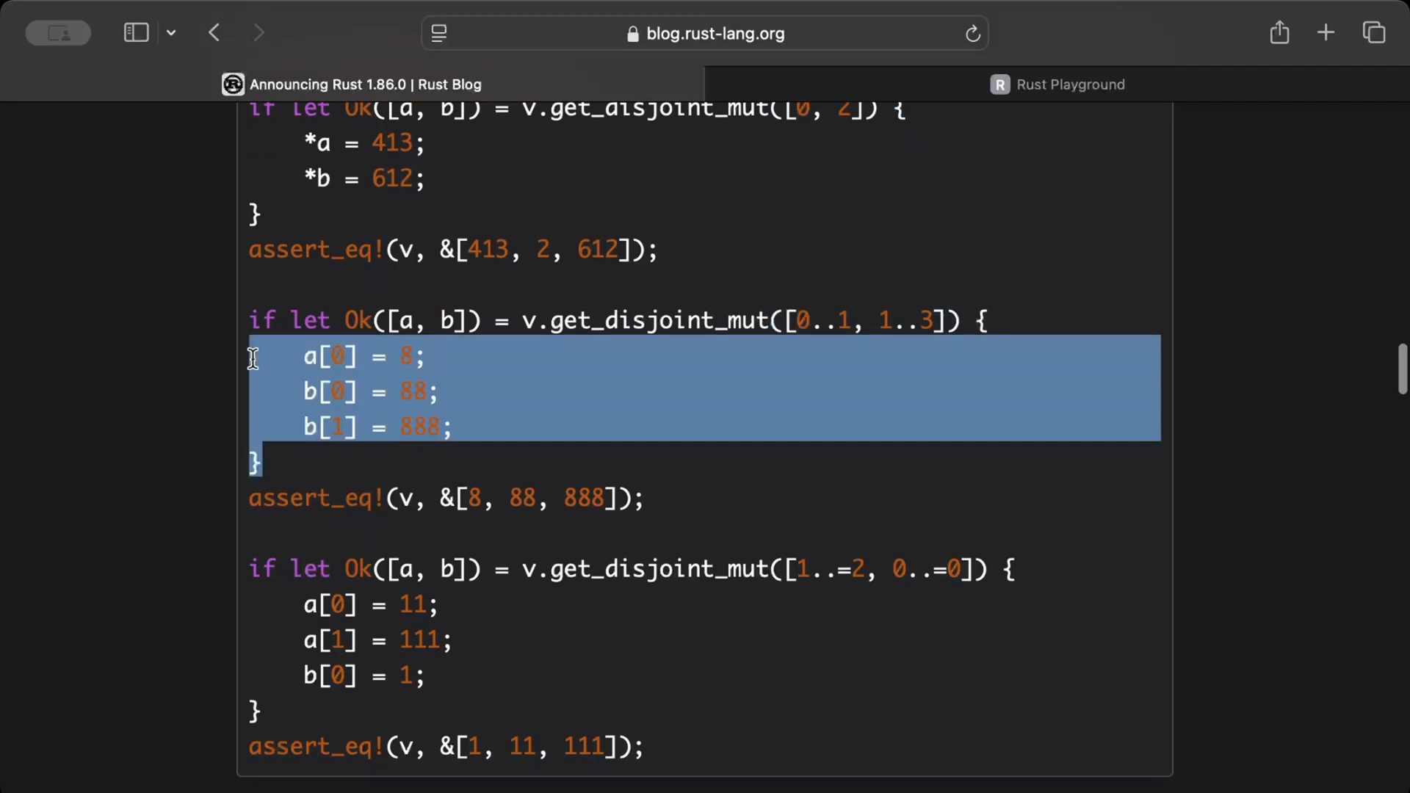
scroll(down, 3)
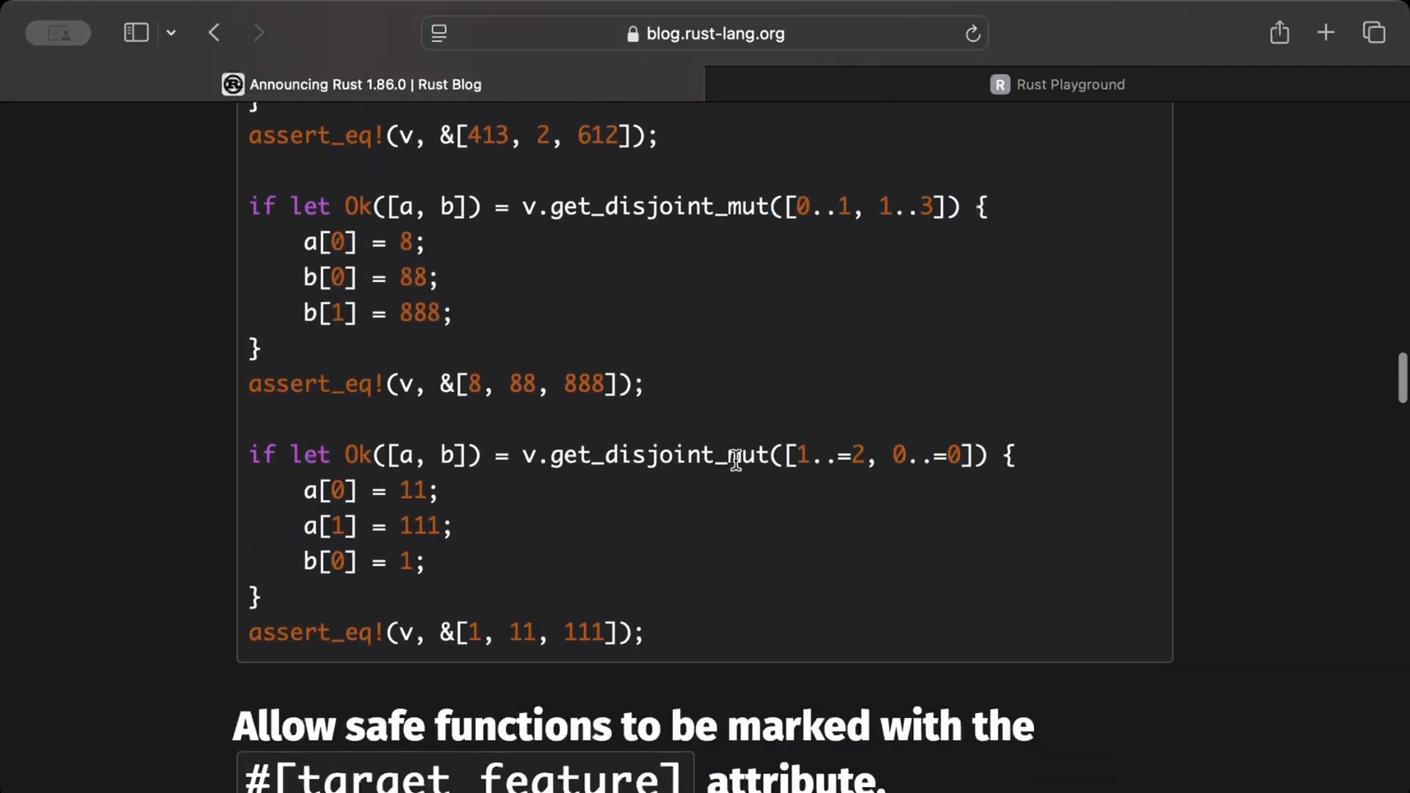
double_click(809, 456)
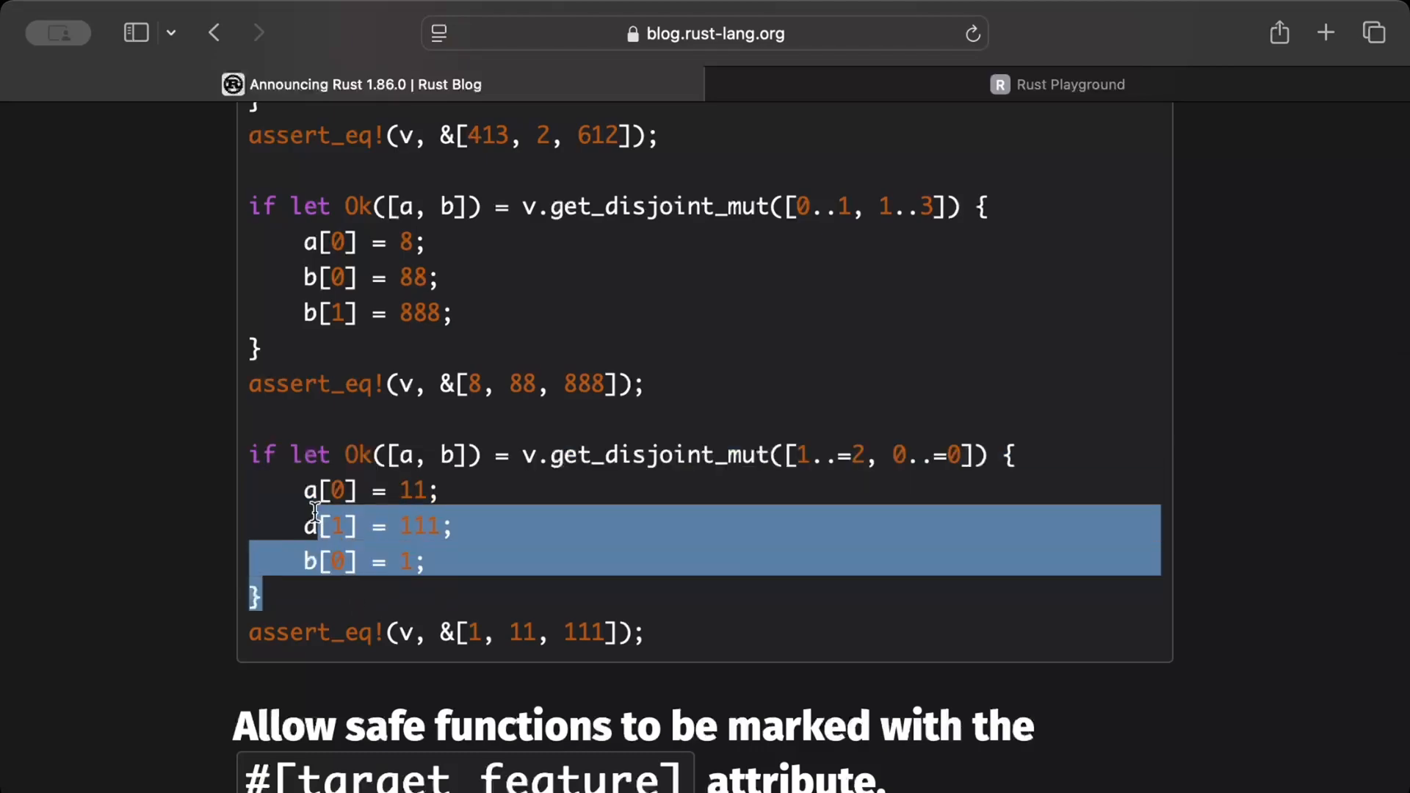
scroll(up, 3)
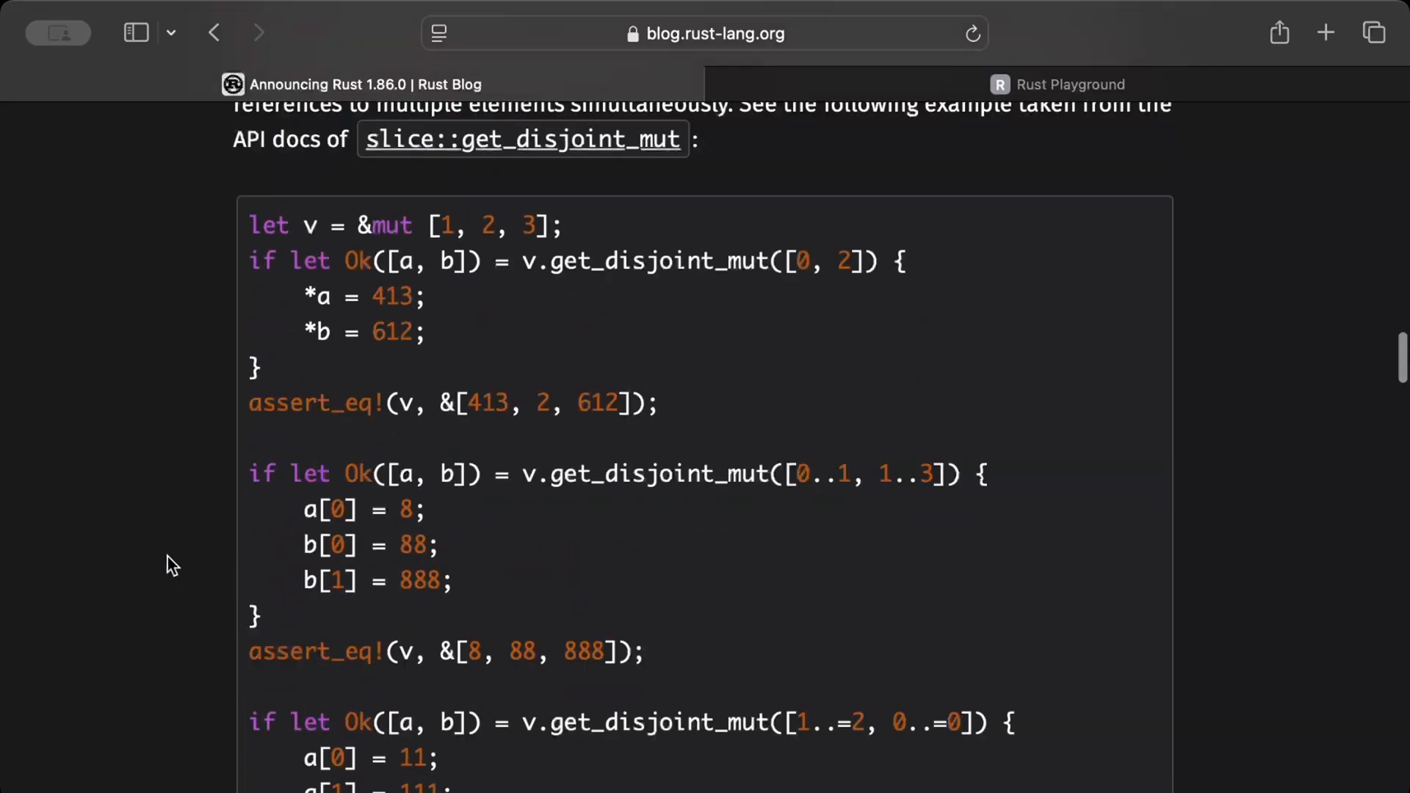
scroll(up, 3)
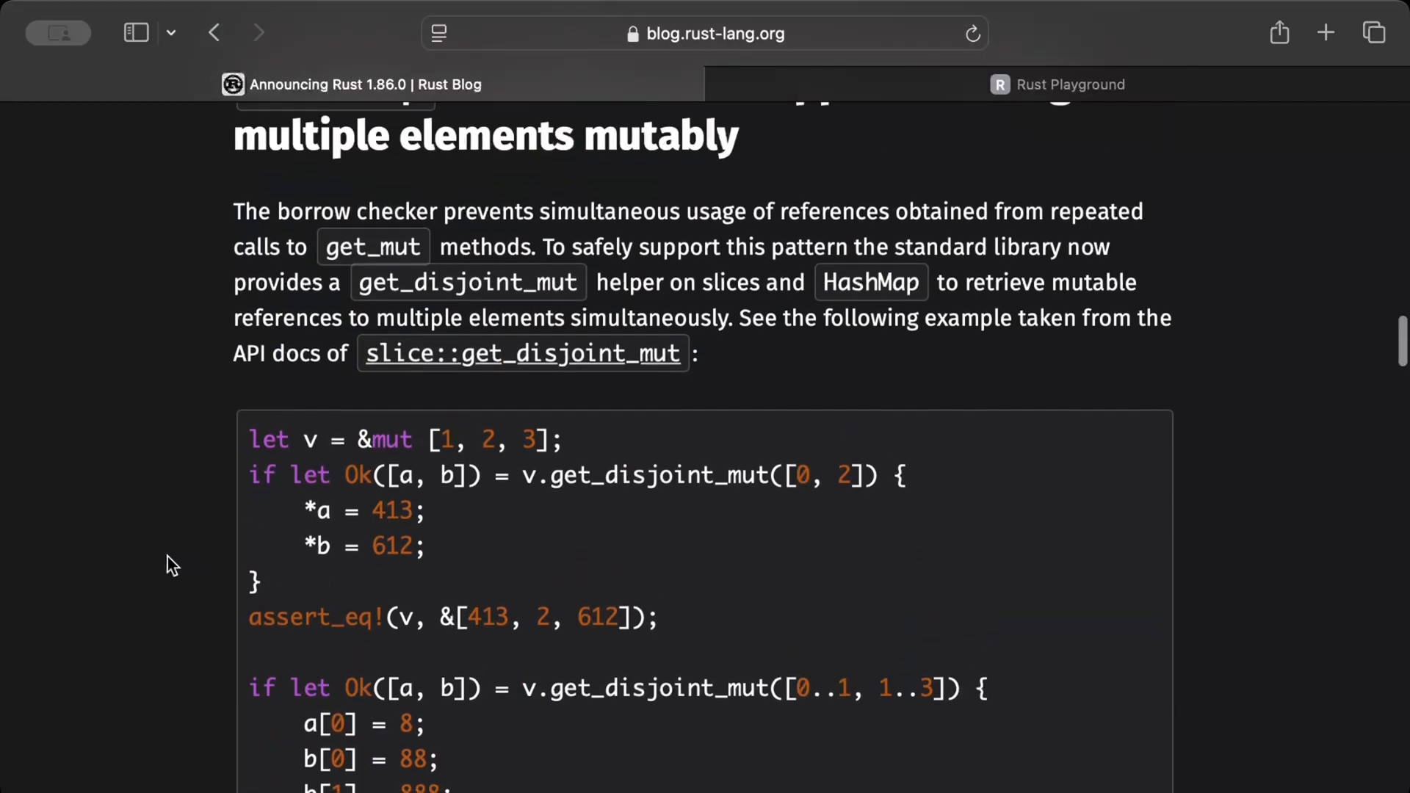
scroll(up, 3)
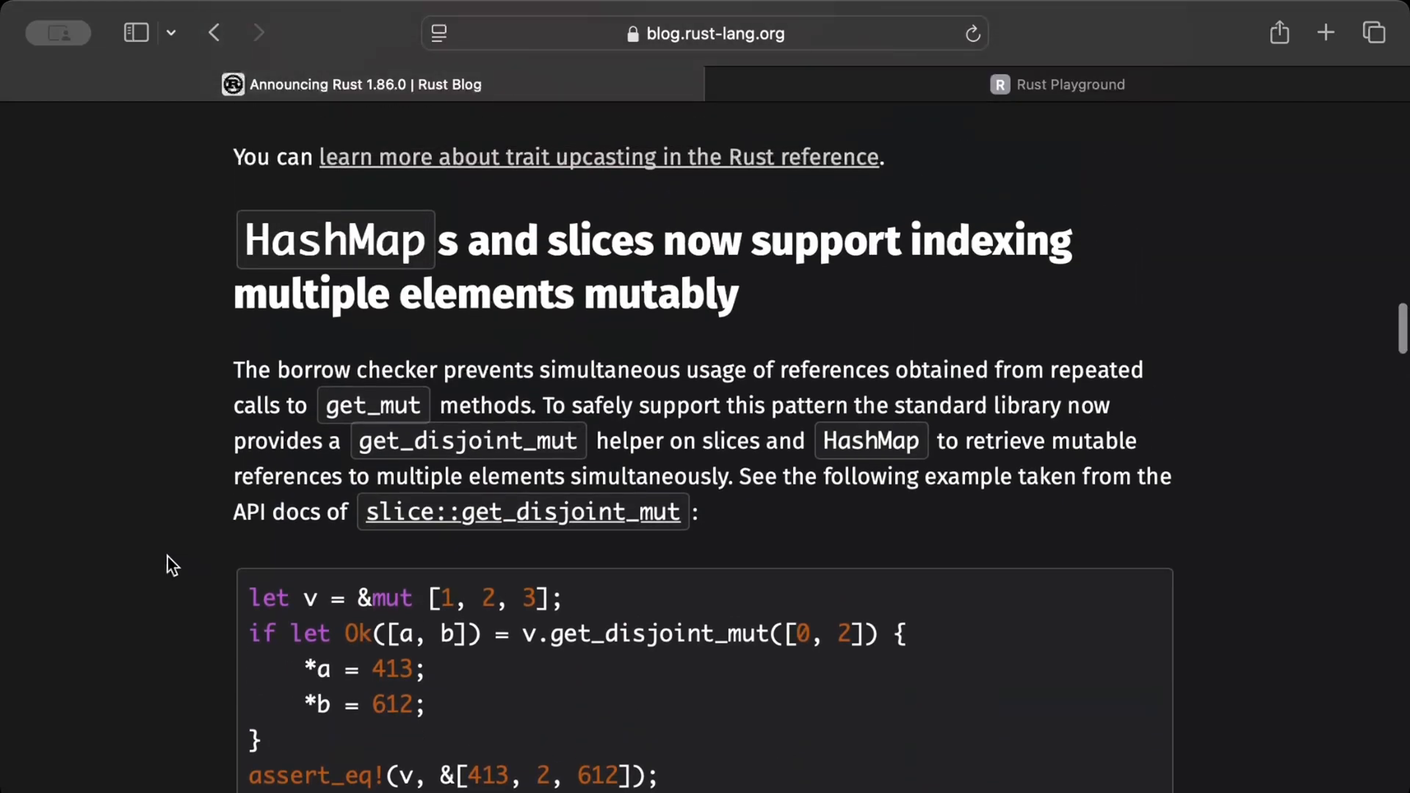
scroll(up, 3)
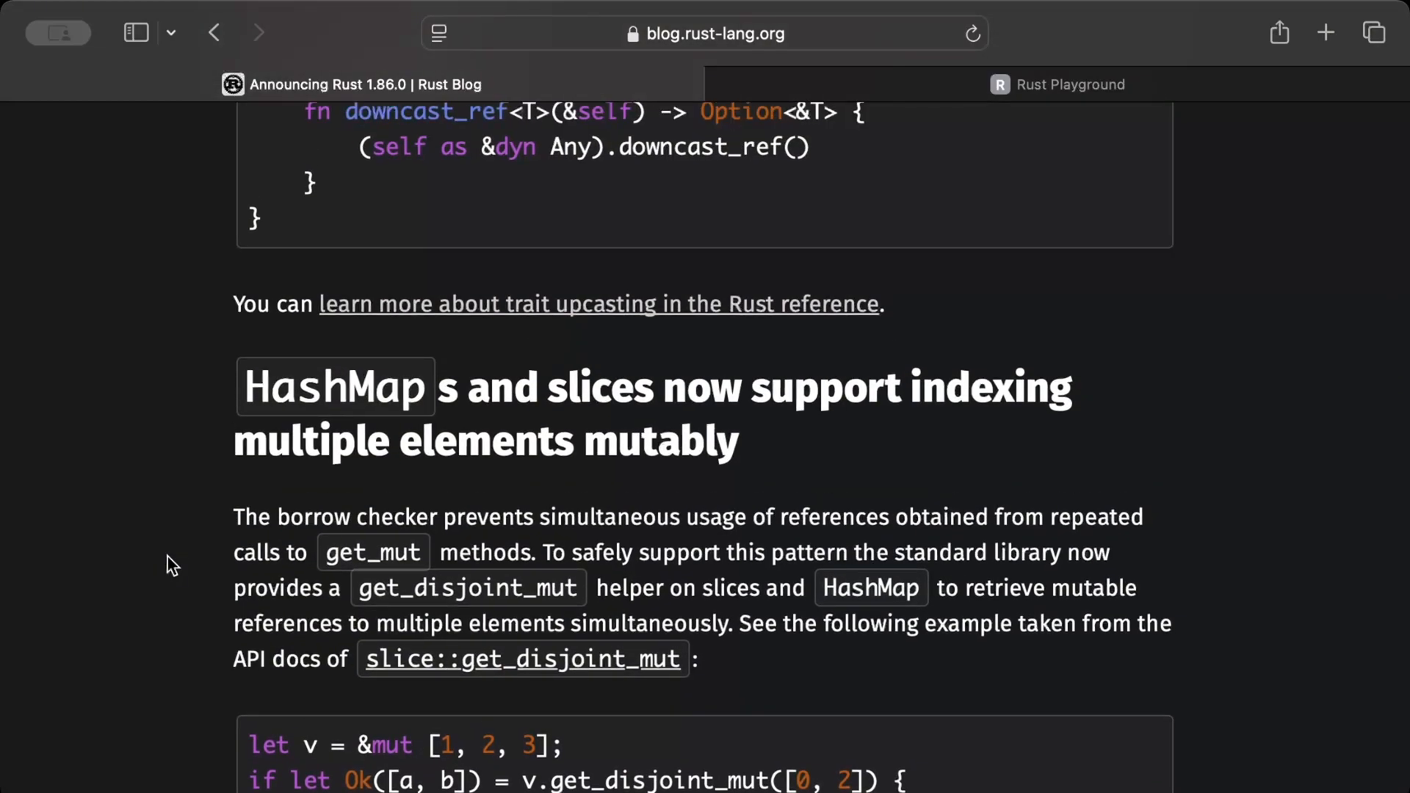
mouse_move(928, 398)
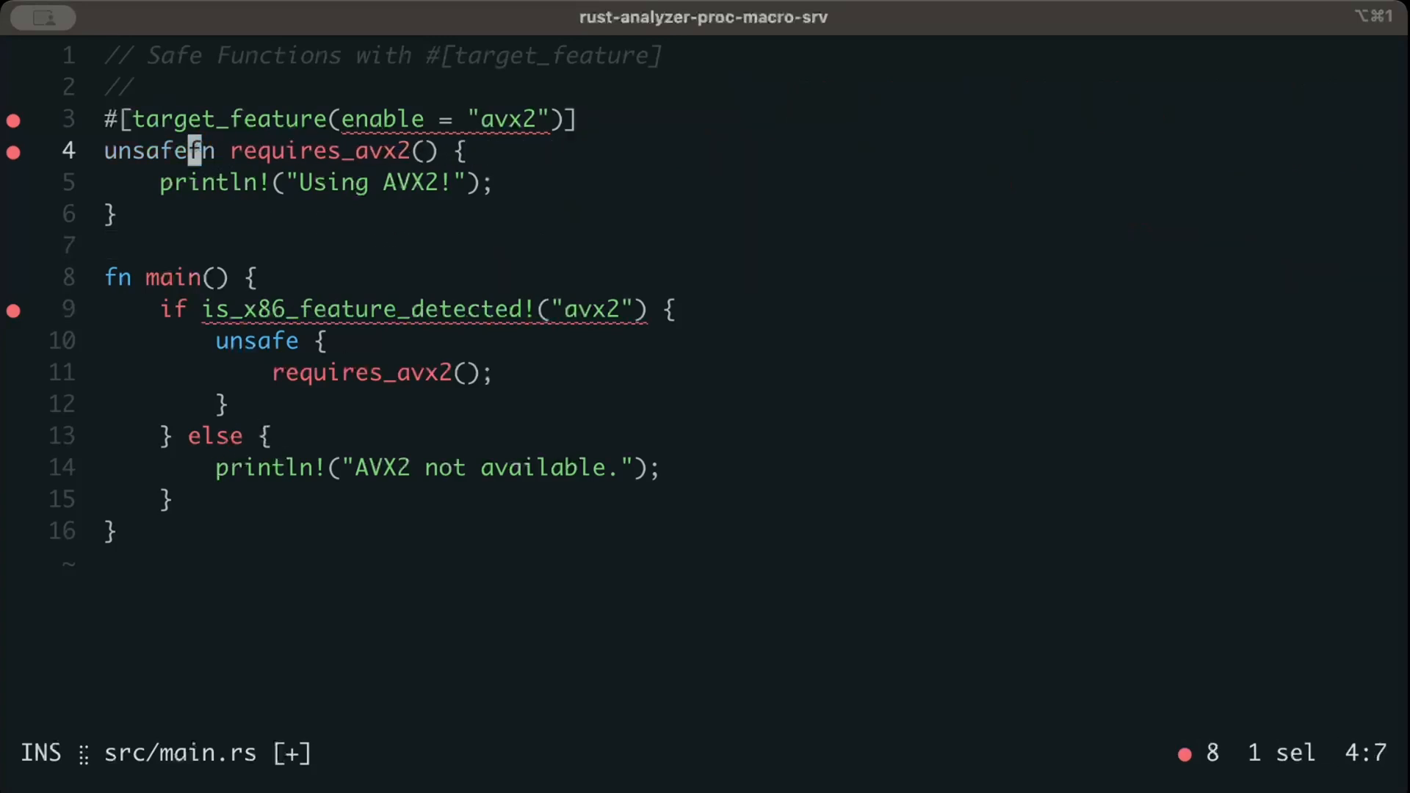
Save main.rs via :wr with requires_avx2 now safe, surfacing error E0658 on target_feature.
text(:write!)
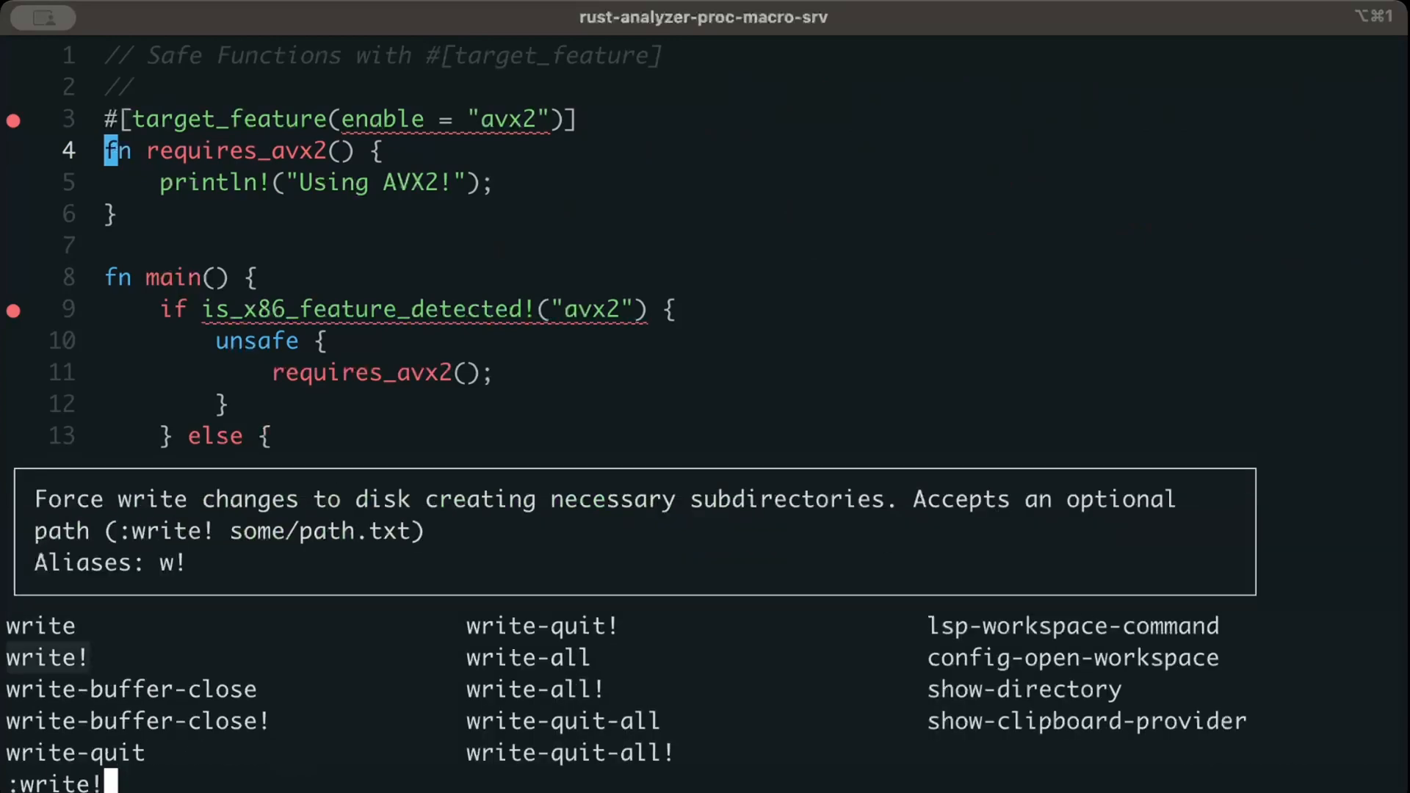
key(Return)
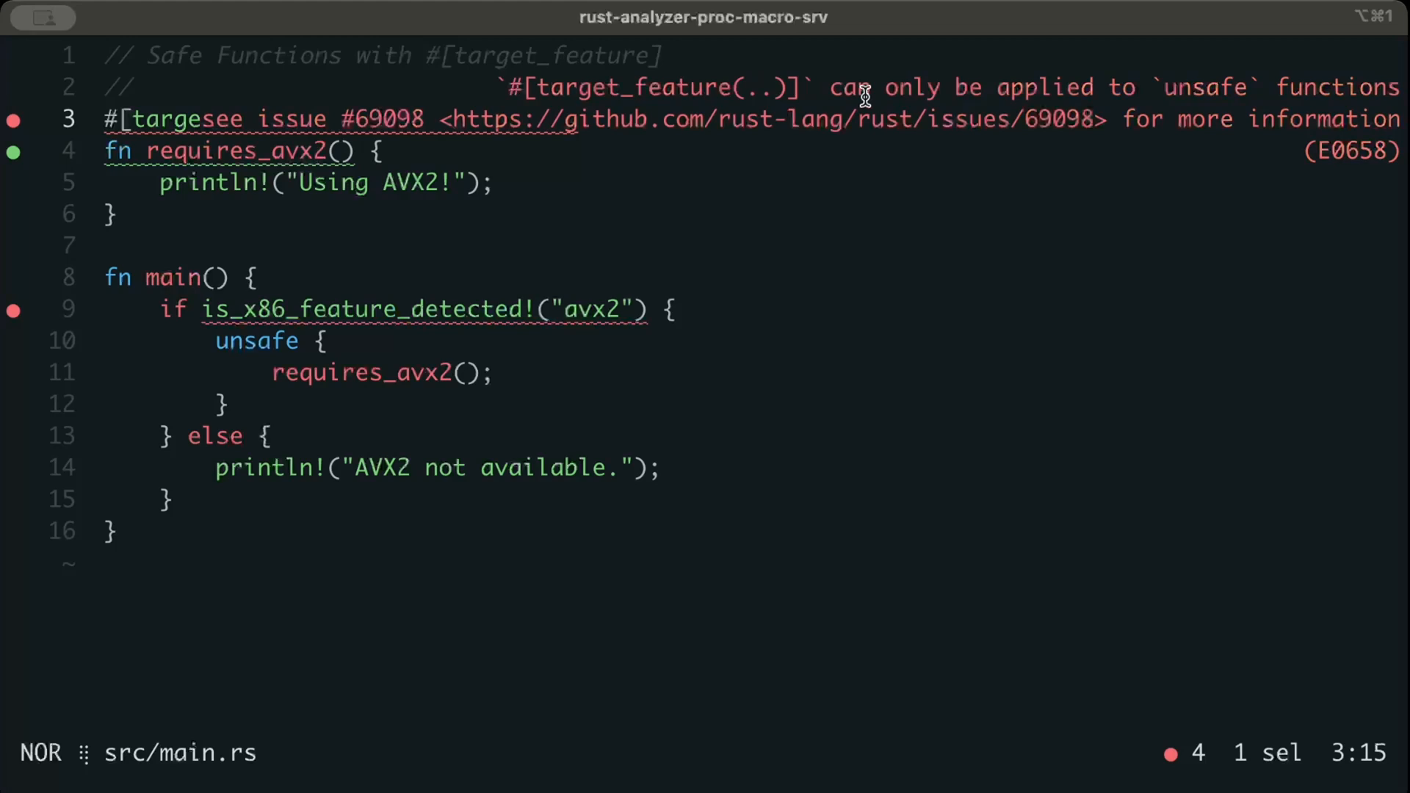
mouse_move(987, 229)
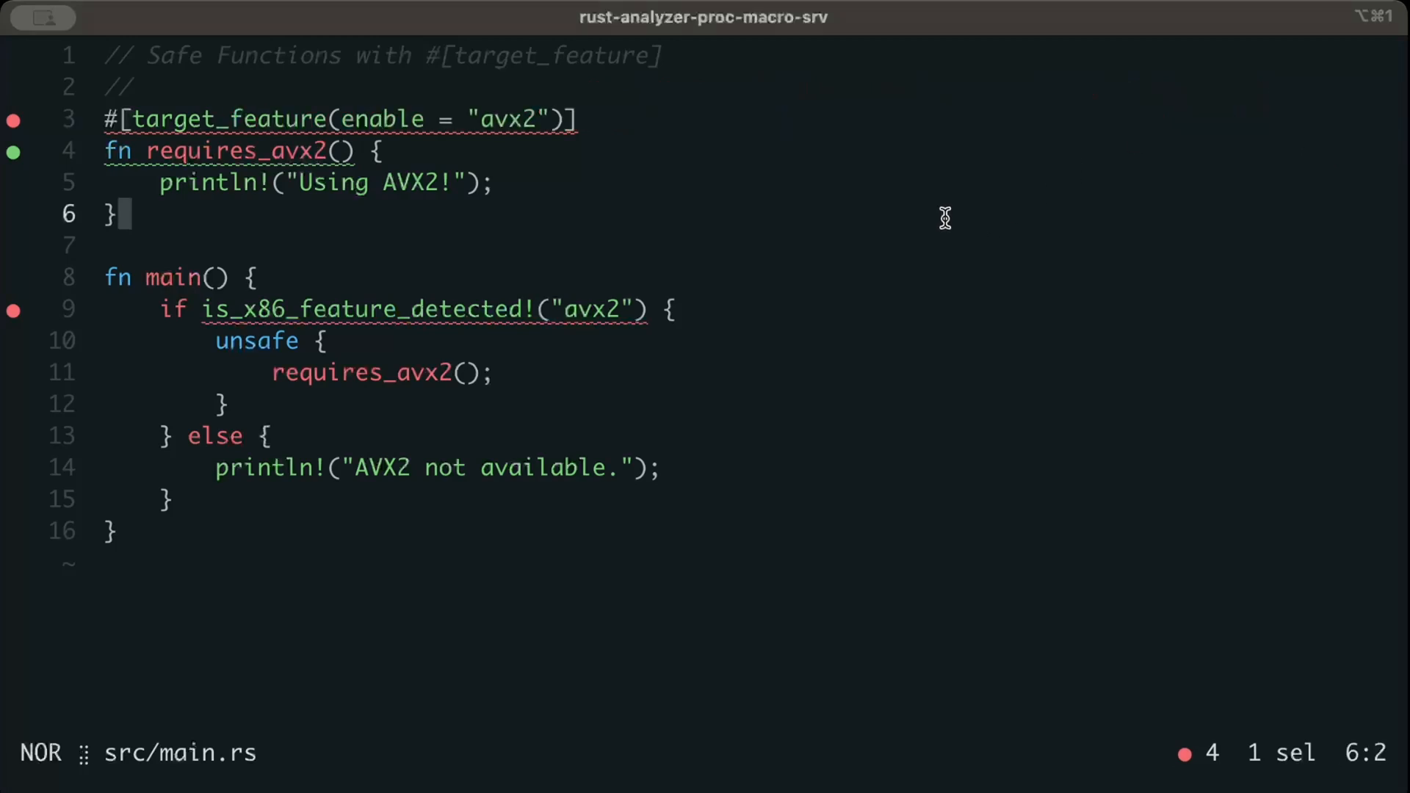
mouse_move(714, 224)
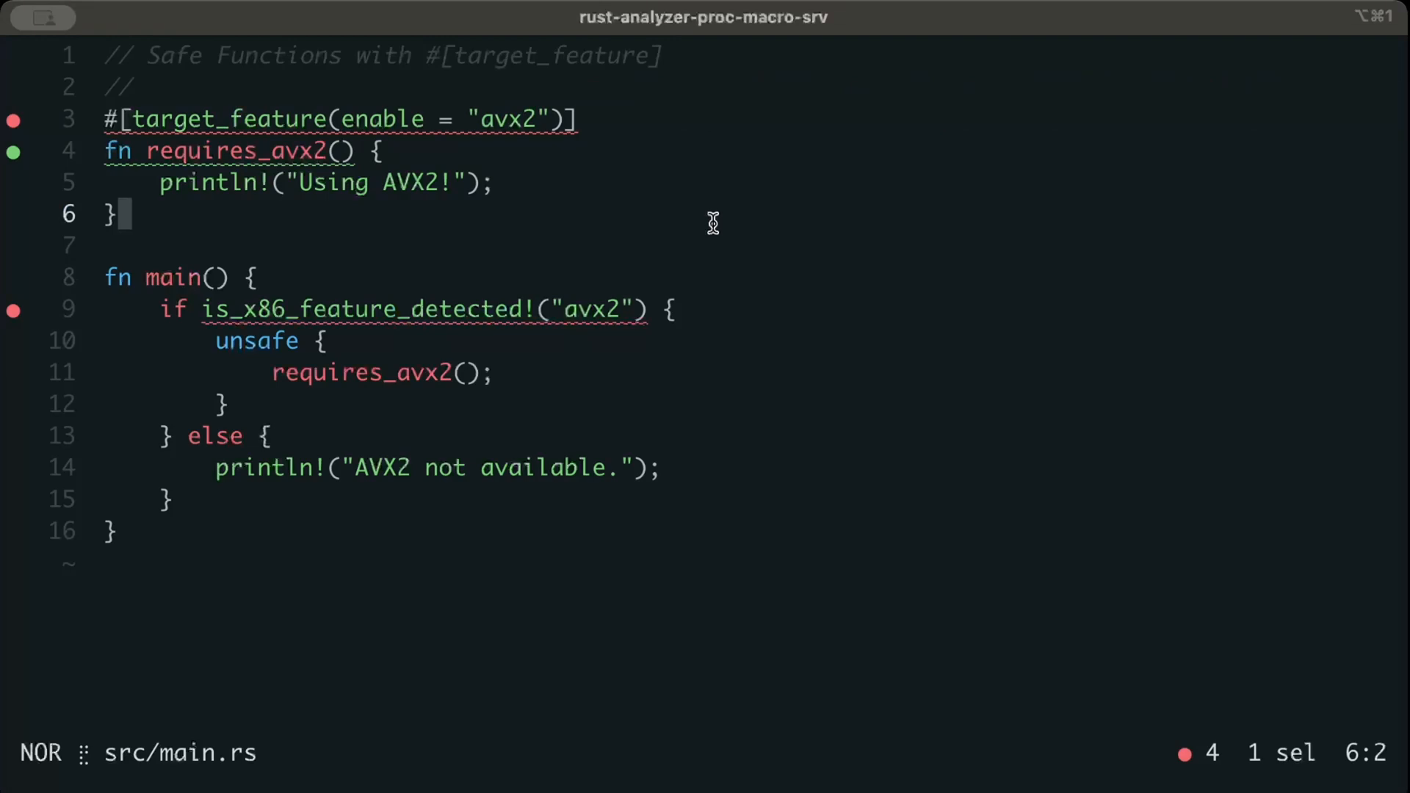
mouse_move(589, 179)
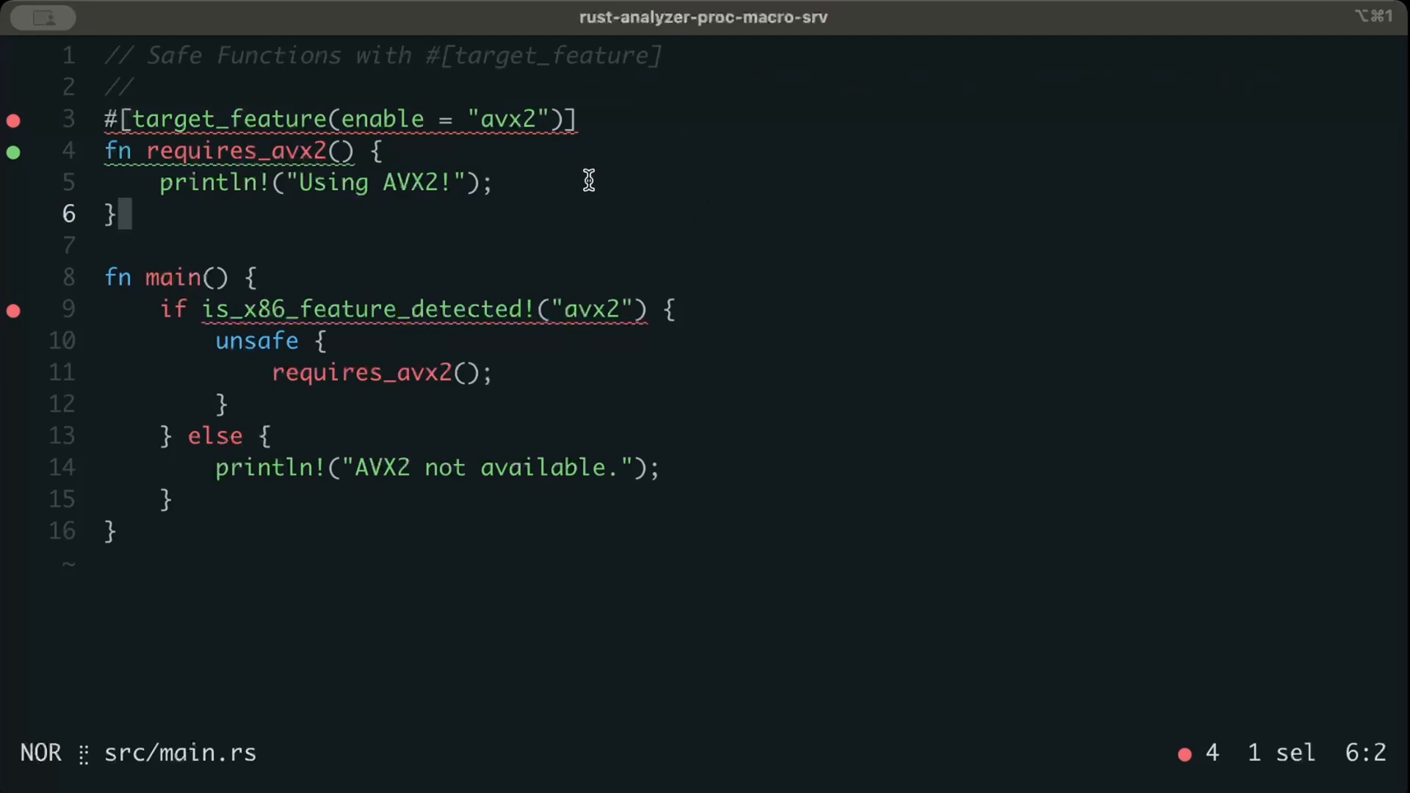
mouse_move(582, 211)
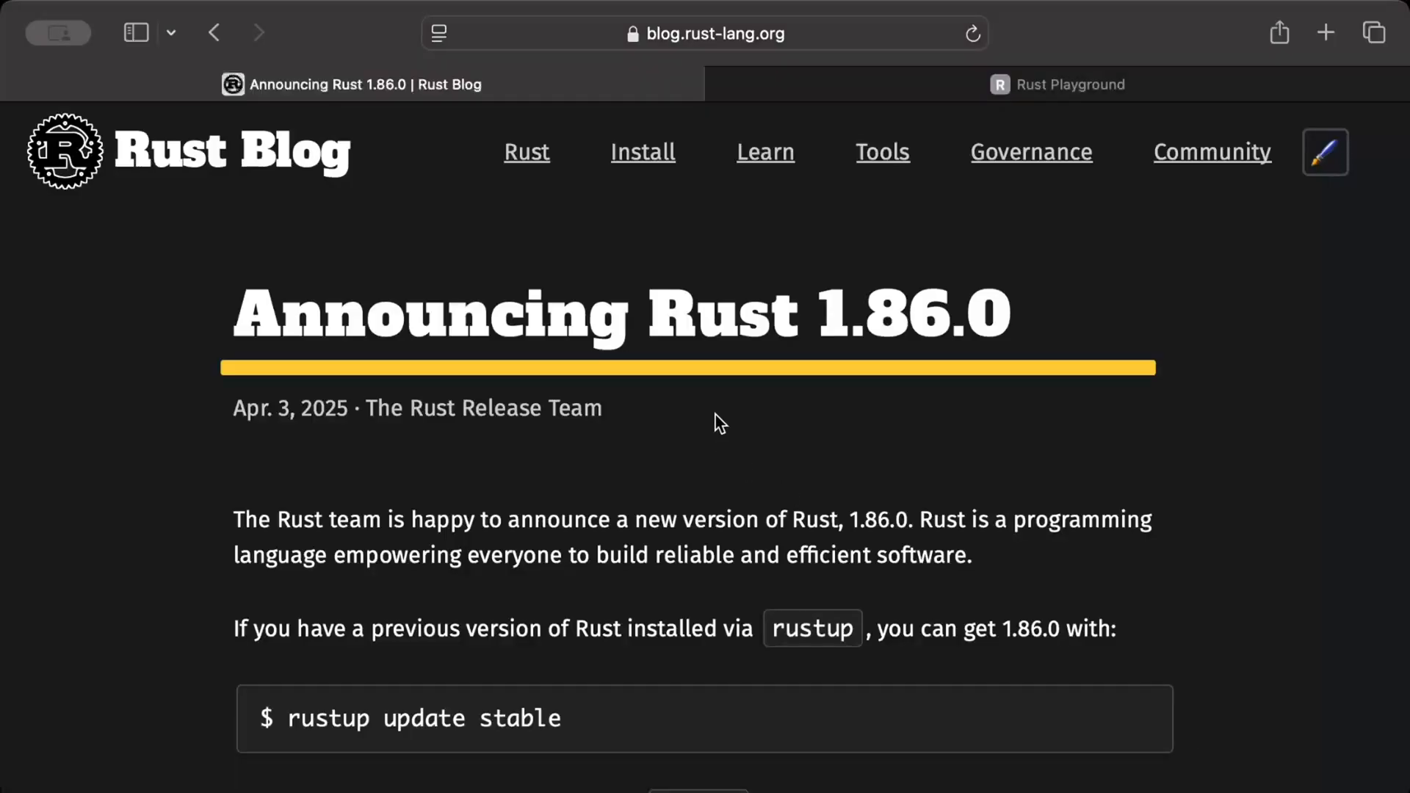
Reach the Stabilized APIs list of the 1.86.0 post and follow the Vec::pop_if link to doc.rust-lang.org.
scroll(down, 3)
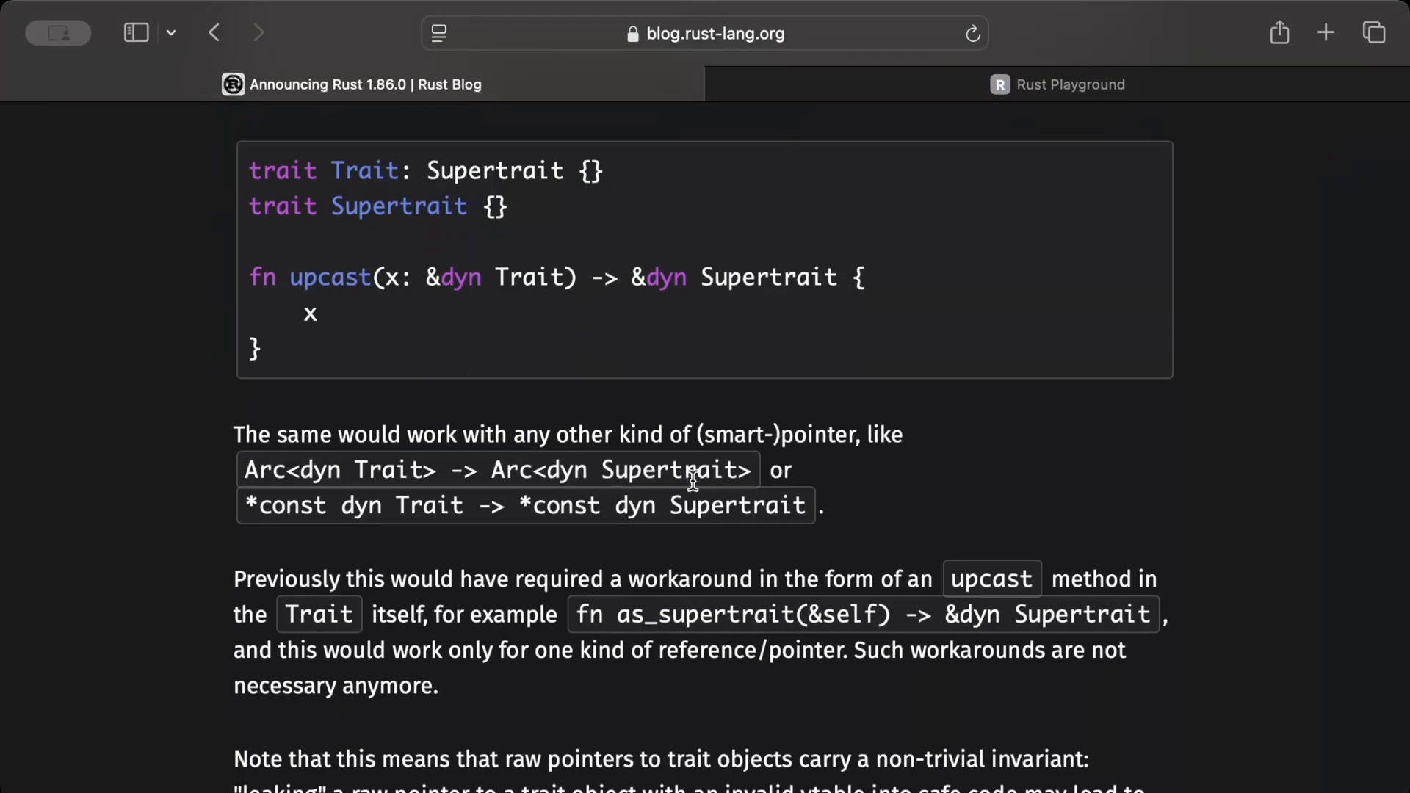
mouse_move(678, 538)
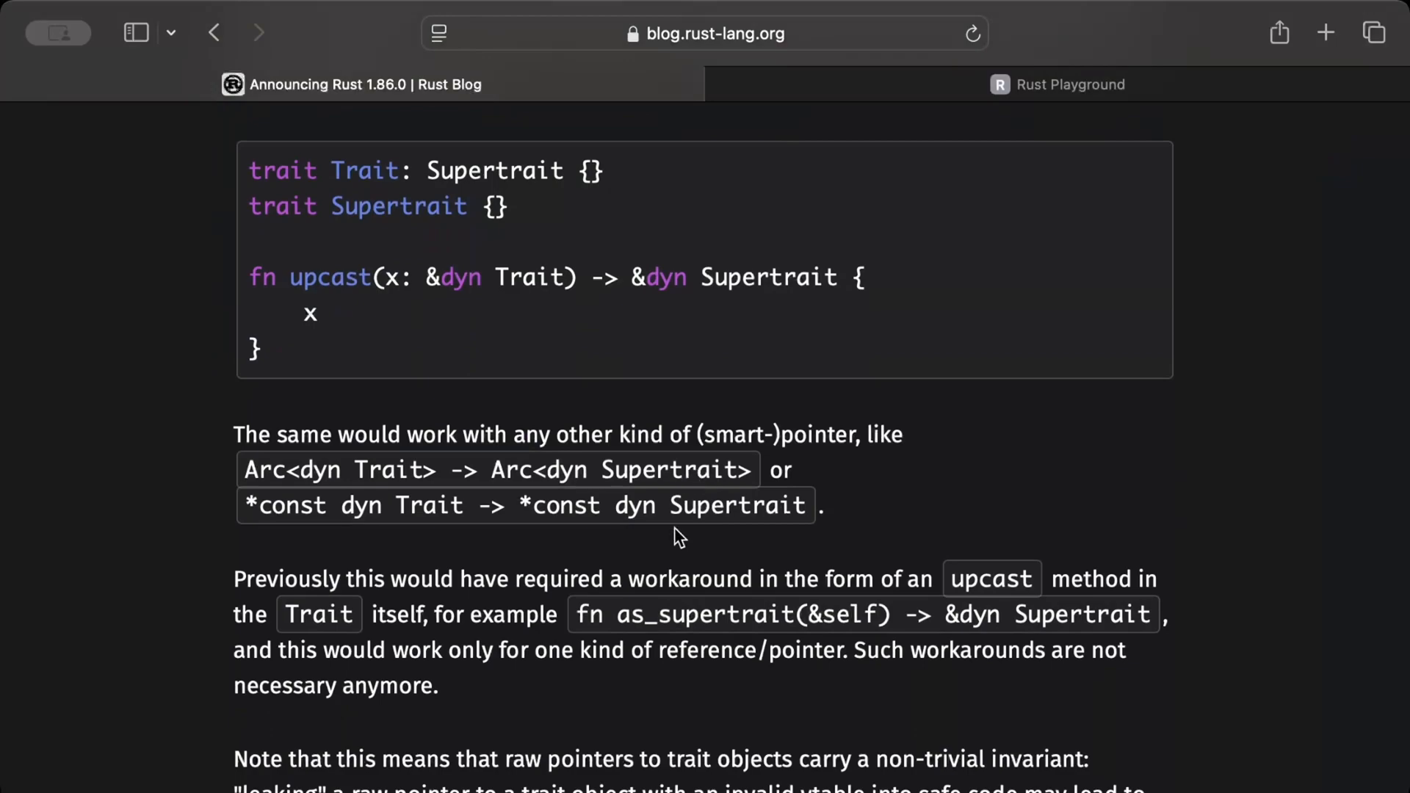
scroll(down, 3)
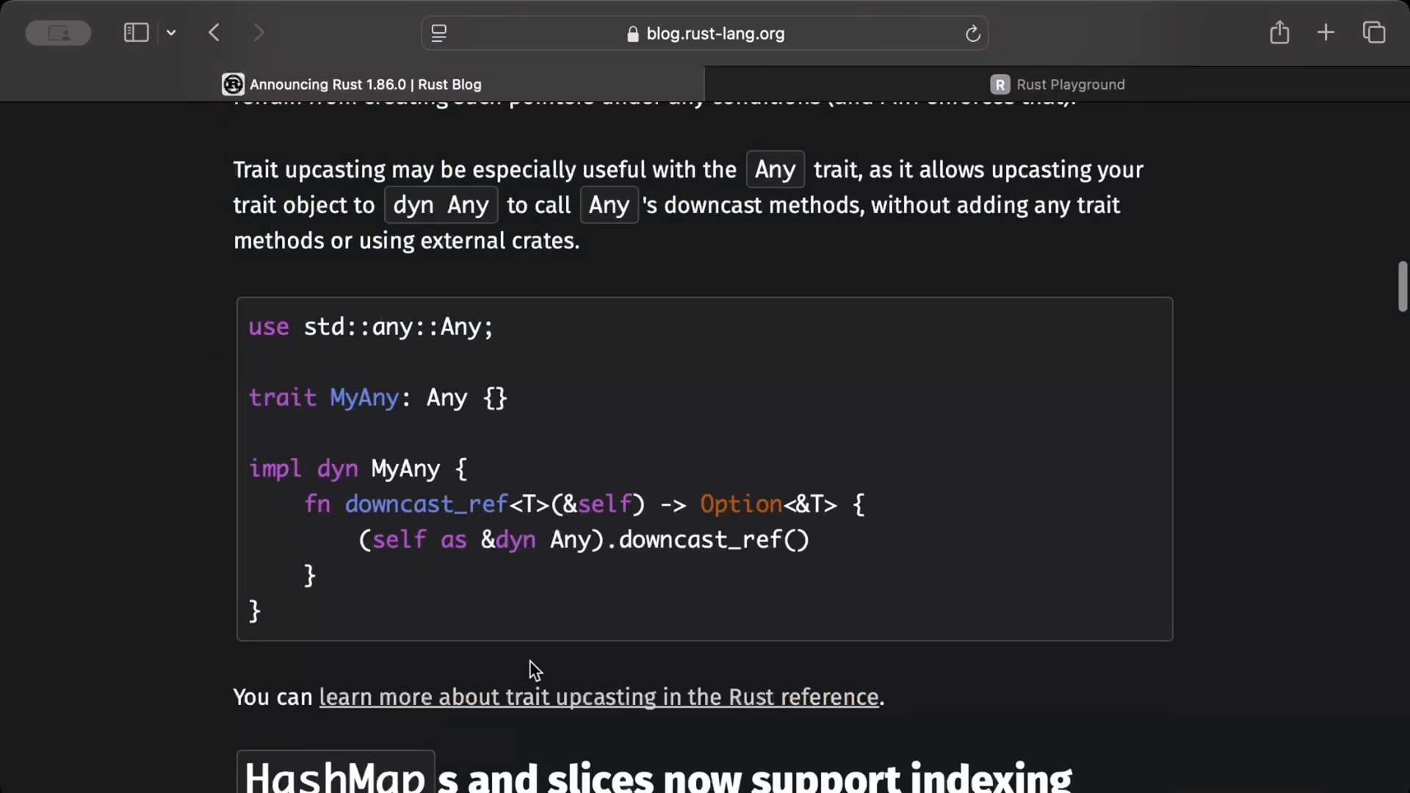
scroll(down, 3)
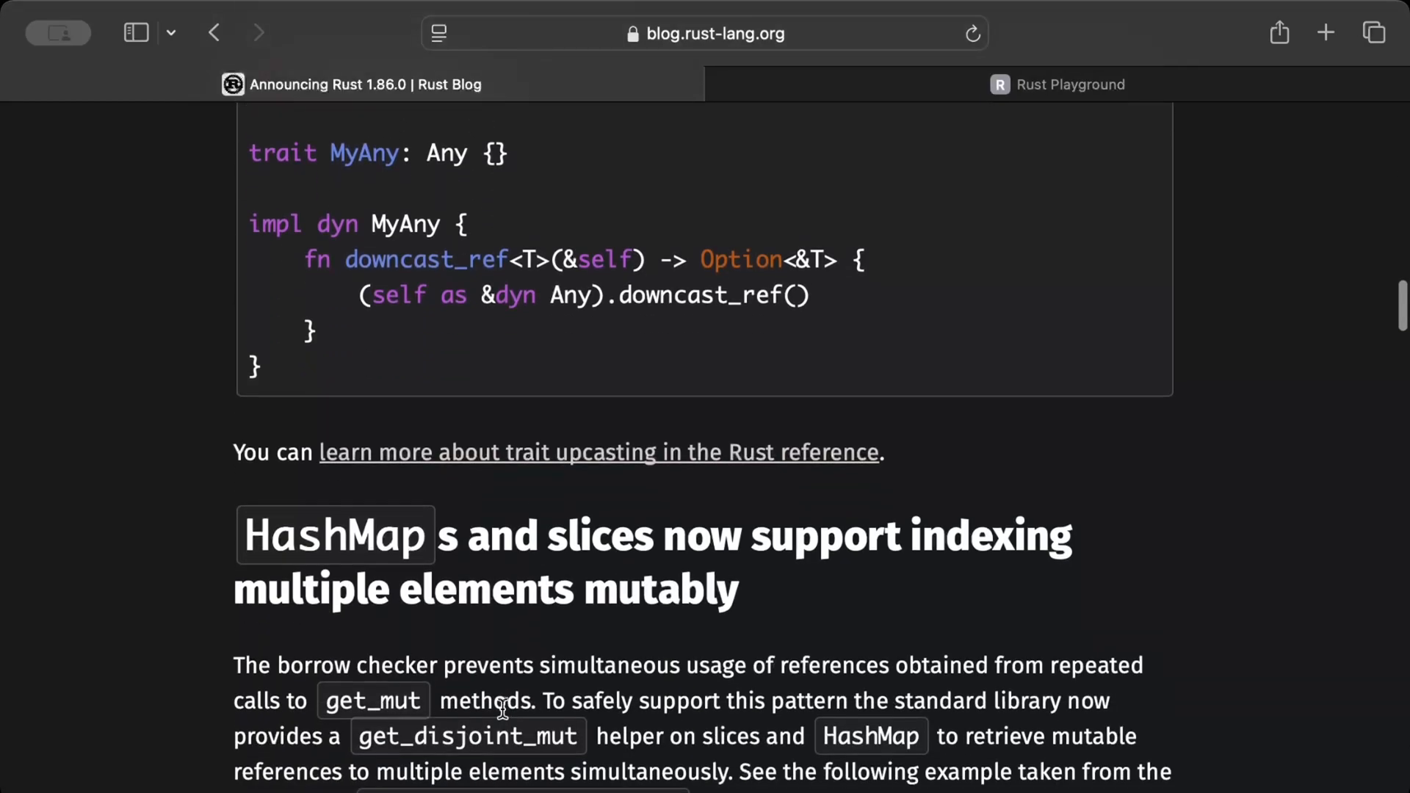
scroll(down, 3)
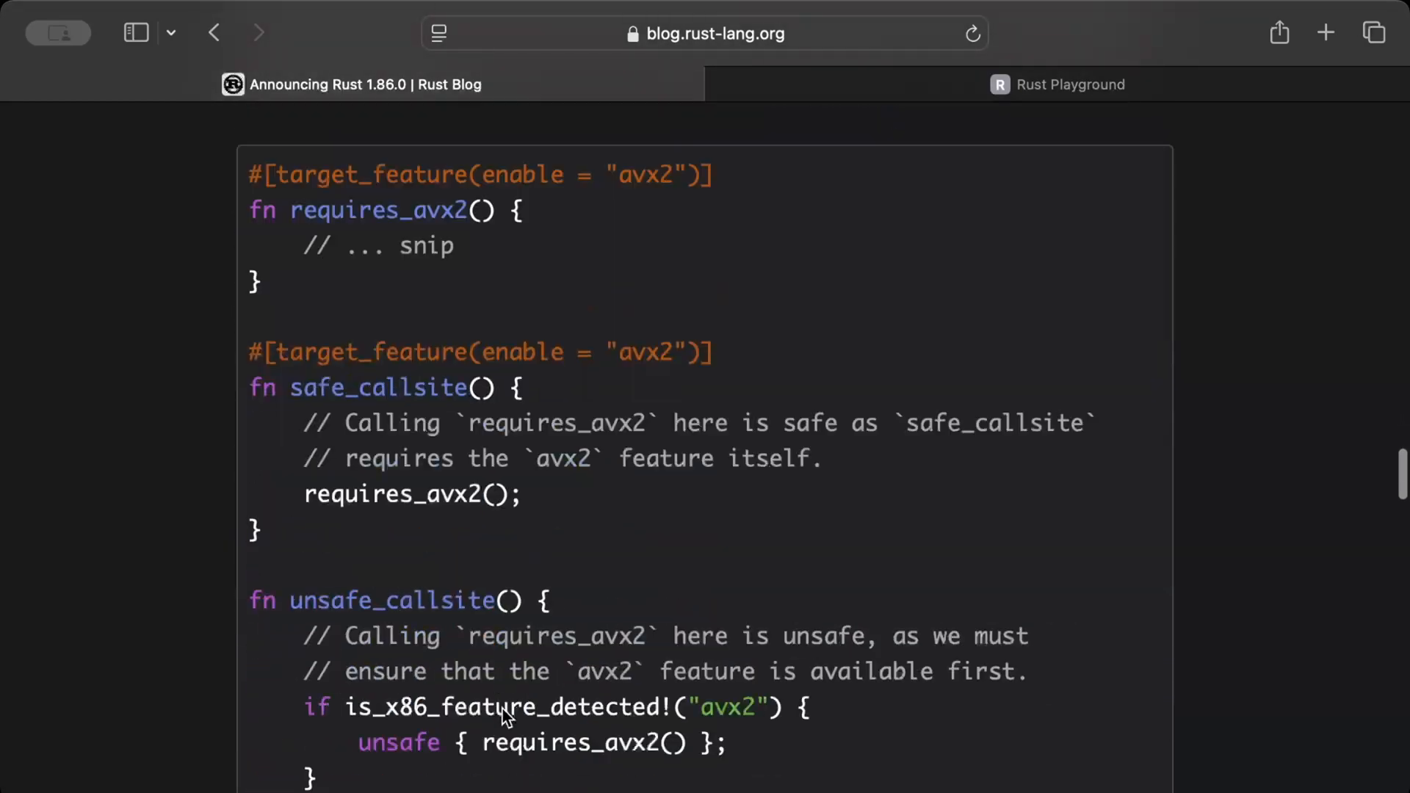
scroll(down, 3)
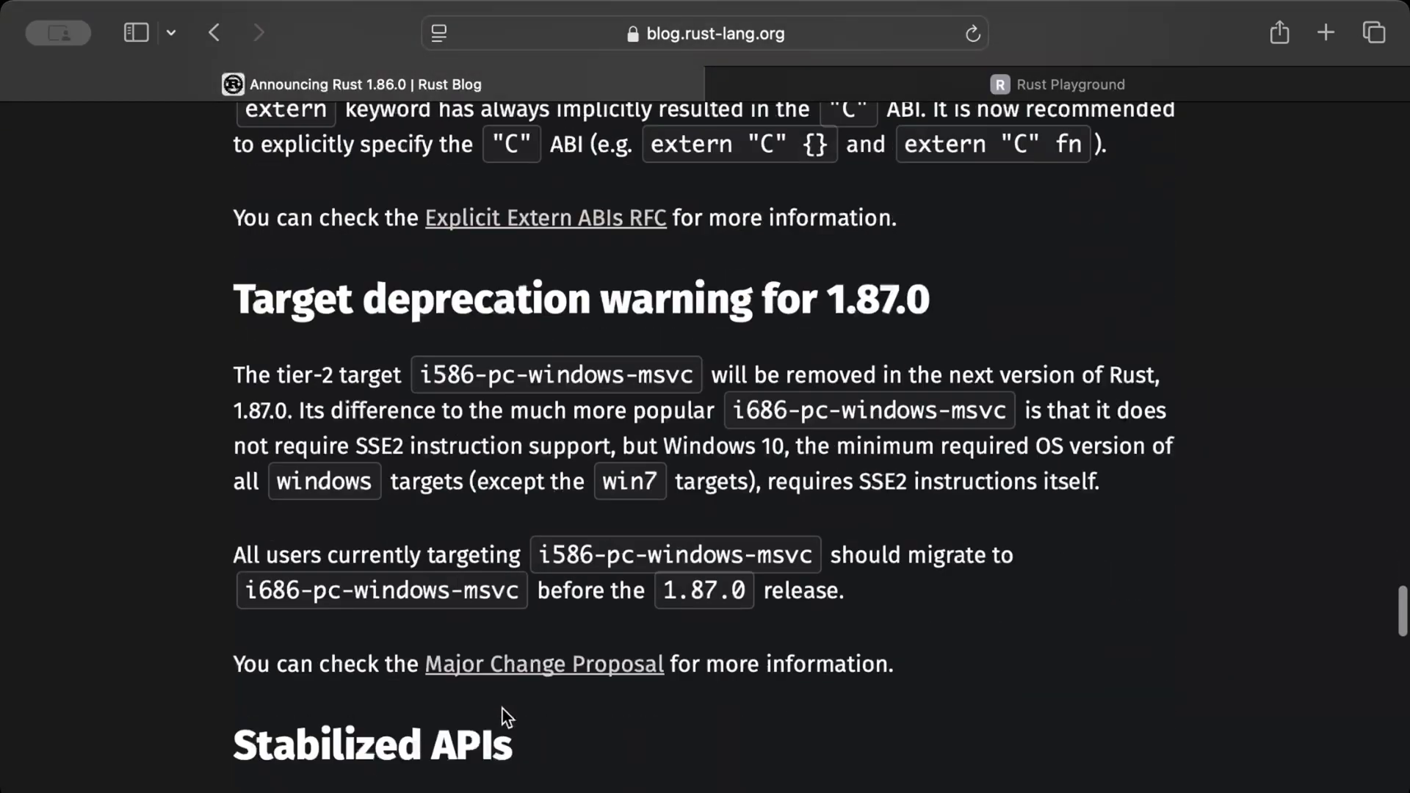
scroll(down, 3)
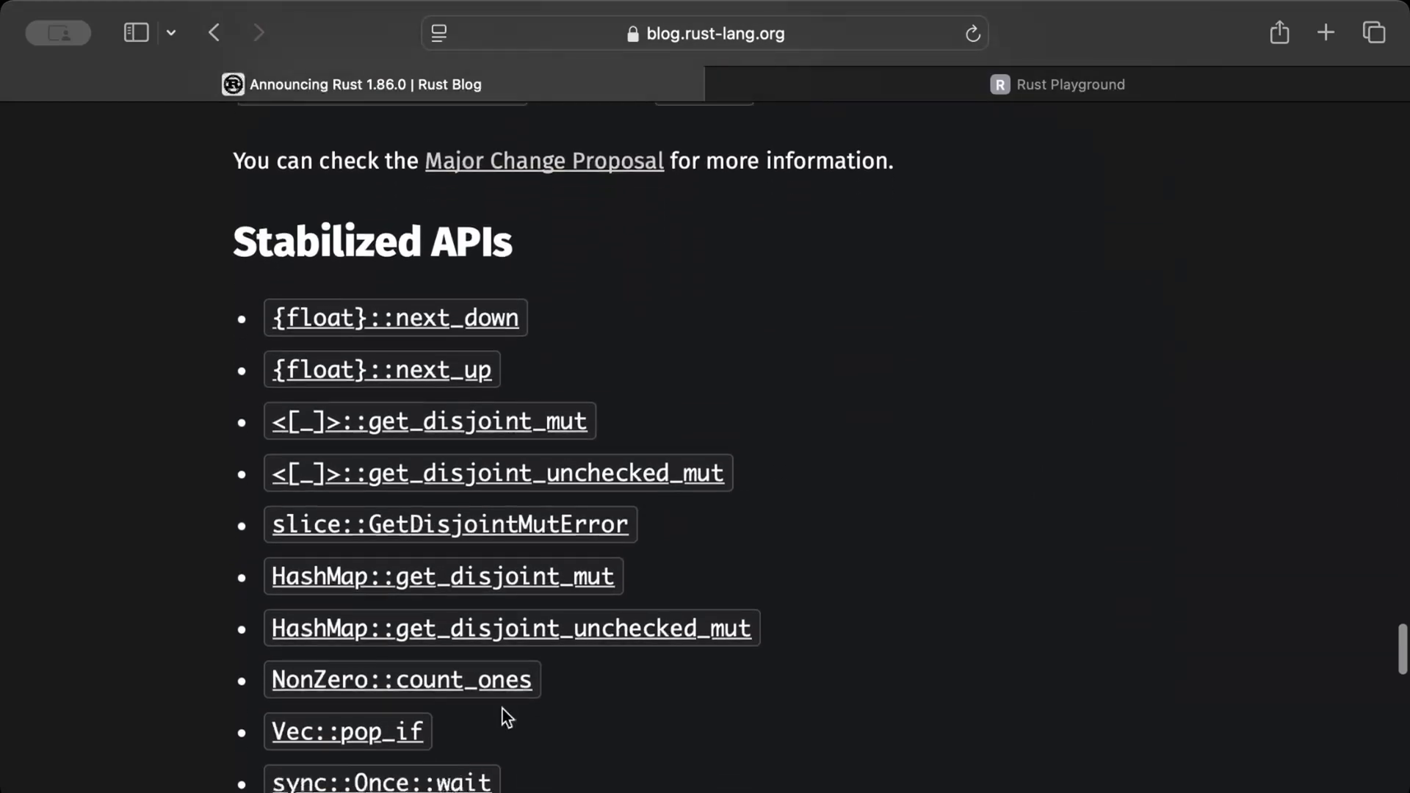
scroll(down, 3)
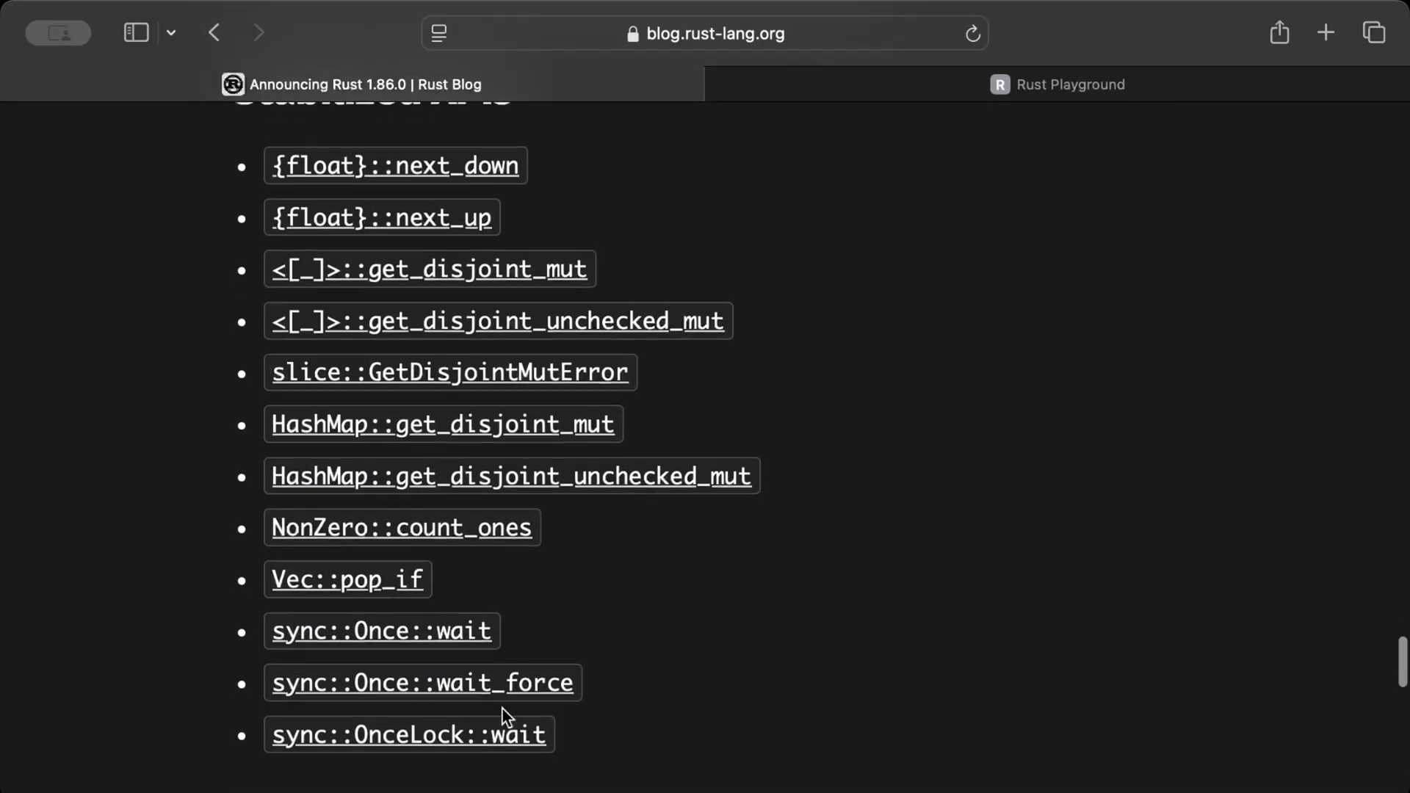
mouse_move(367, 586)
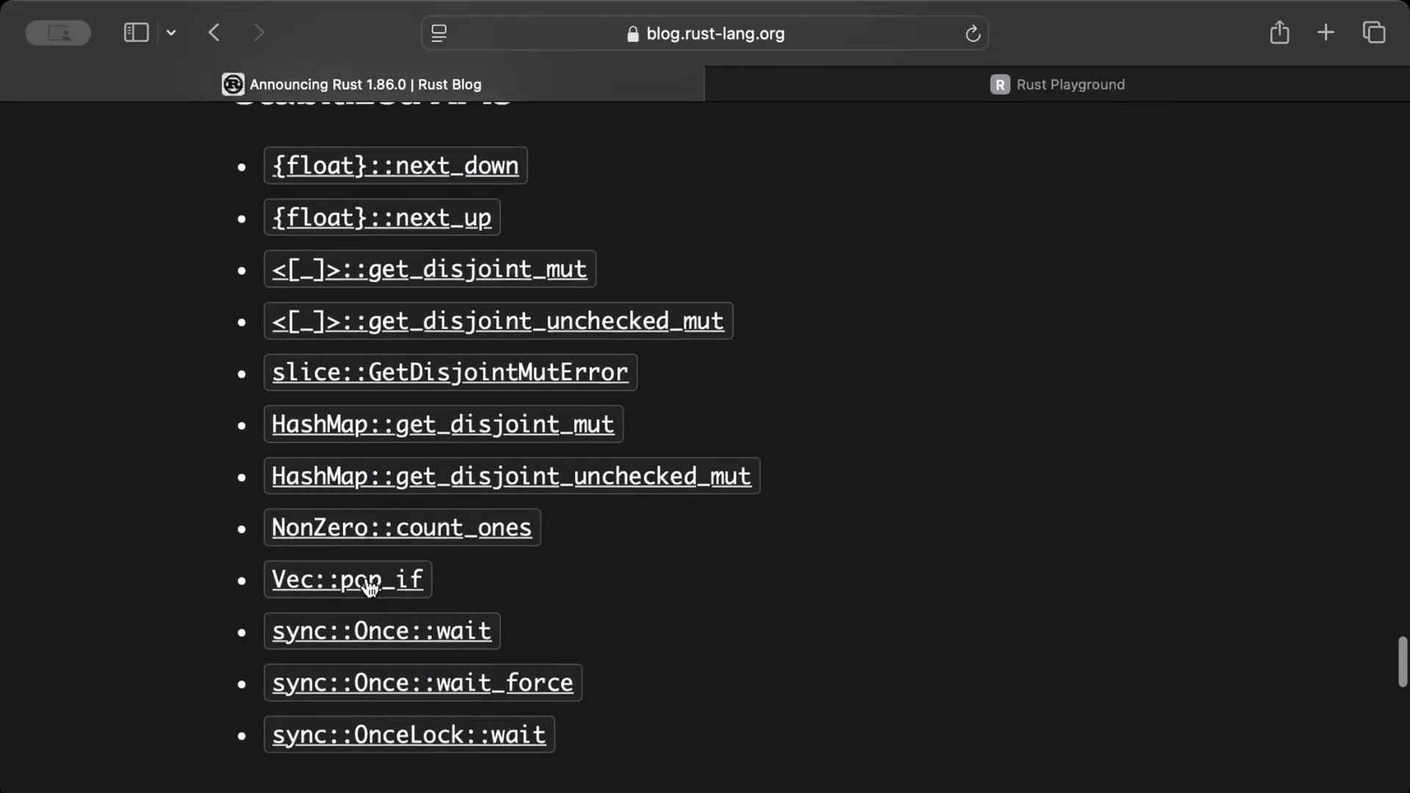
click(346, 579)
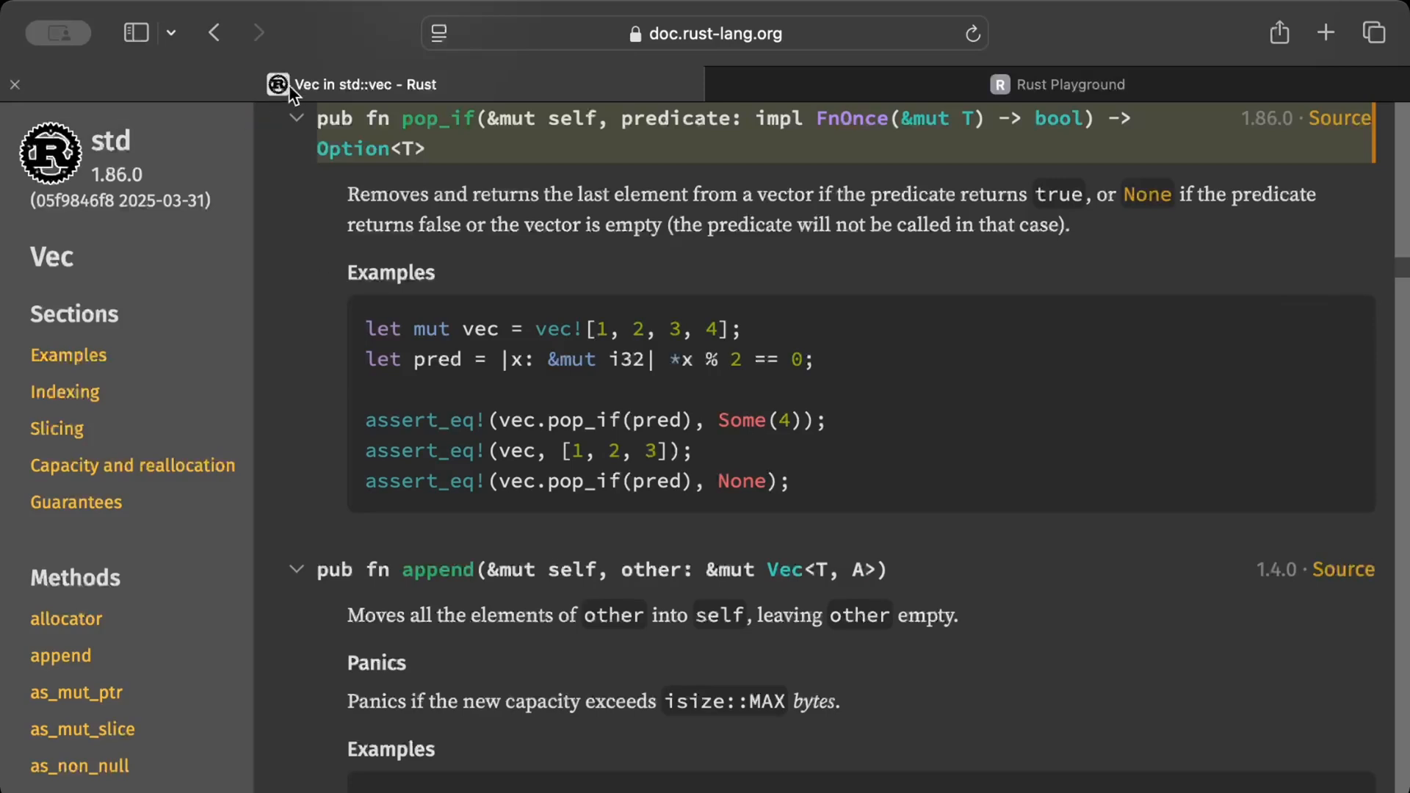
Scroll the Vec docs to show pop_if's description and example next to pop's O(1) note.
scroll(up, 3)
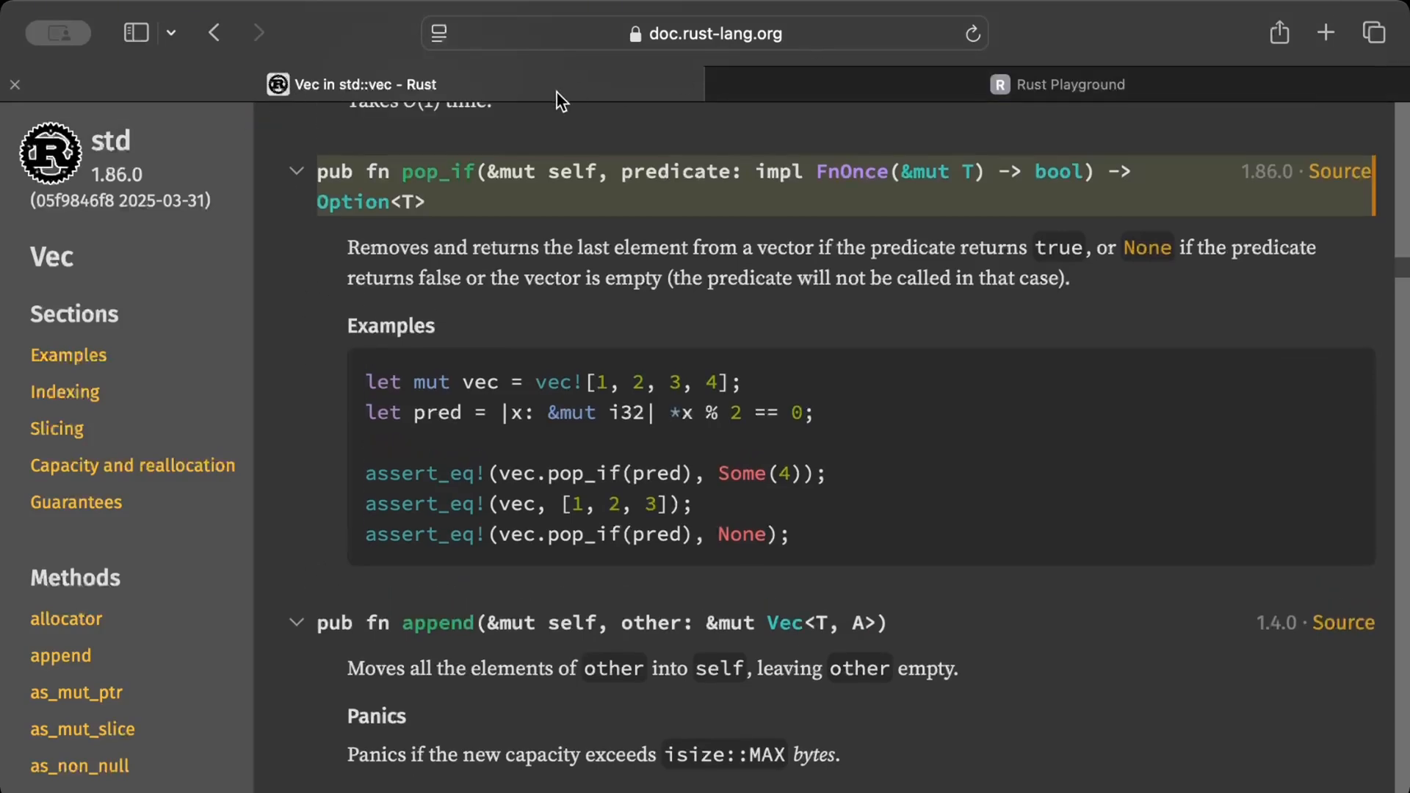
scroll(up, 3)
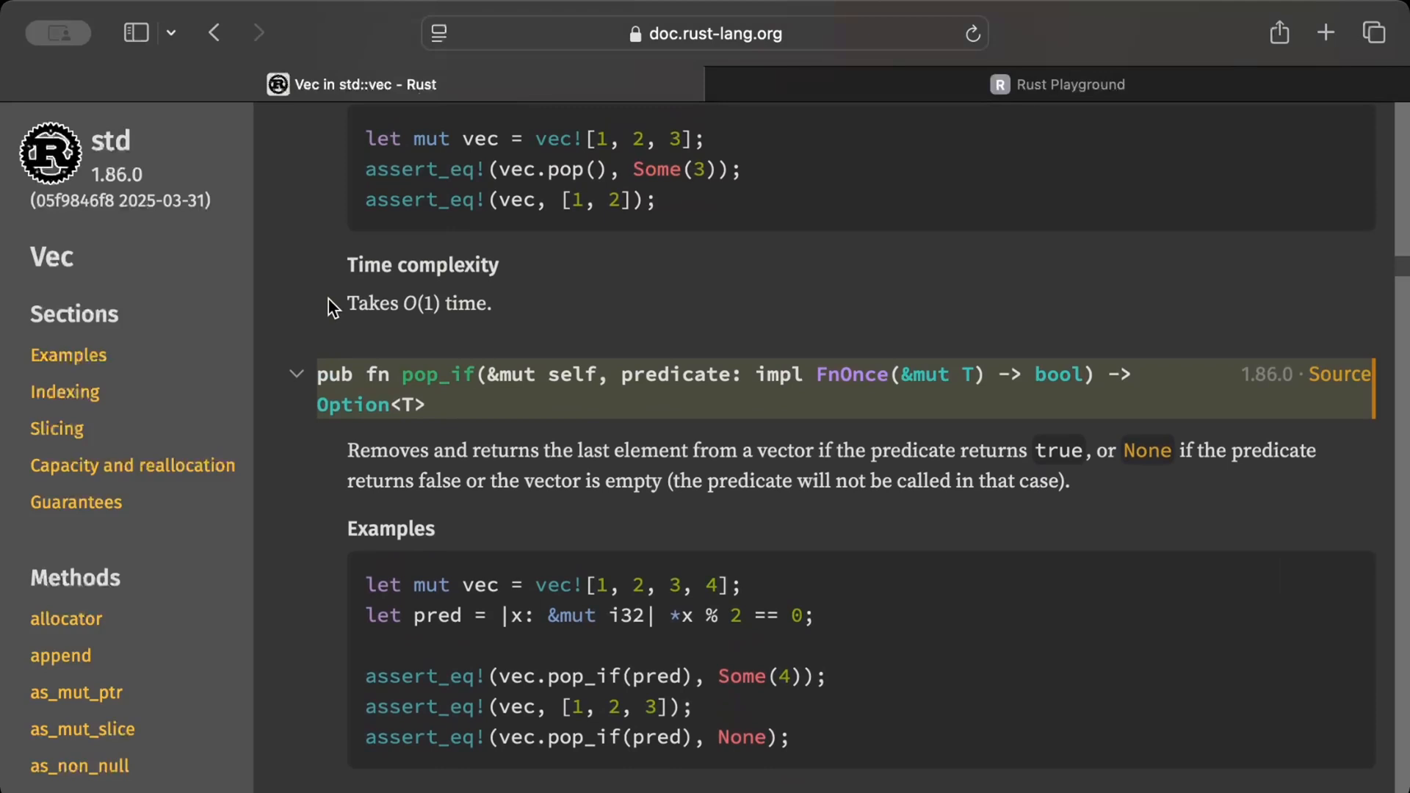
mouse_move(1389, 615)
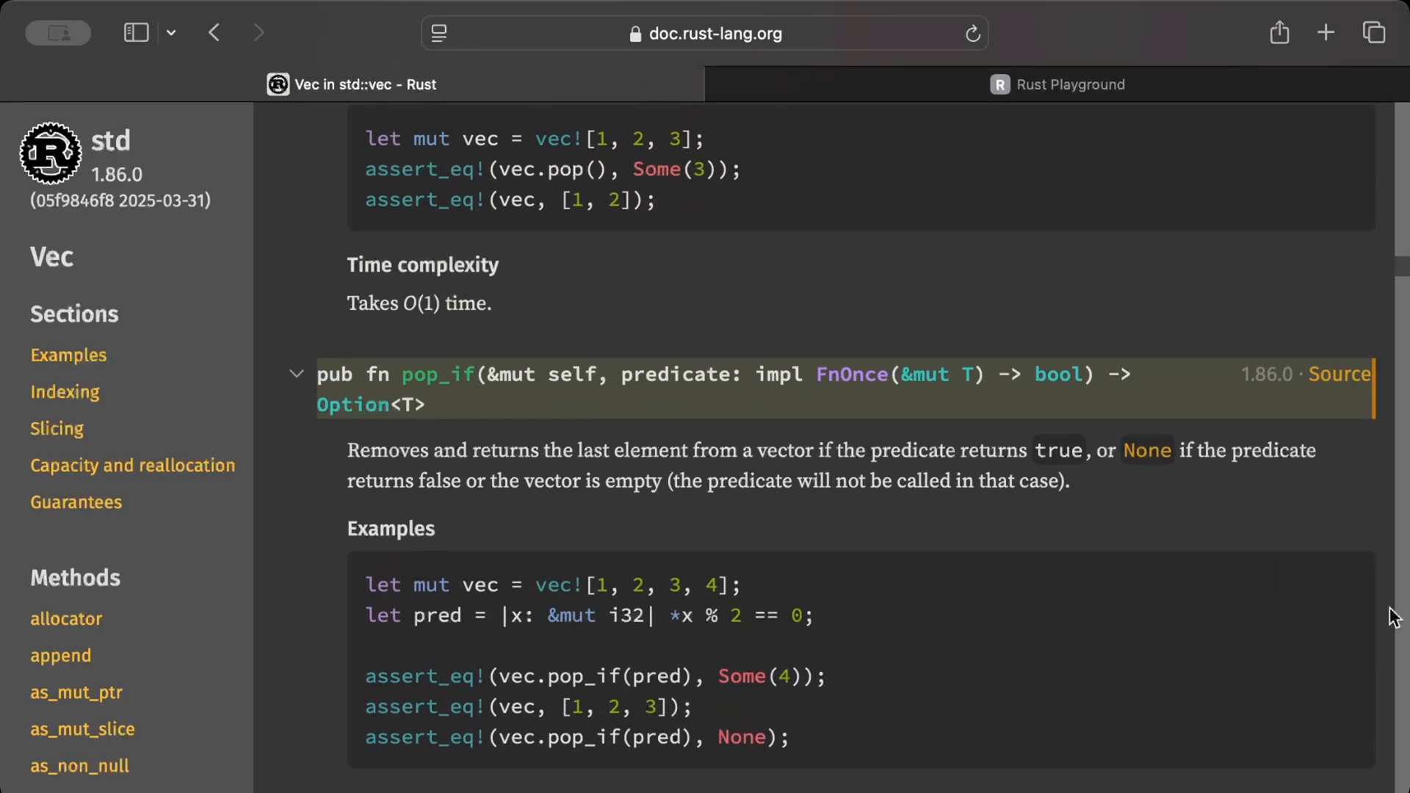